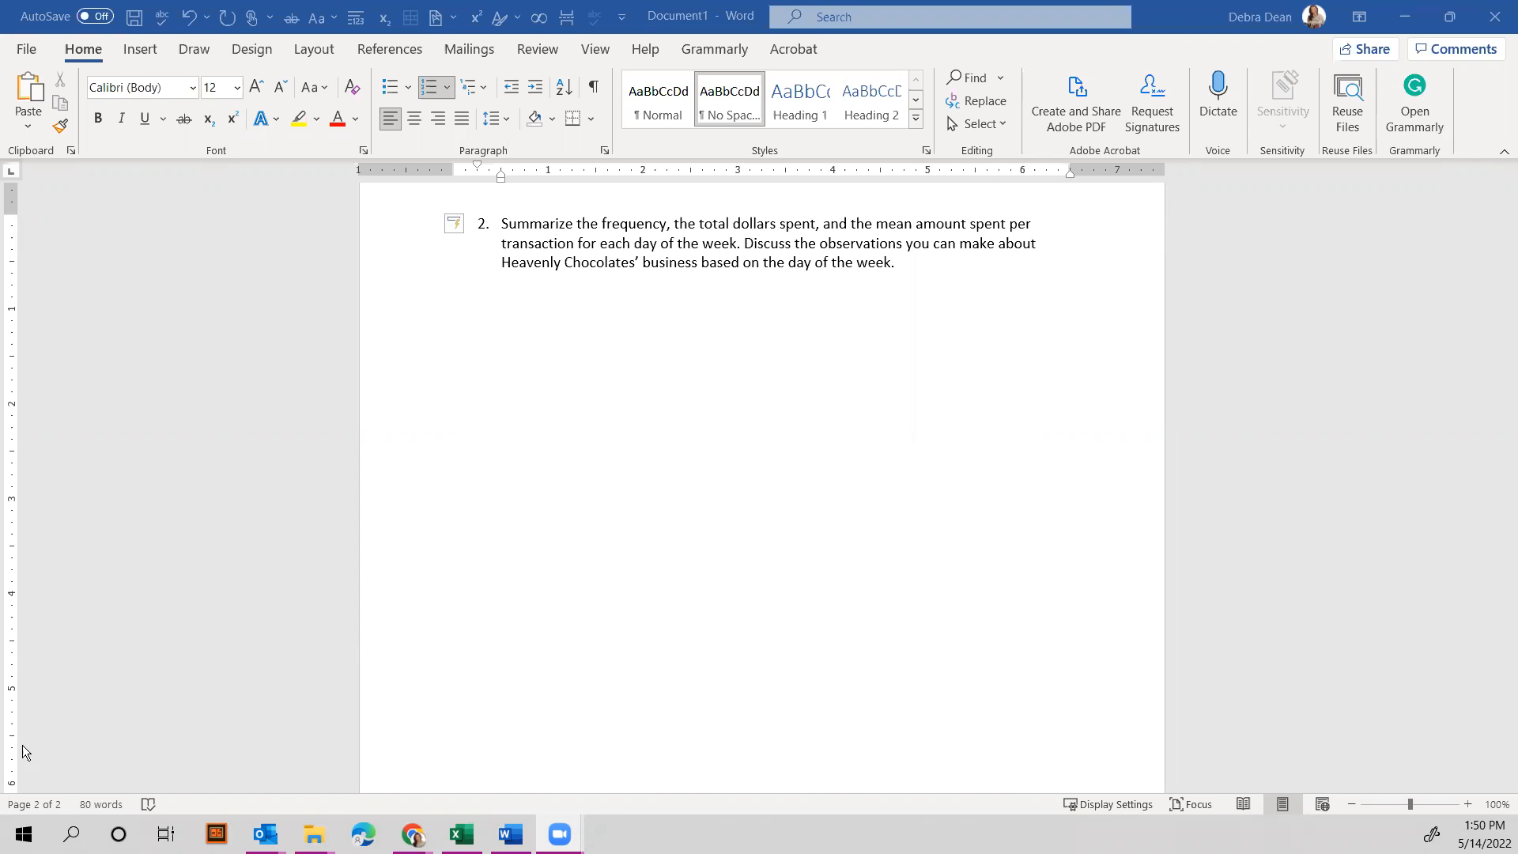
Switch from the Word question to the HeavenlyChocolates workbook in Excel.
click(458, 833)
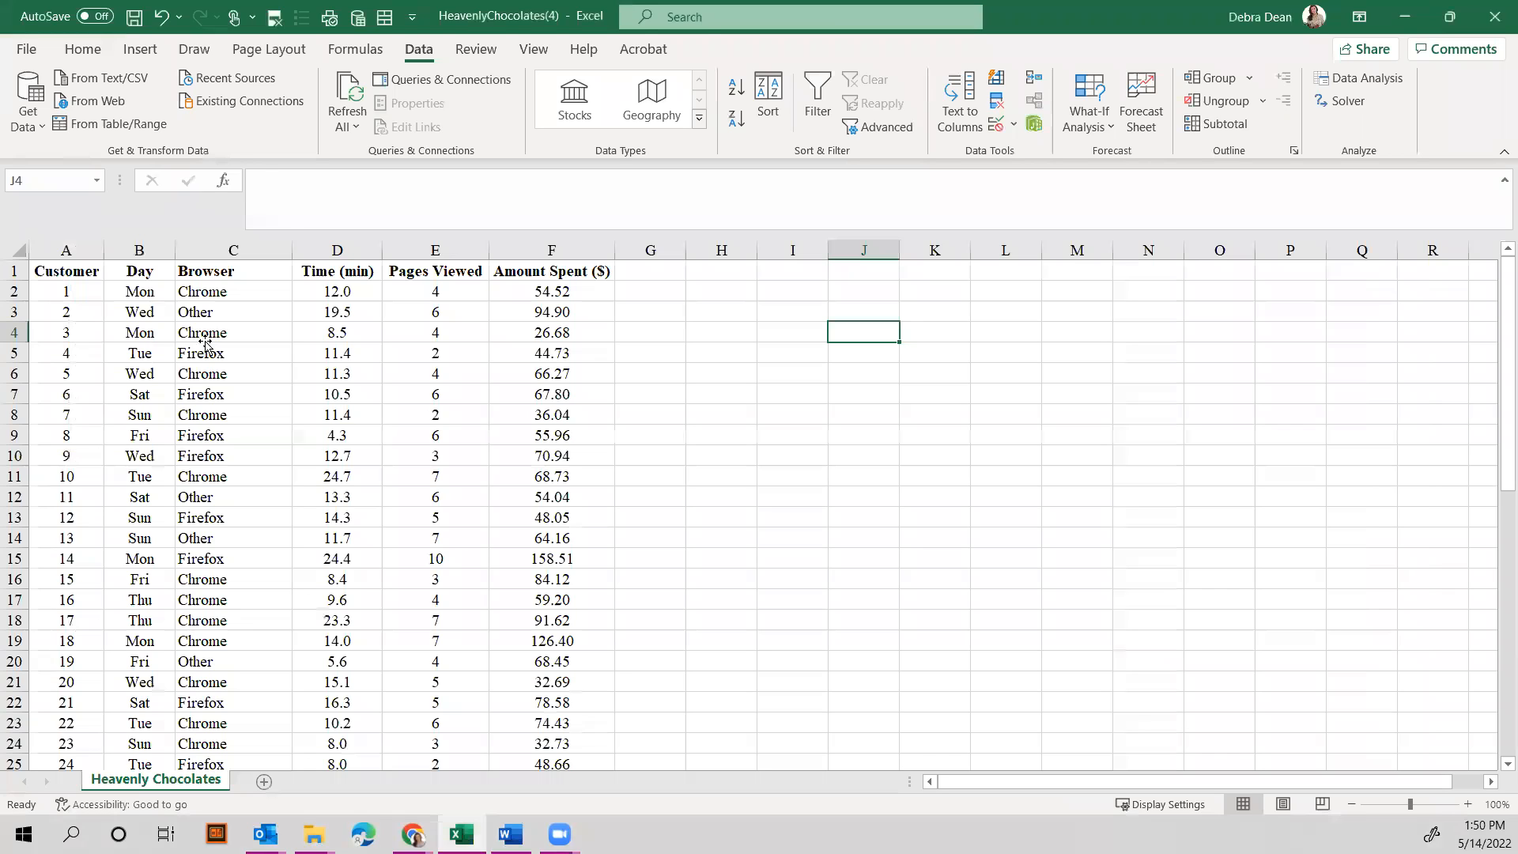
Enable Data filters on the customer data headers, peek at the Time (min) filter, and return to Home.
click(232, 332)
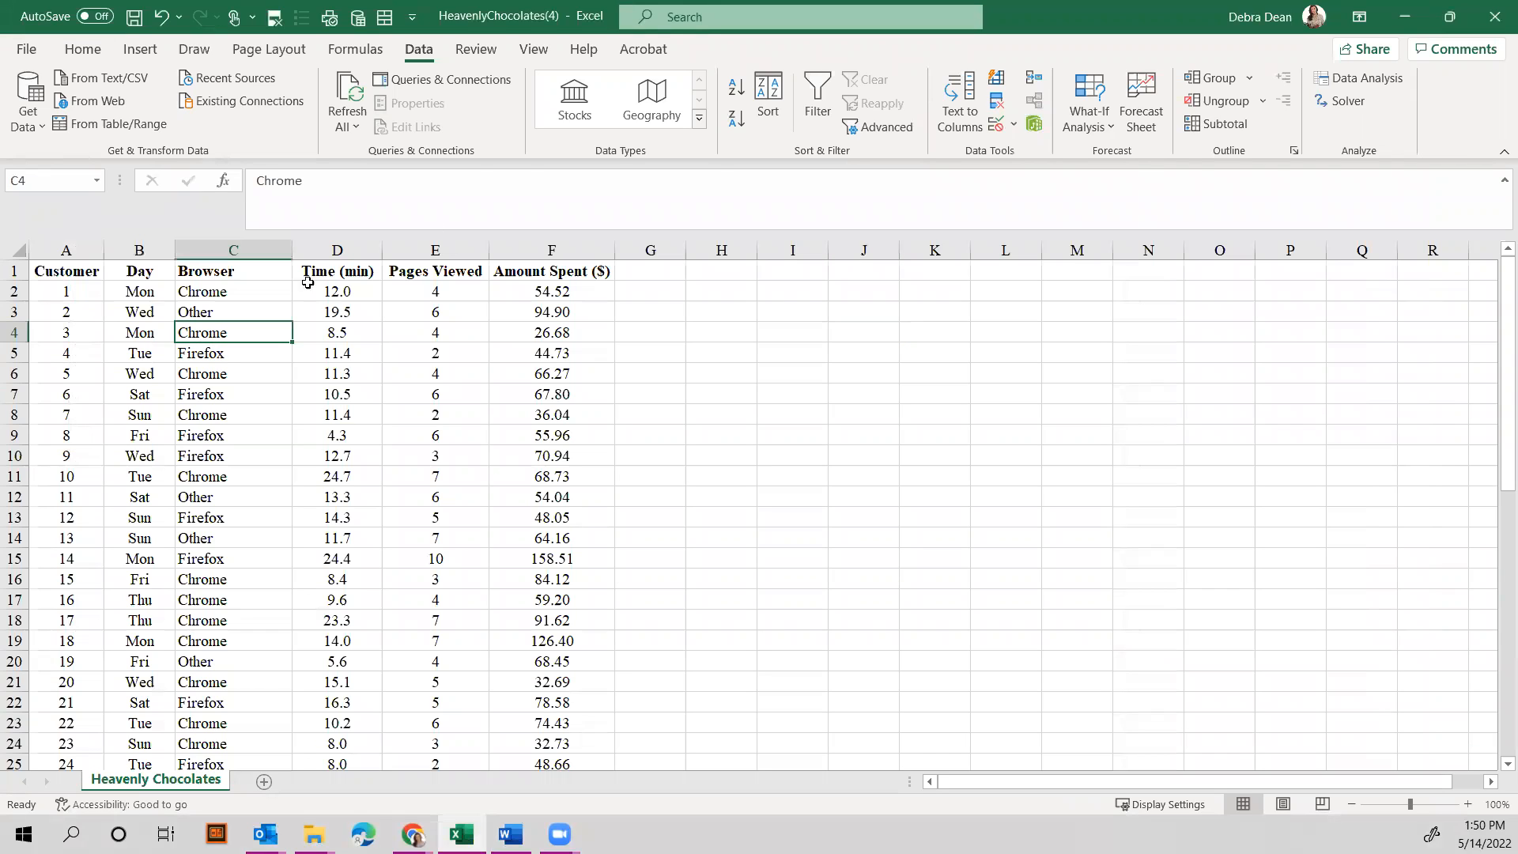
click(815, 96)
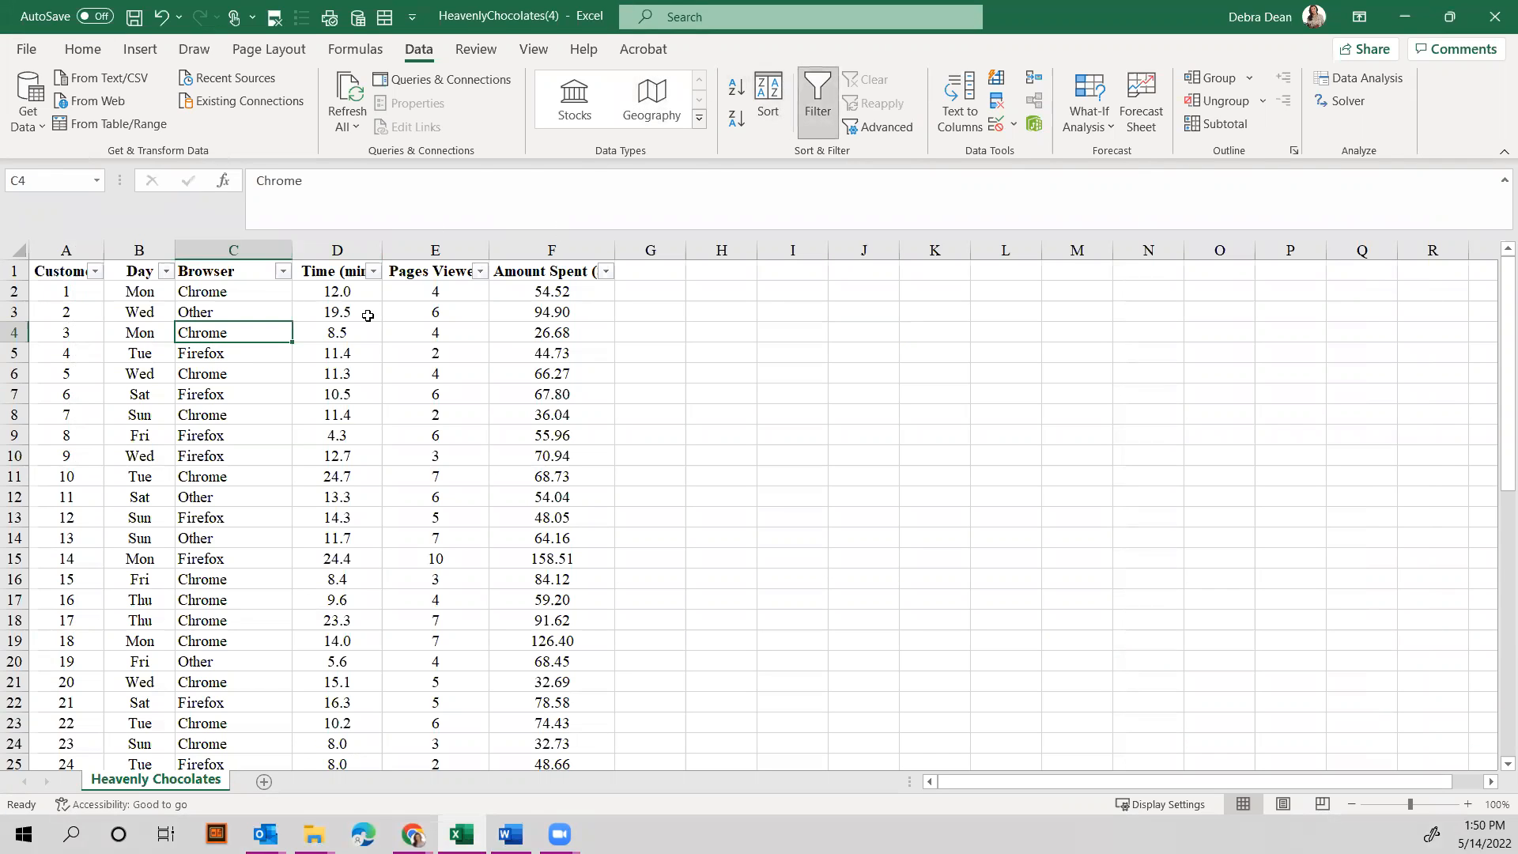
click(166, 270)
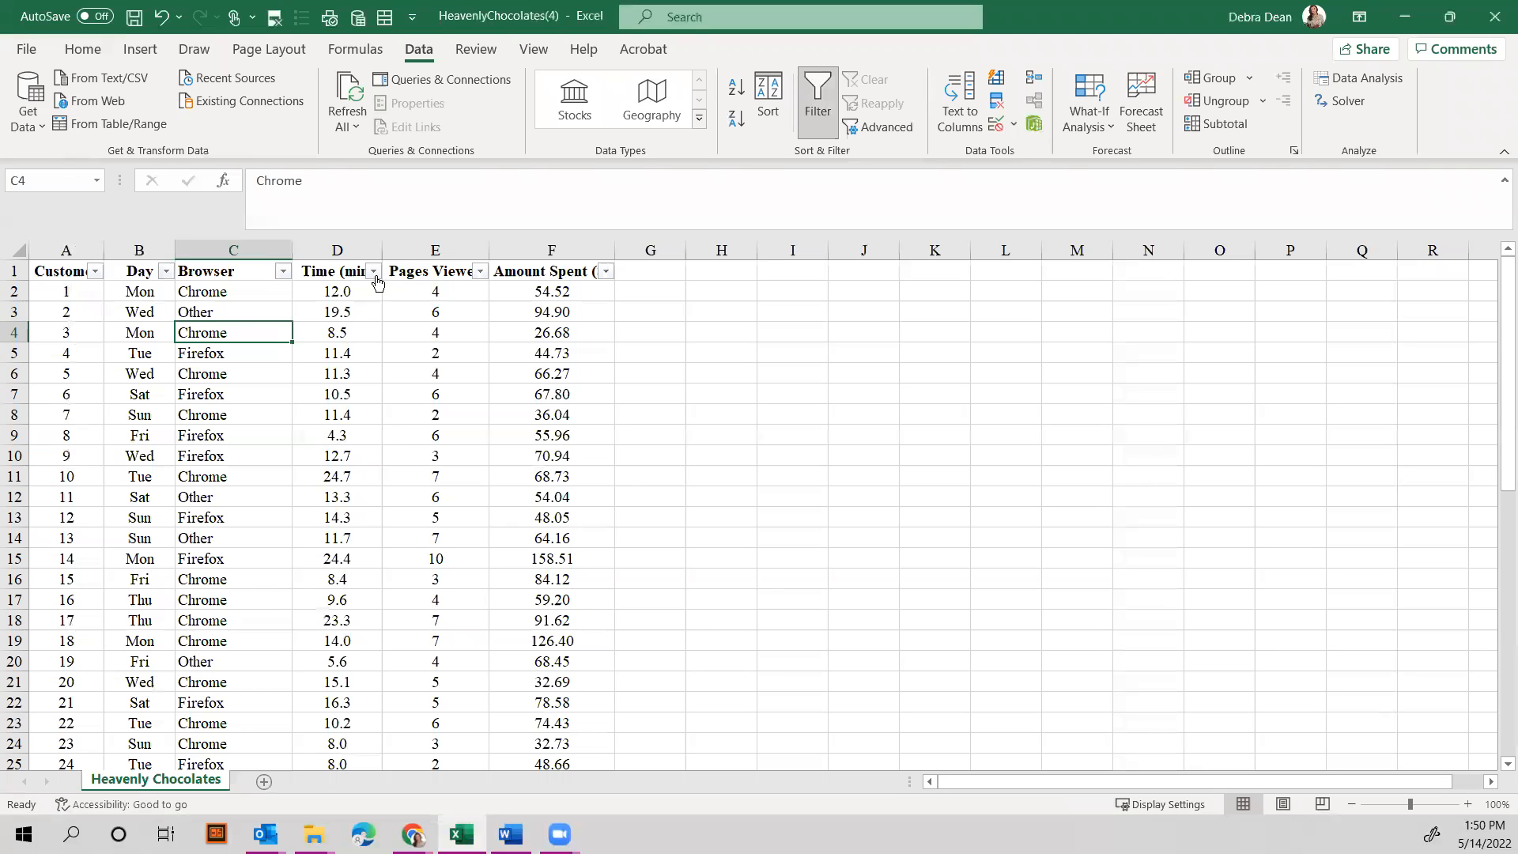
click(371, 270)
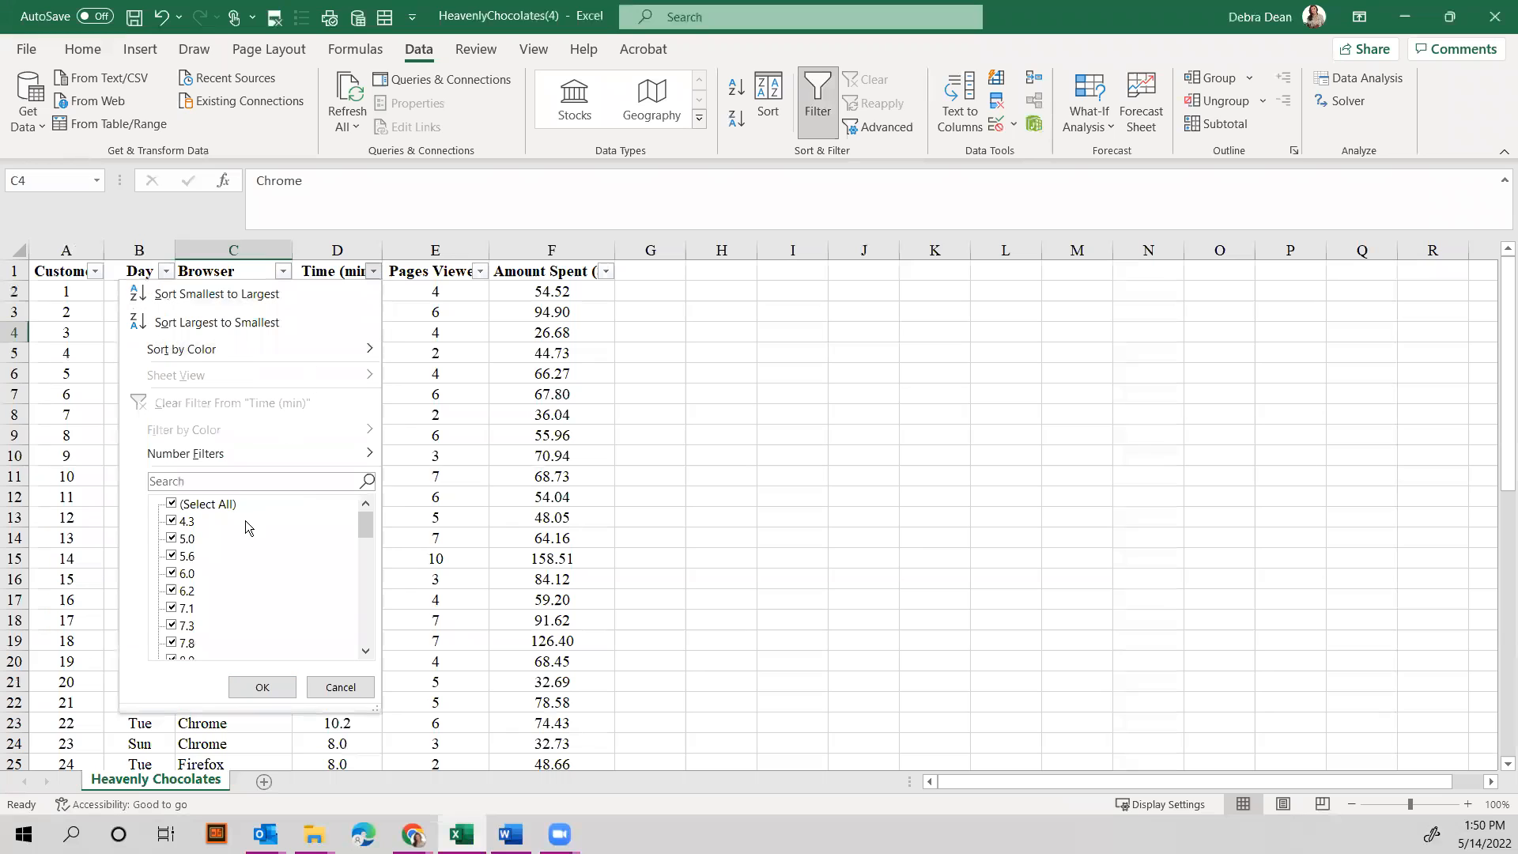
click(261, 686)
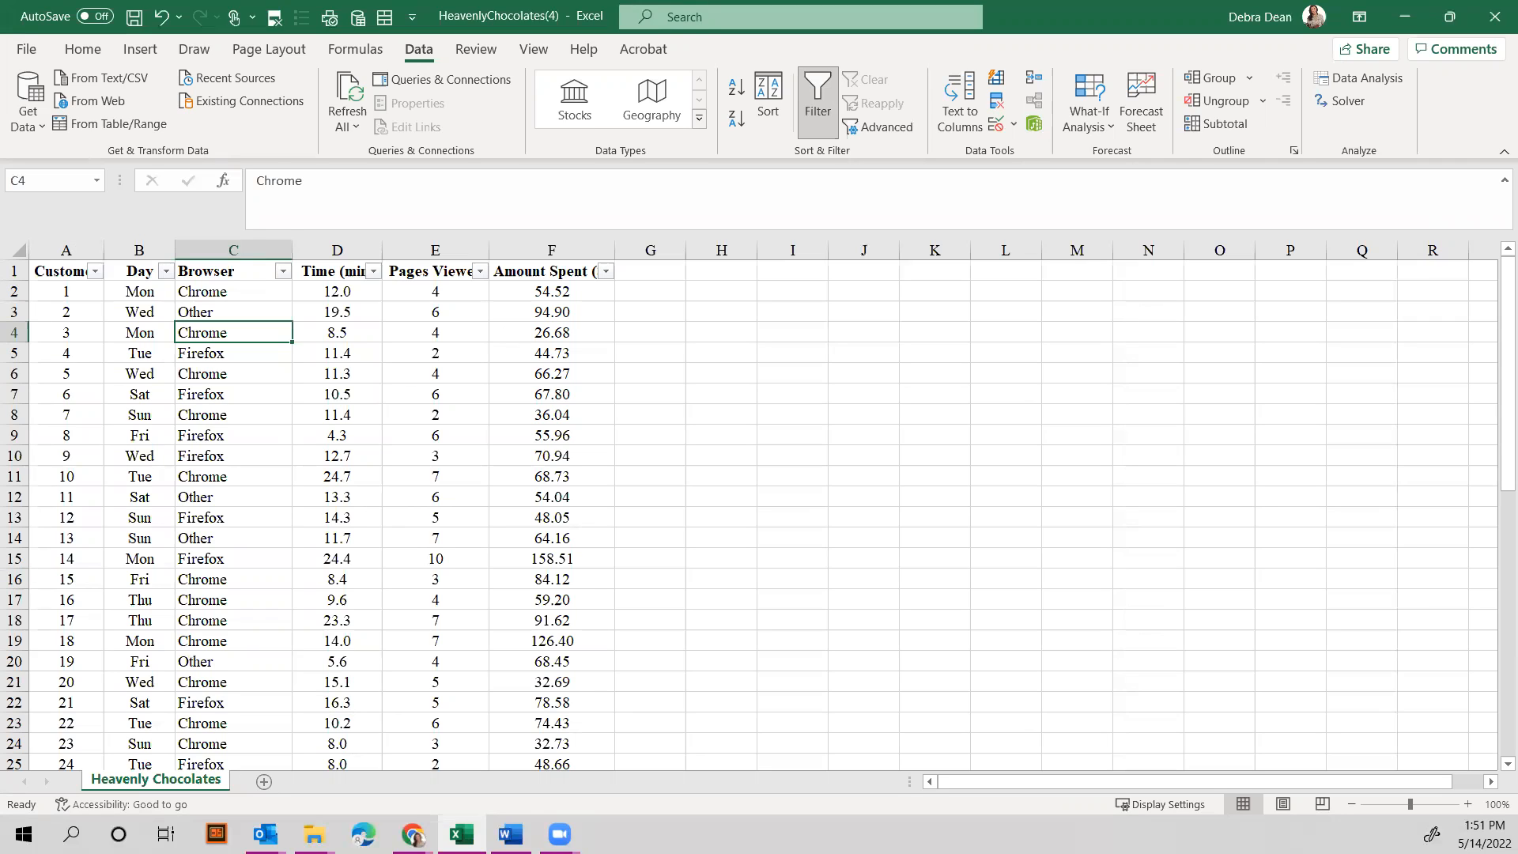
click(82, 49)
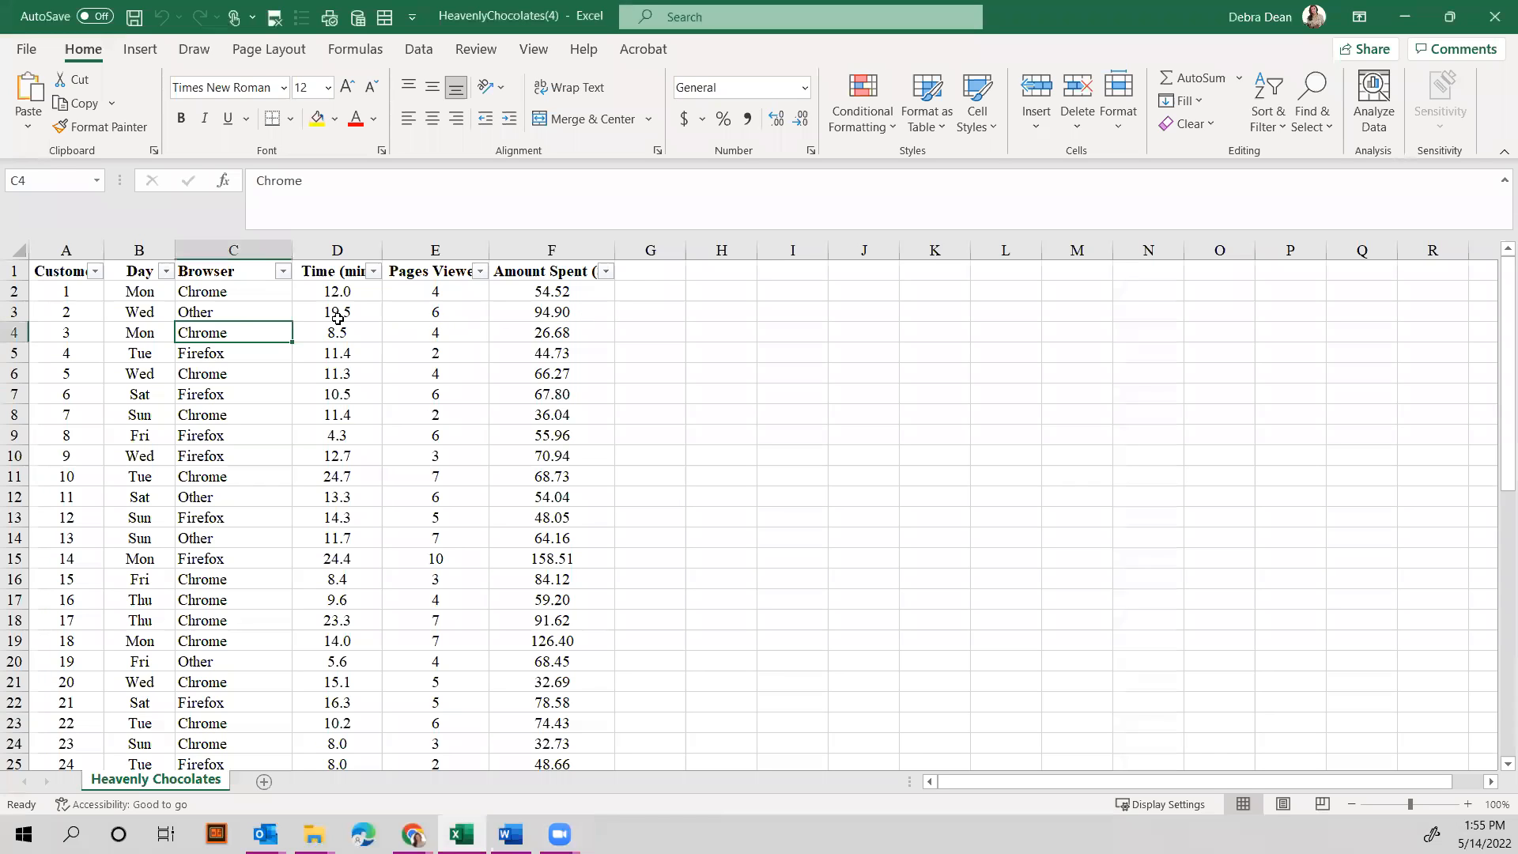
mouse_move(139, 49)
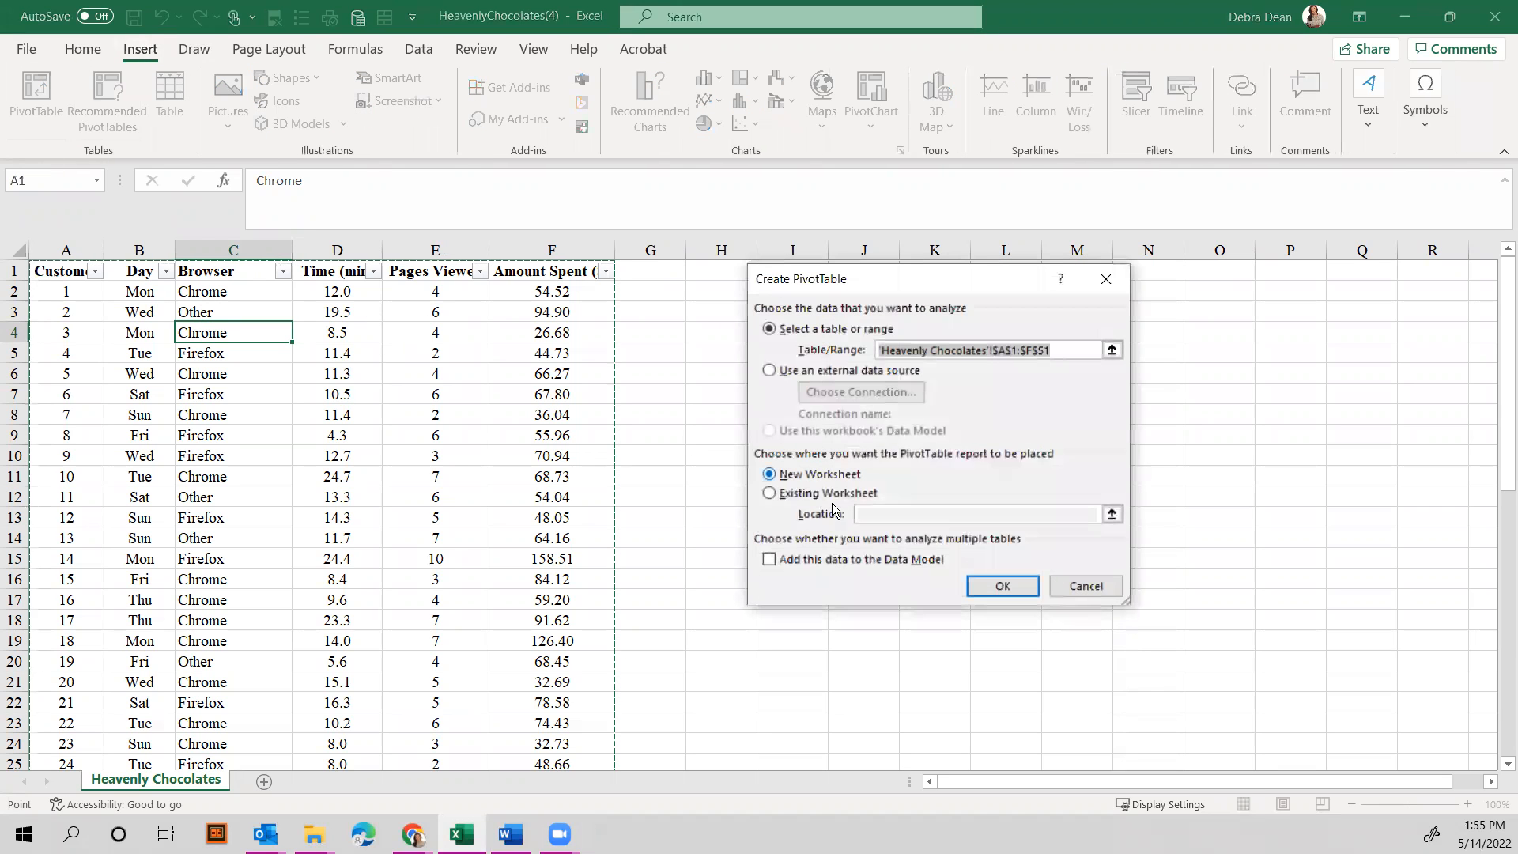
Create a PivotTable on a new worksheet with Day rows and Sum of Pages Viewed (total 241).
click(1000, 585)
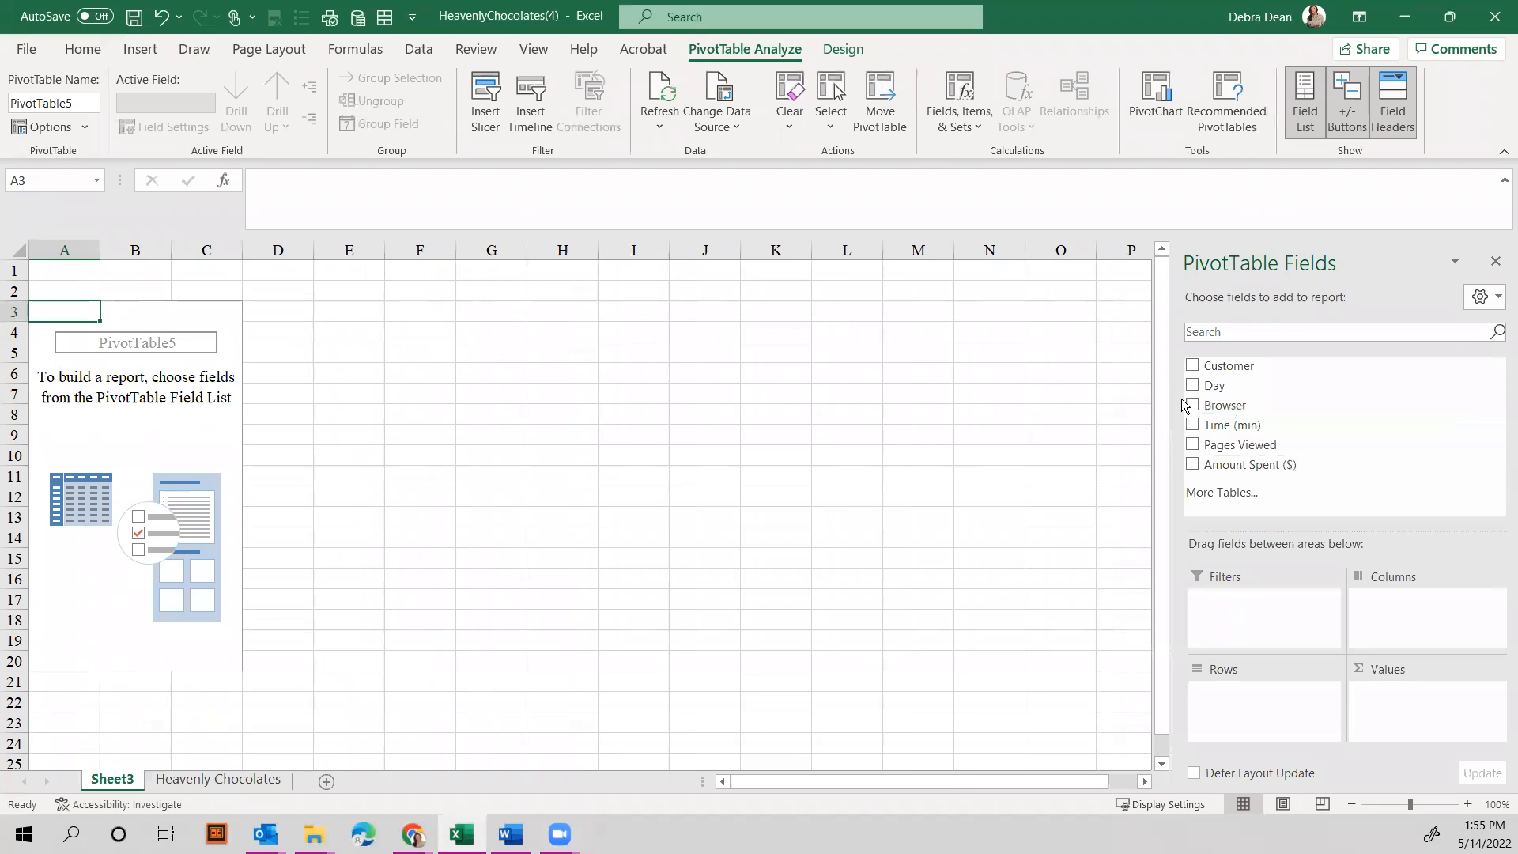
click(1192, 384)
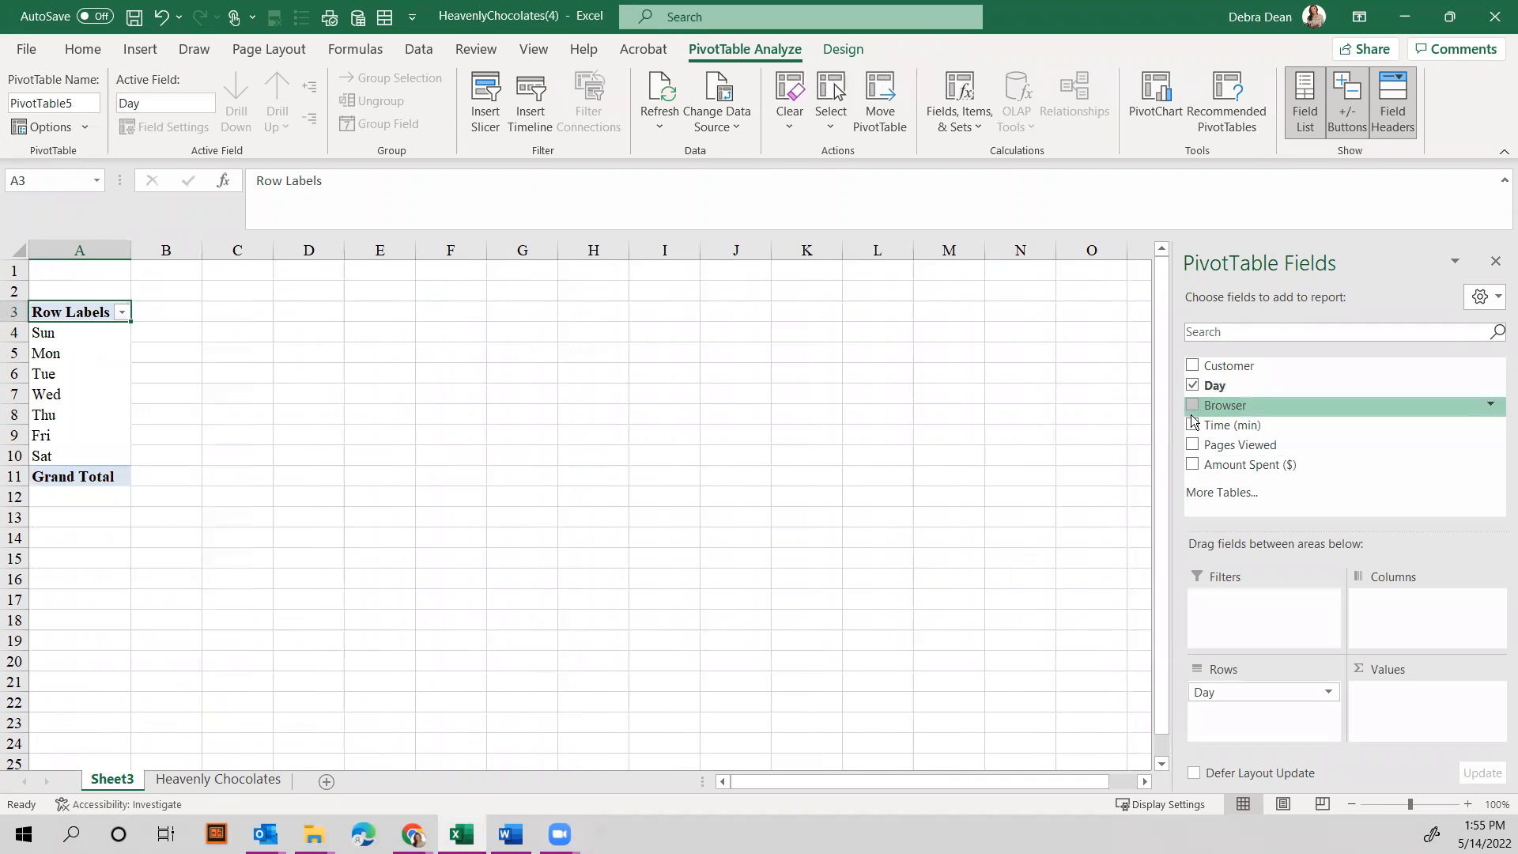
mouse_move(1229, 425)
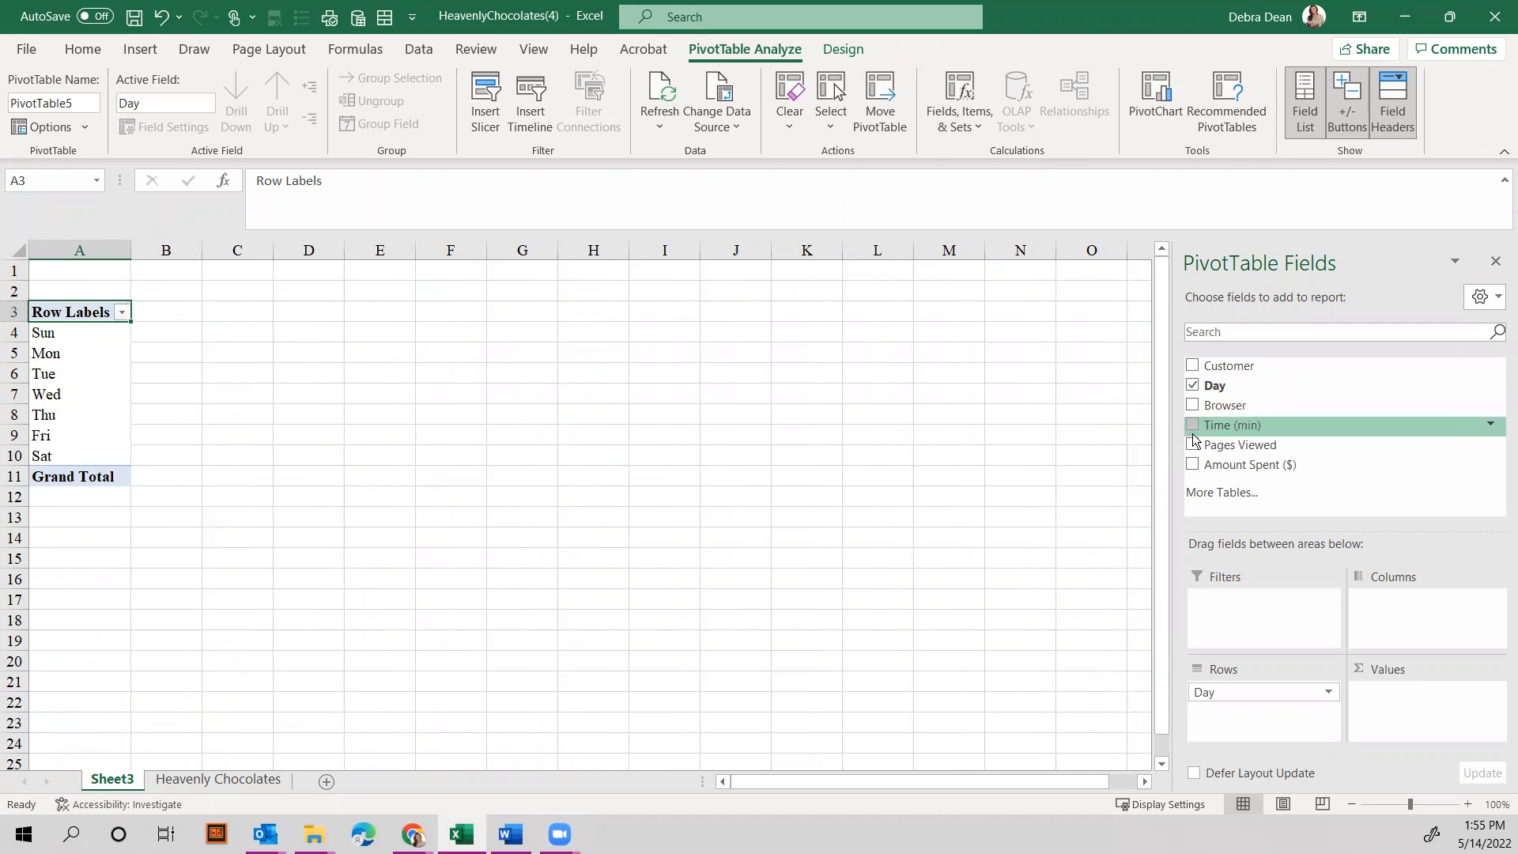
mouse_move(1240, 444)
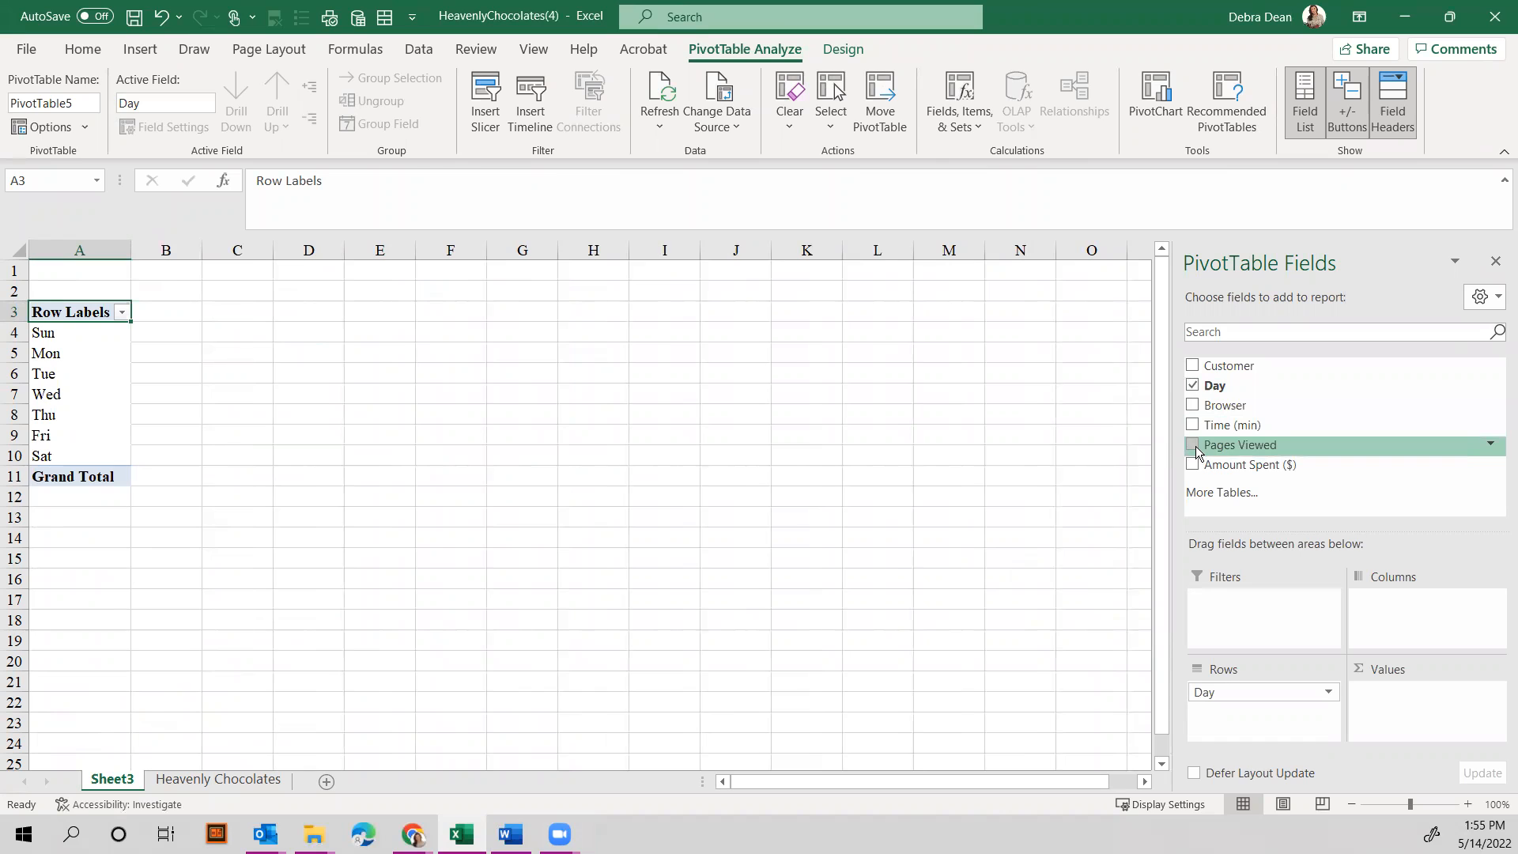
click(1192, 444)
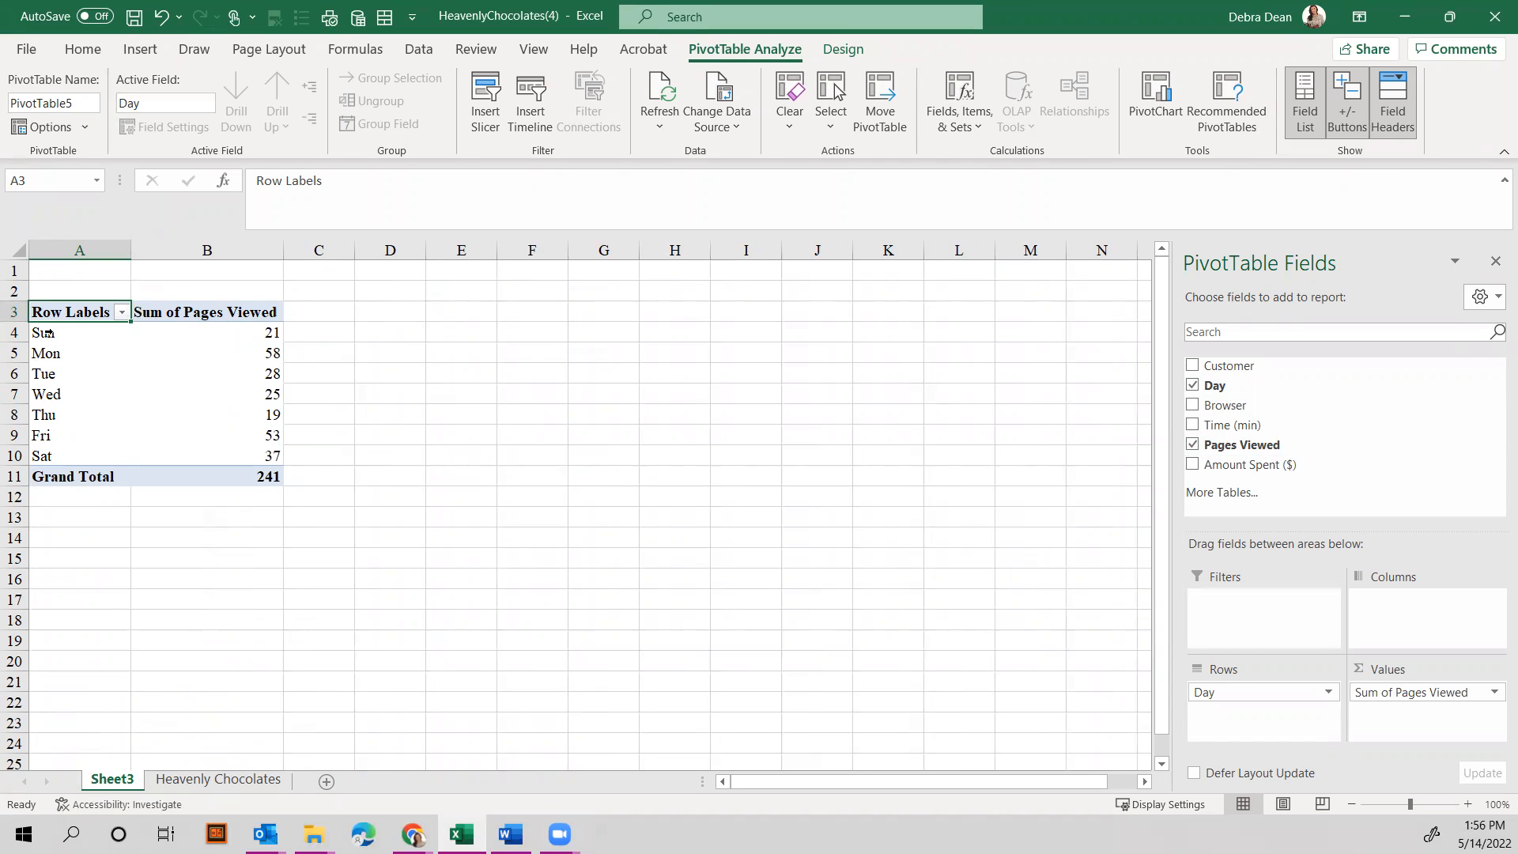
right_click(44, 332)
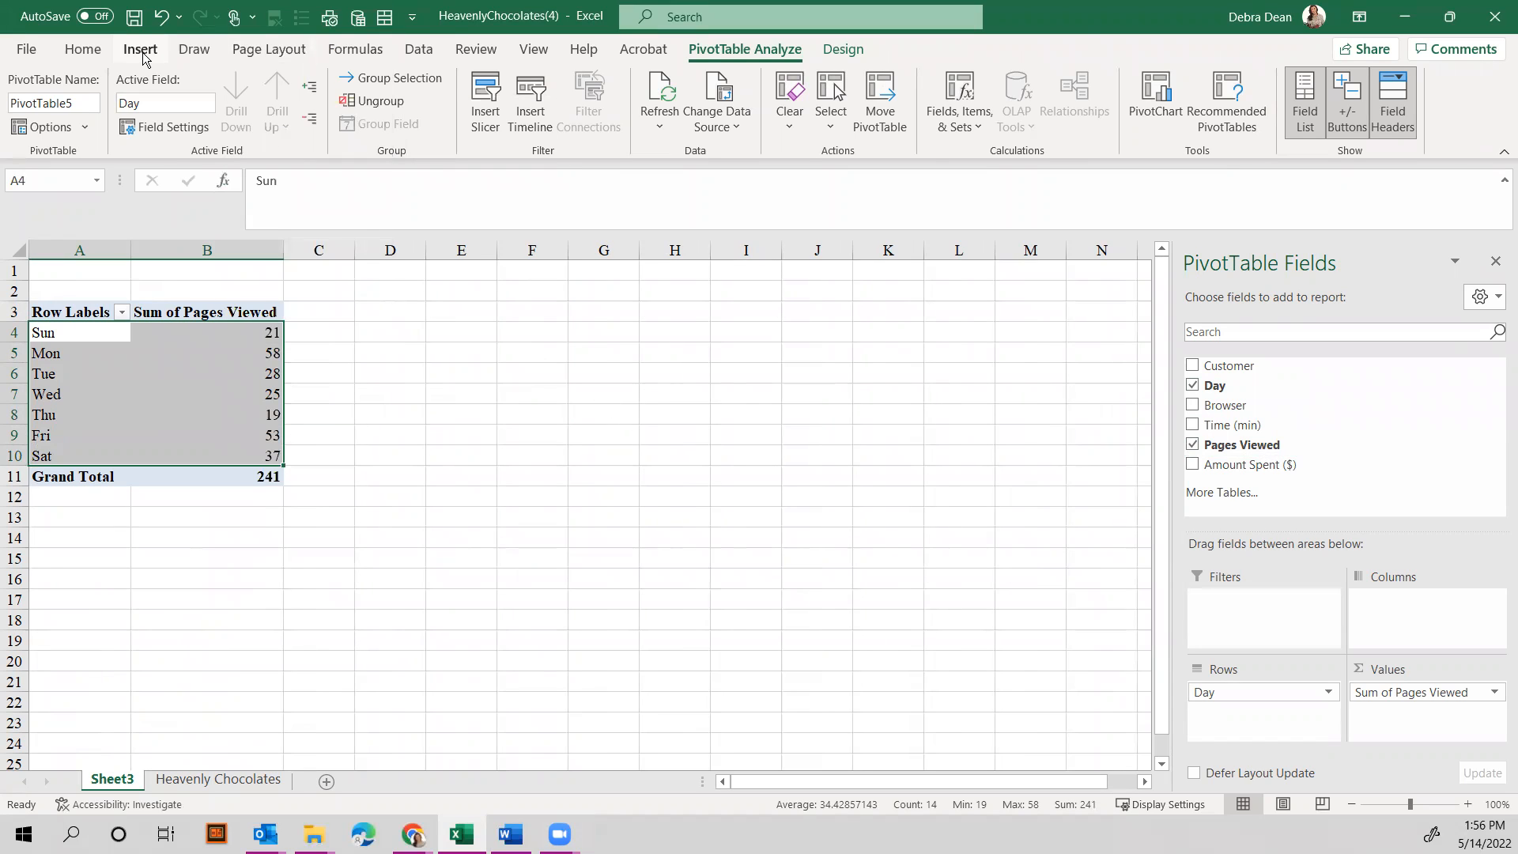
Insert a clustered column PivotChart of Pages Viewed by day beside the PivotTable.
click(139, 49)
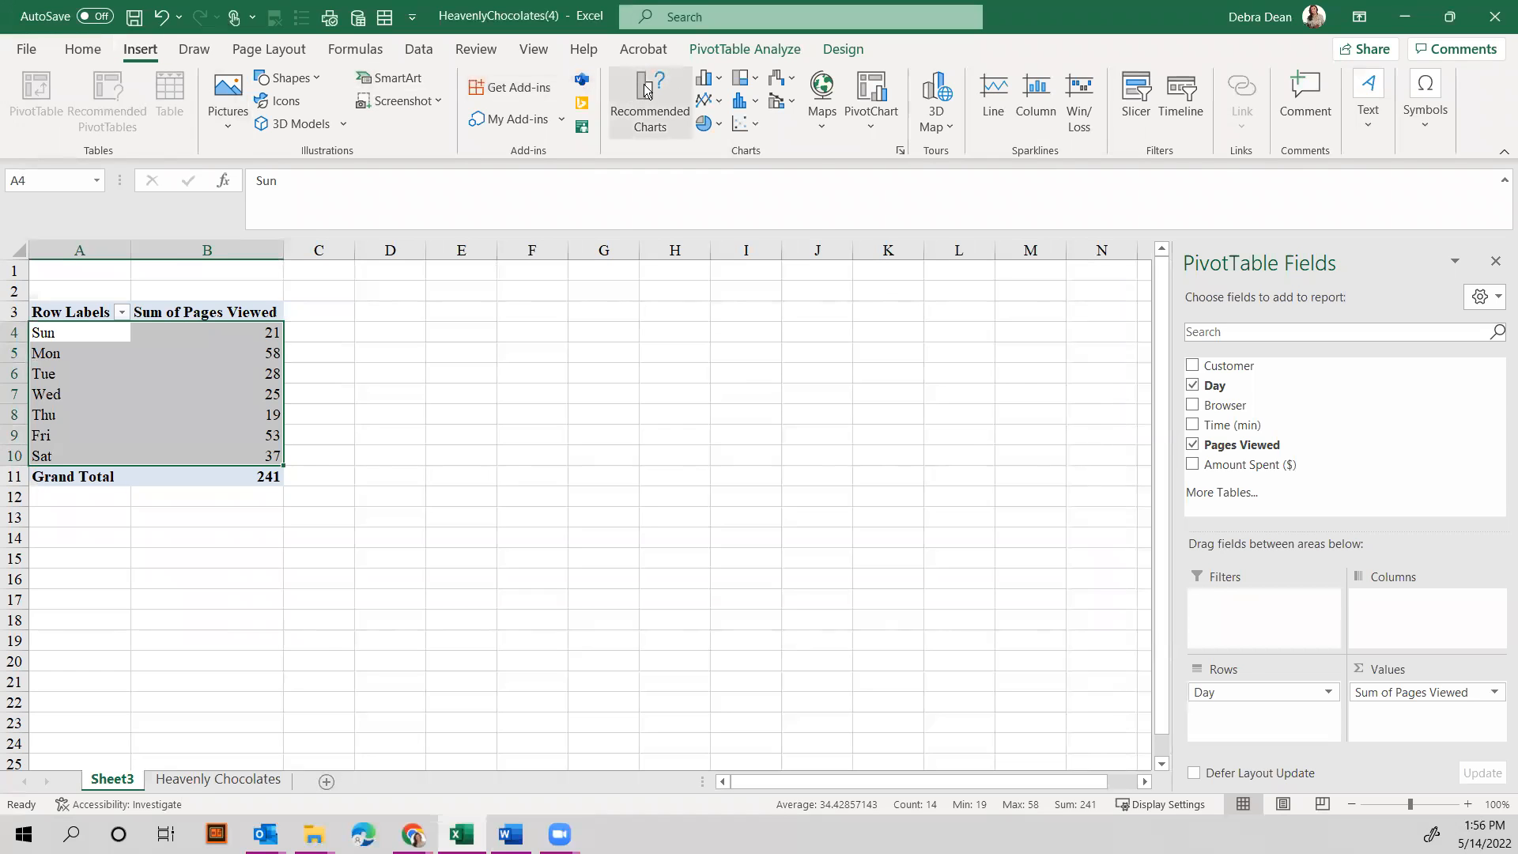
mouse_move(705, 101)
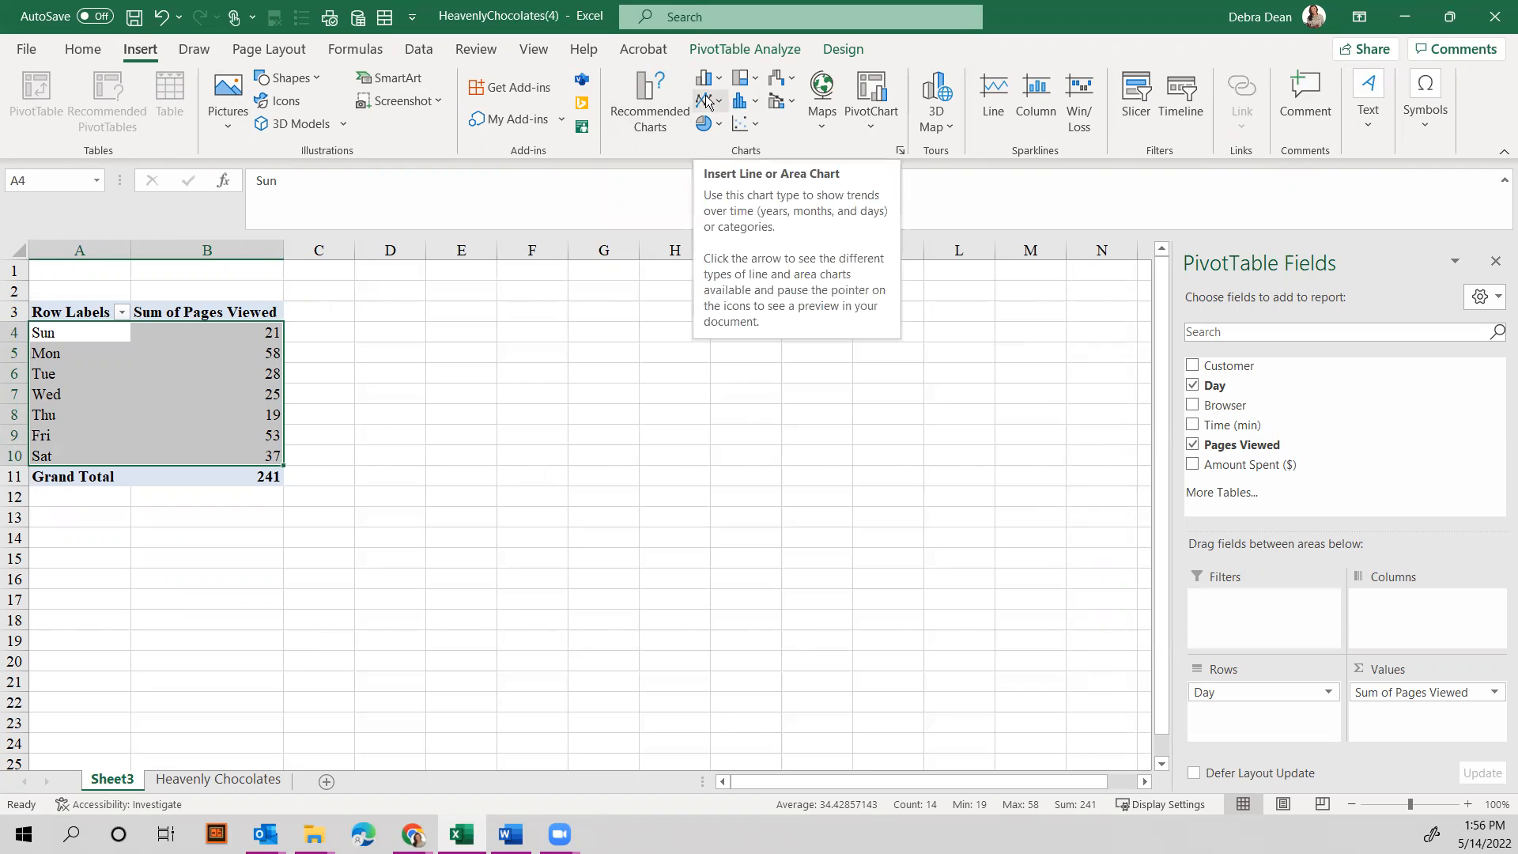
click(704, 77)
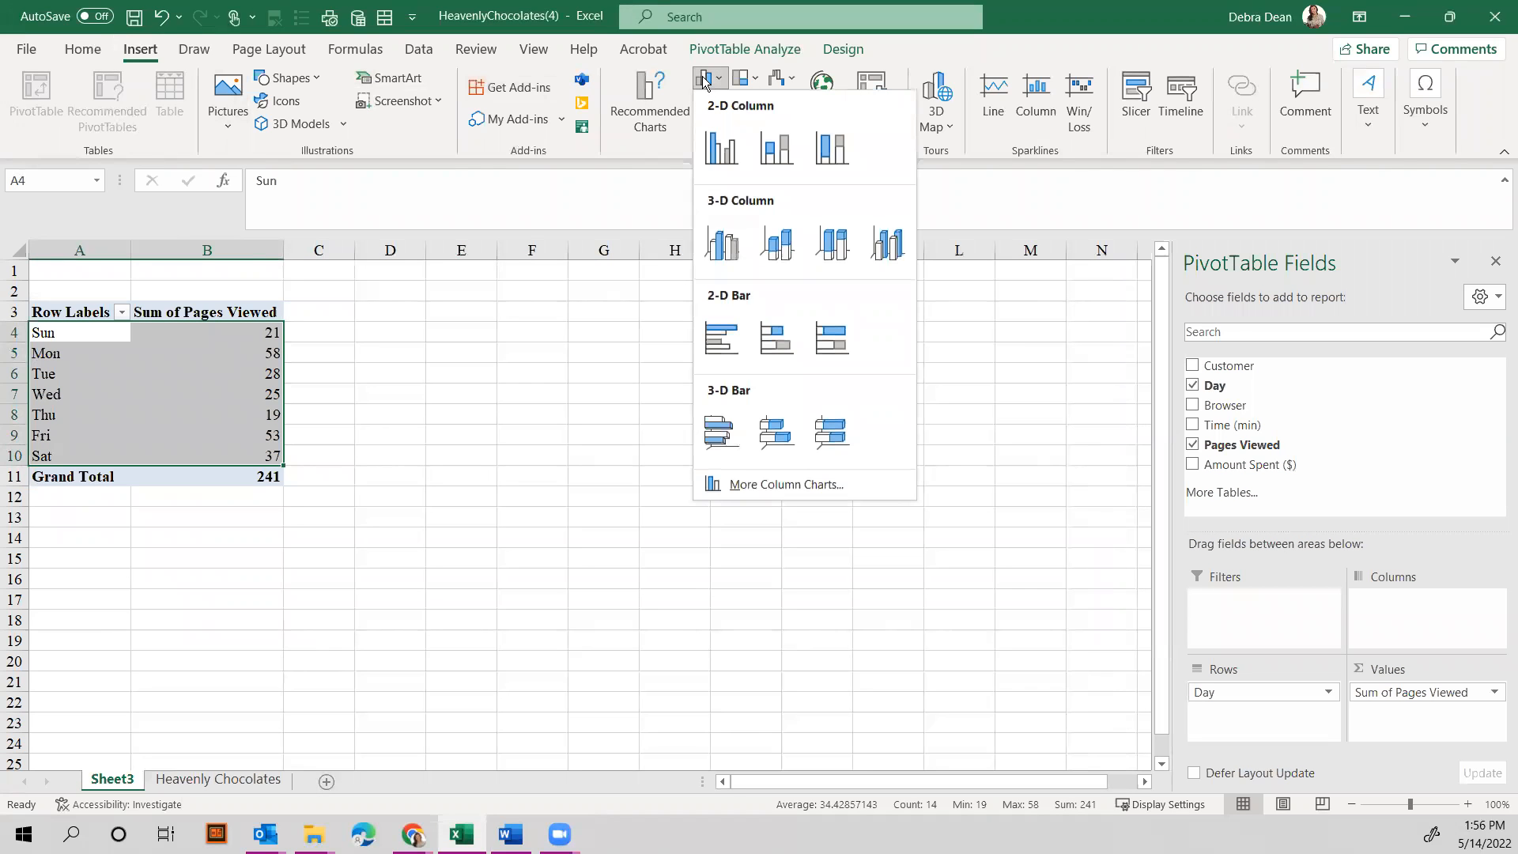
mouse_move(721, 149)
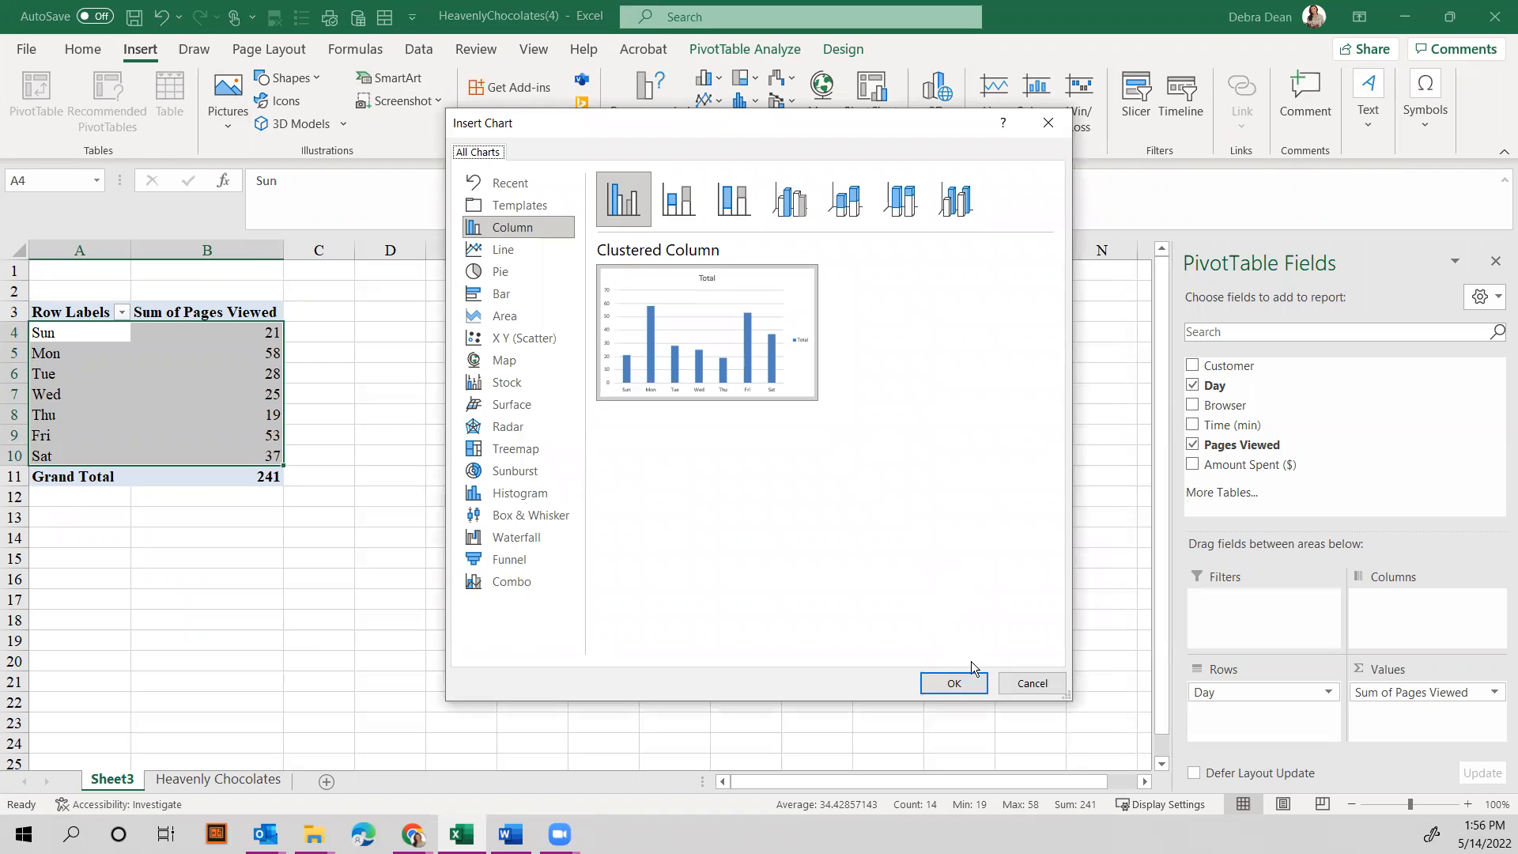
click(952, 683)
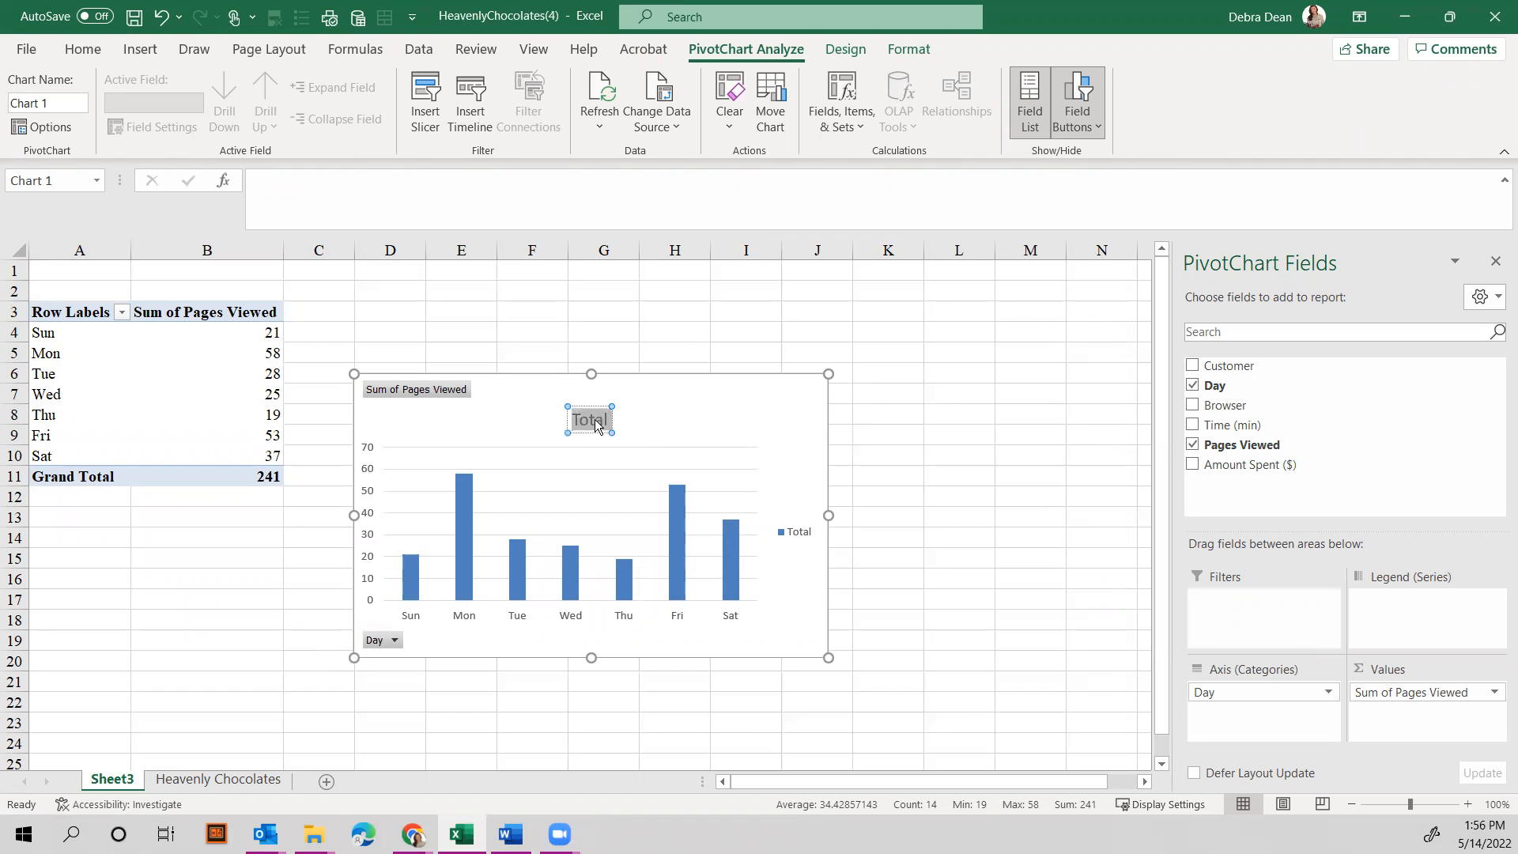
Title the chart 'Frequency Summary' and add data labels showing each day's page-view count.
text(Fri)
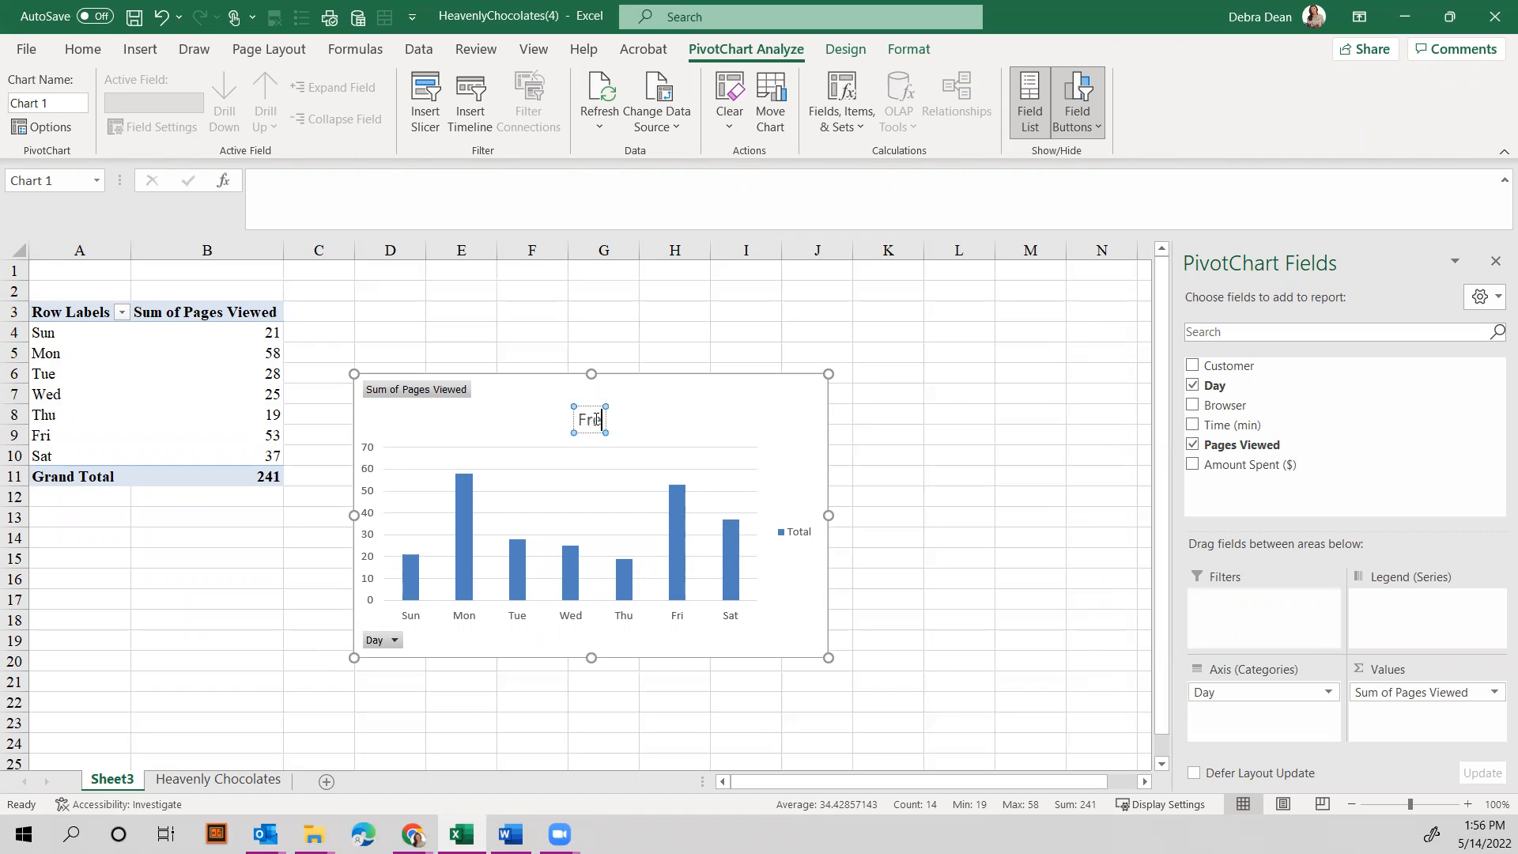
text(Frequency Summary)
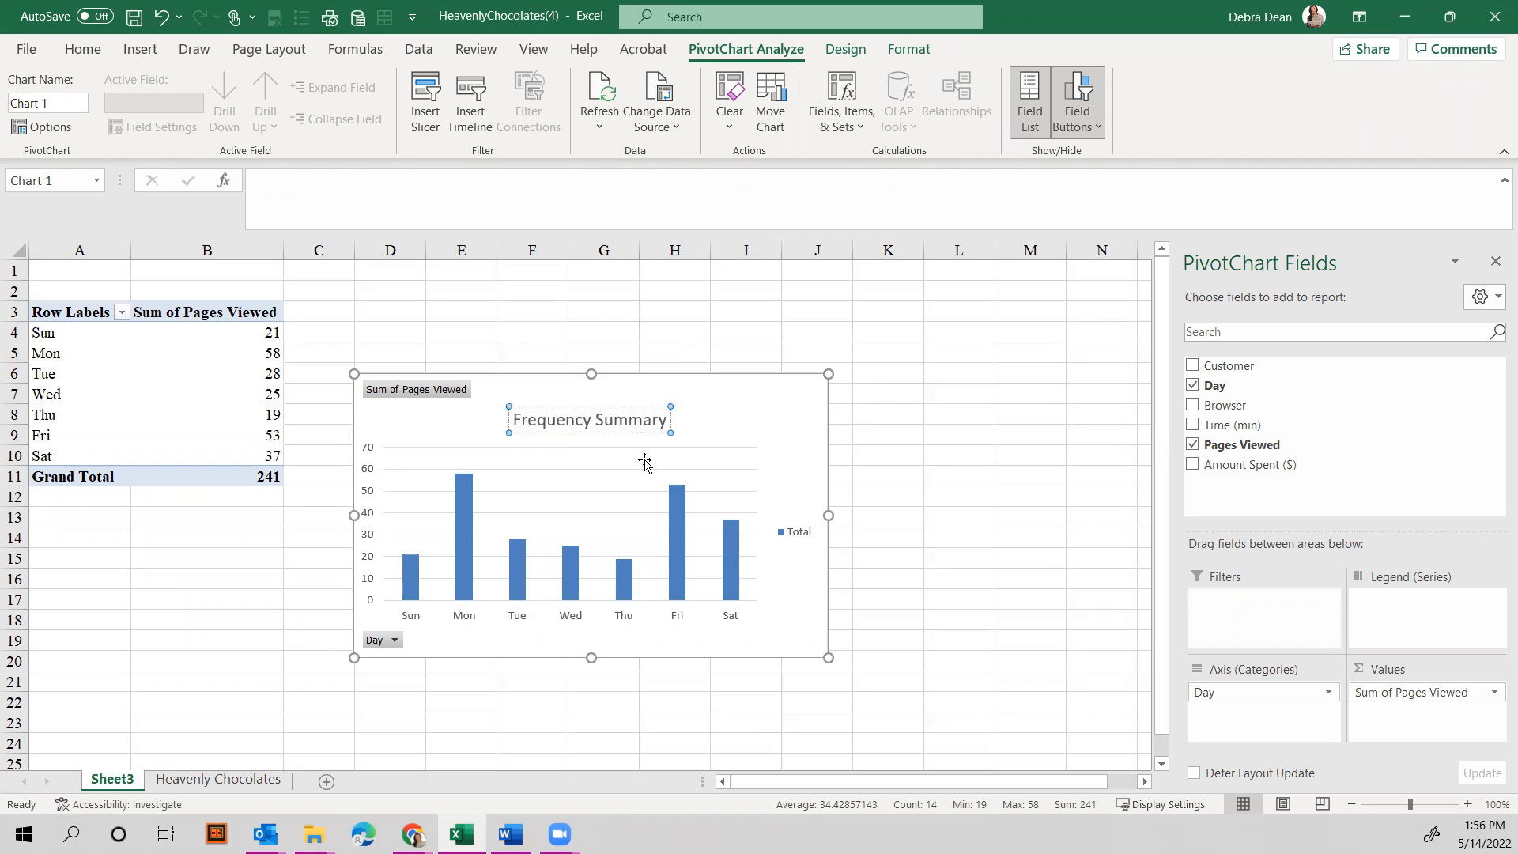
mouse_move(412, 561)
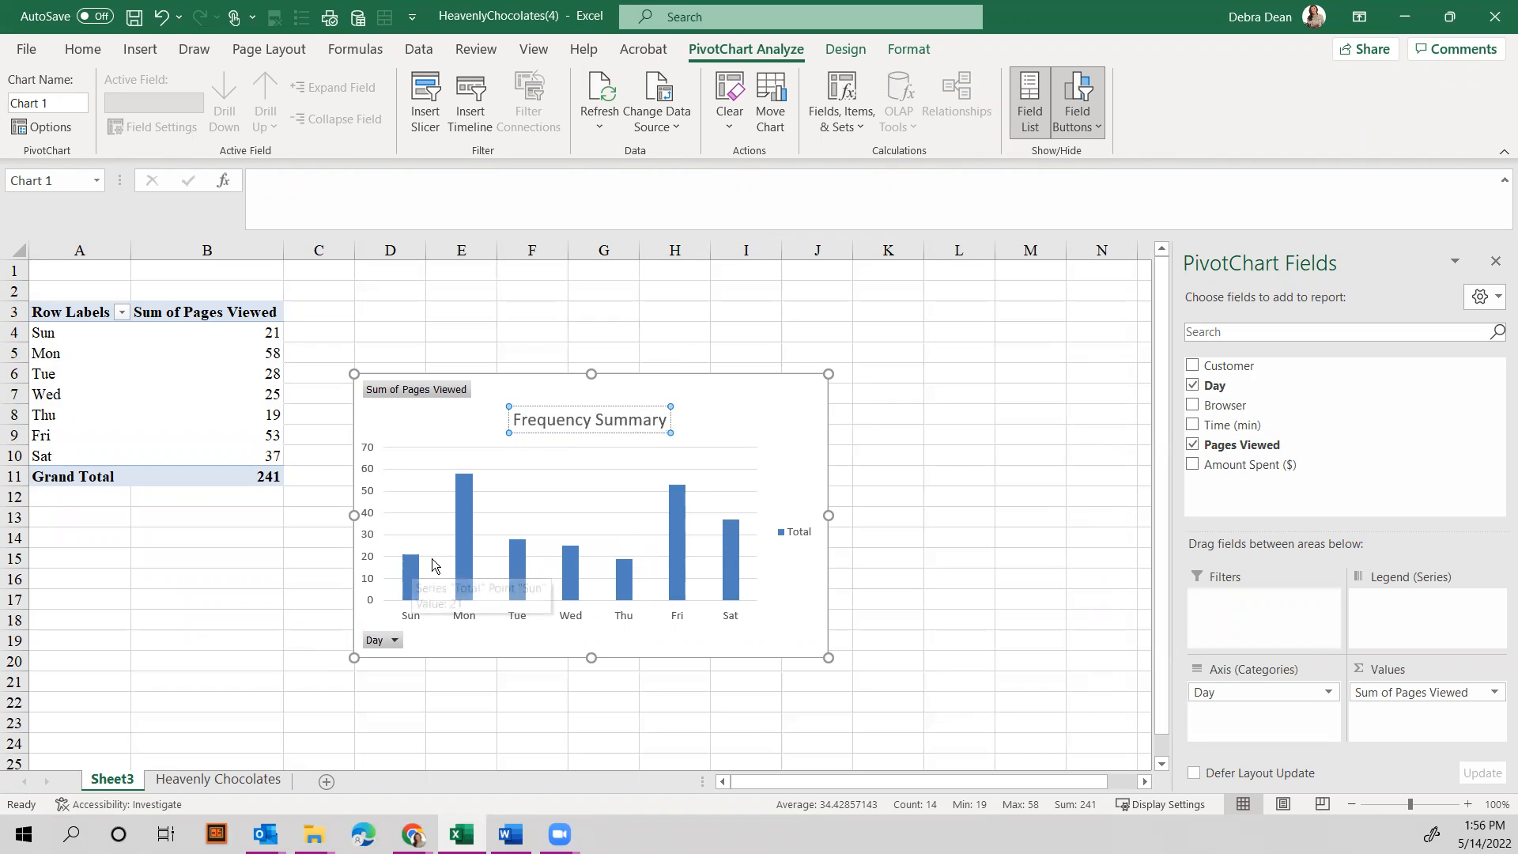
click(1029, 515)
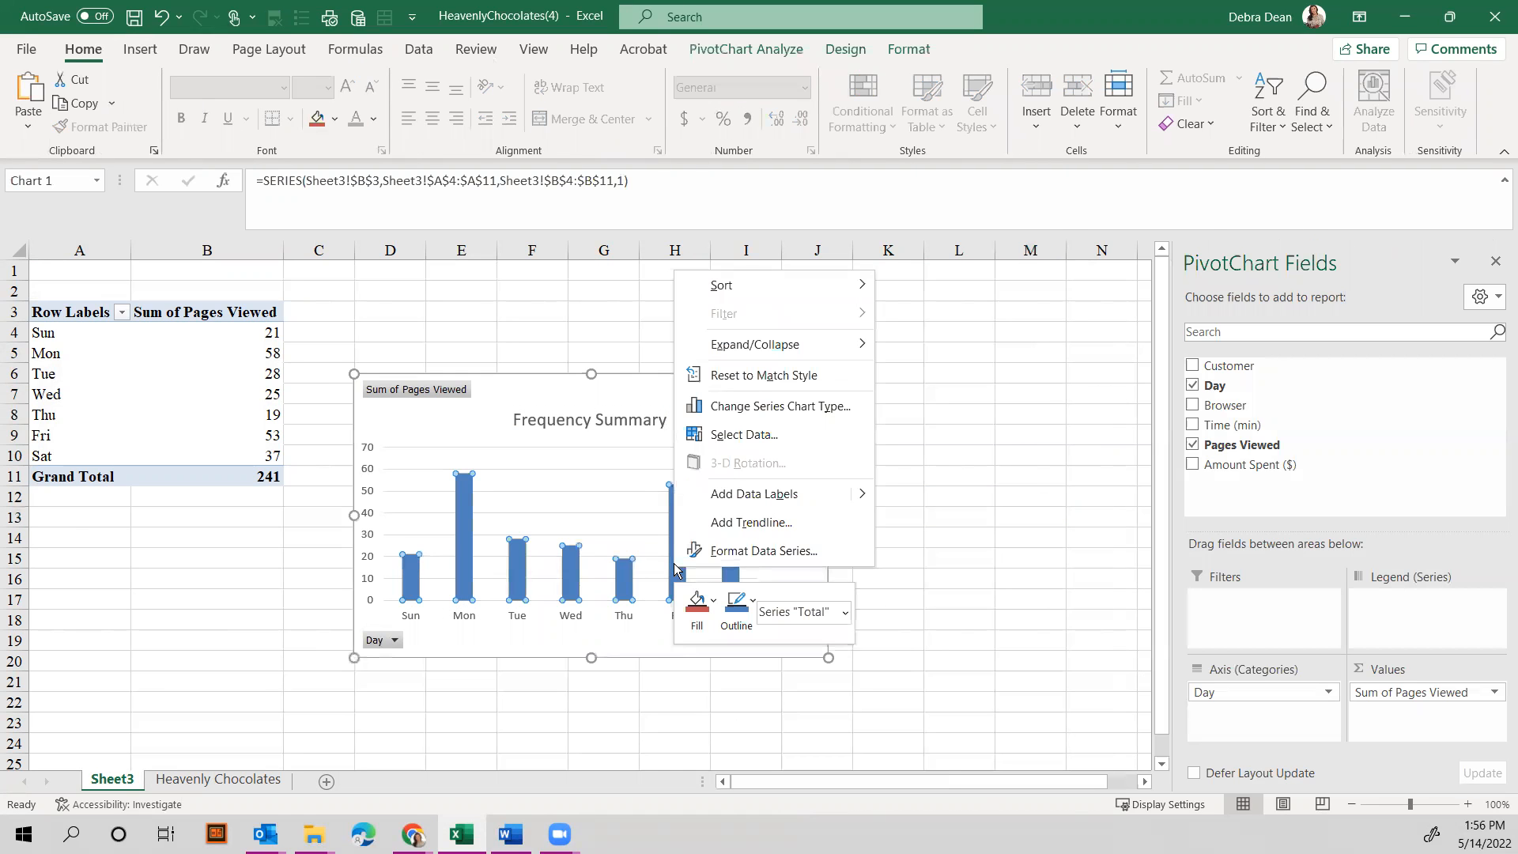
click(752, 493)
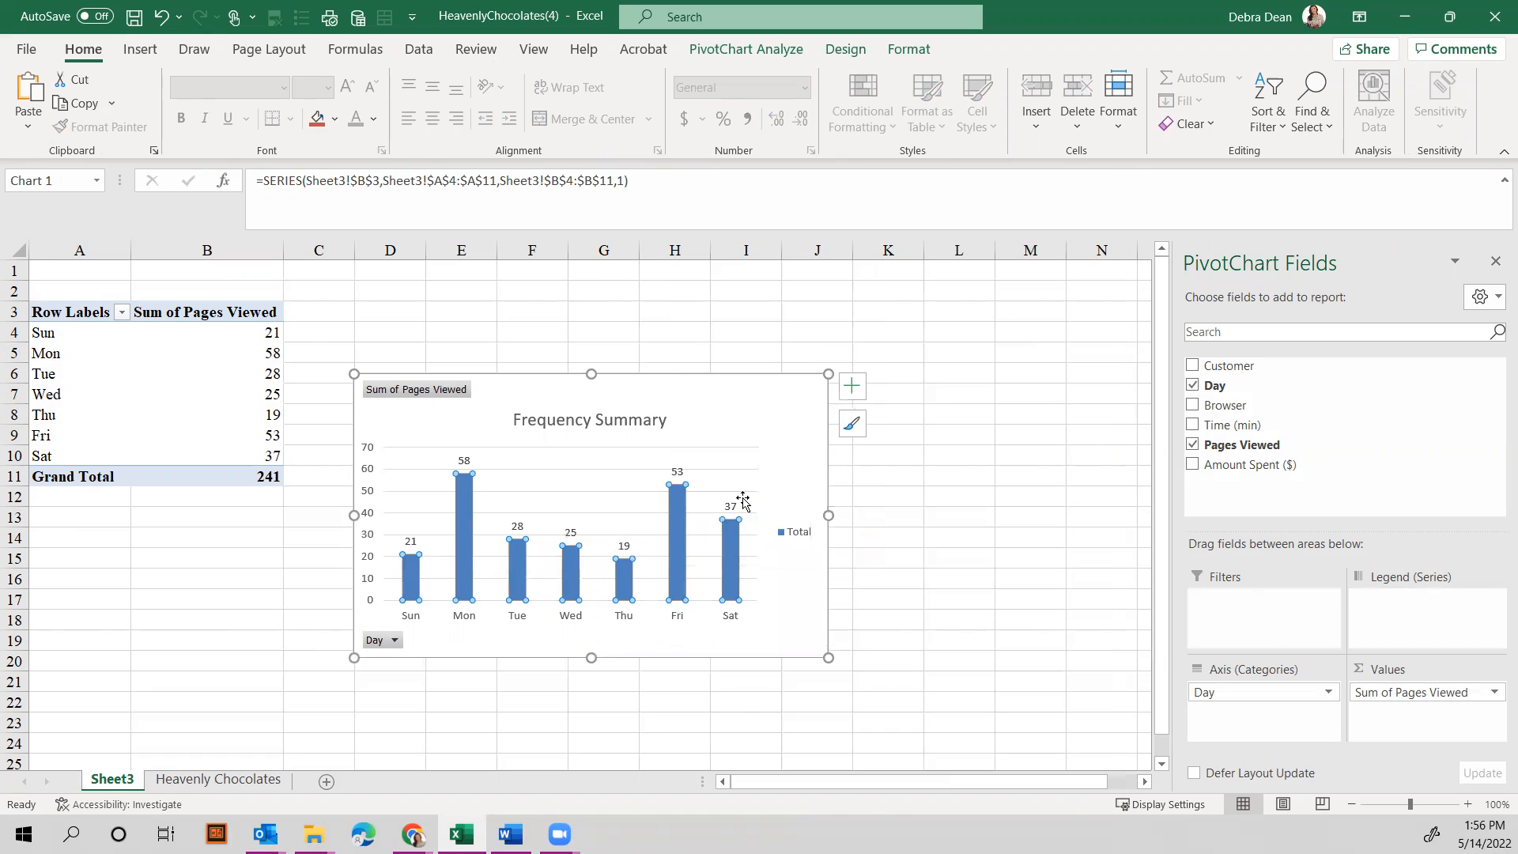
mouse_move(414, 544)
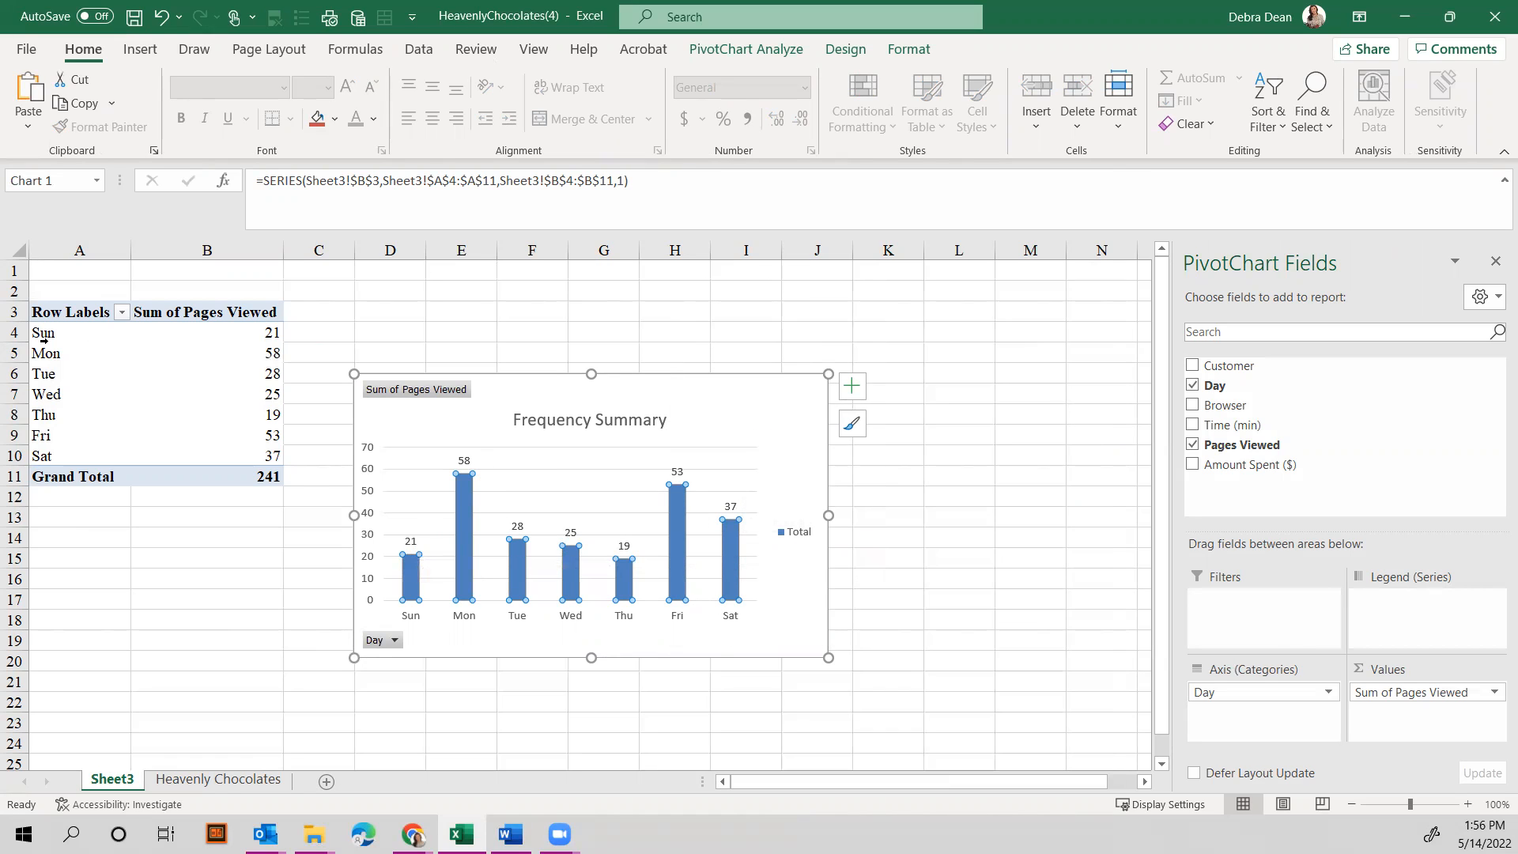
mouse_move(288, 335)
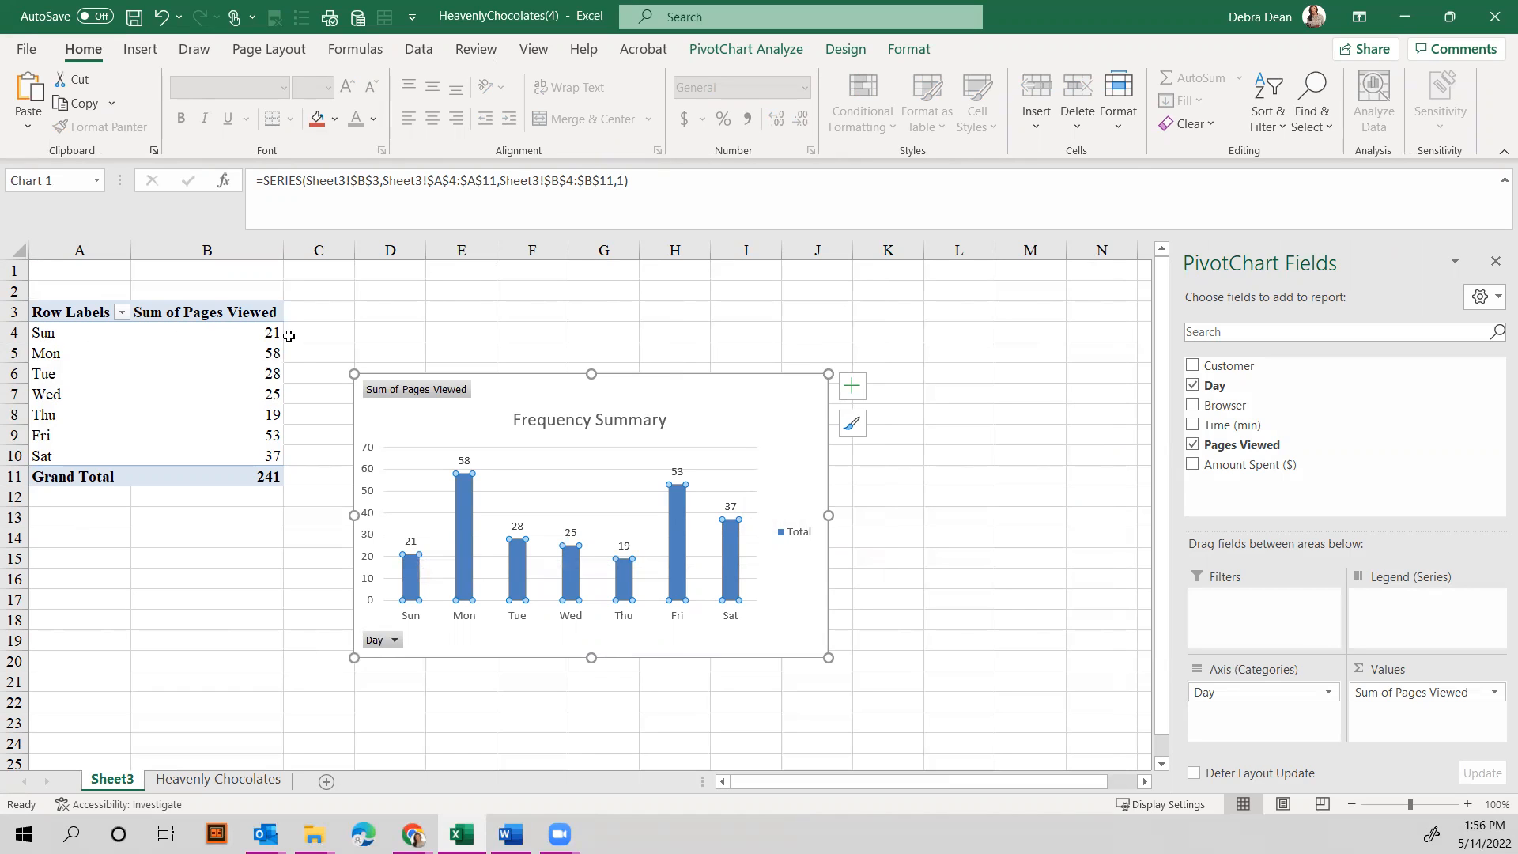
mouse_move(608, 291)
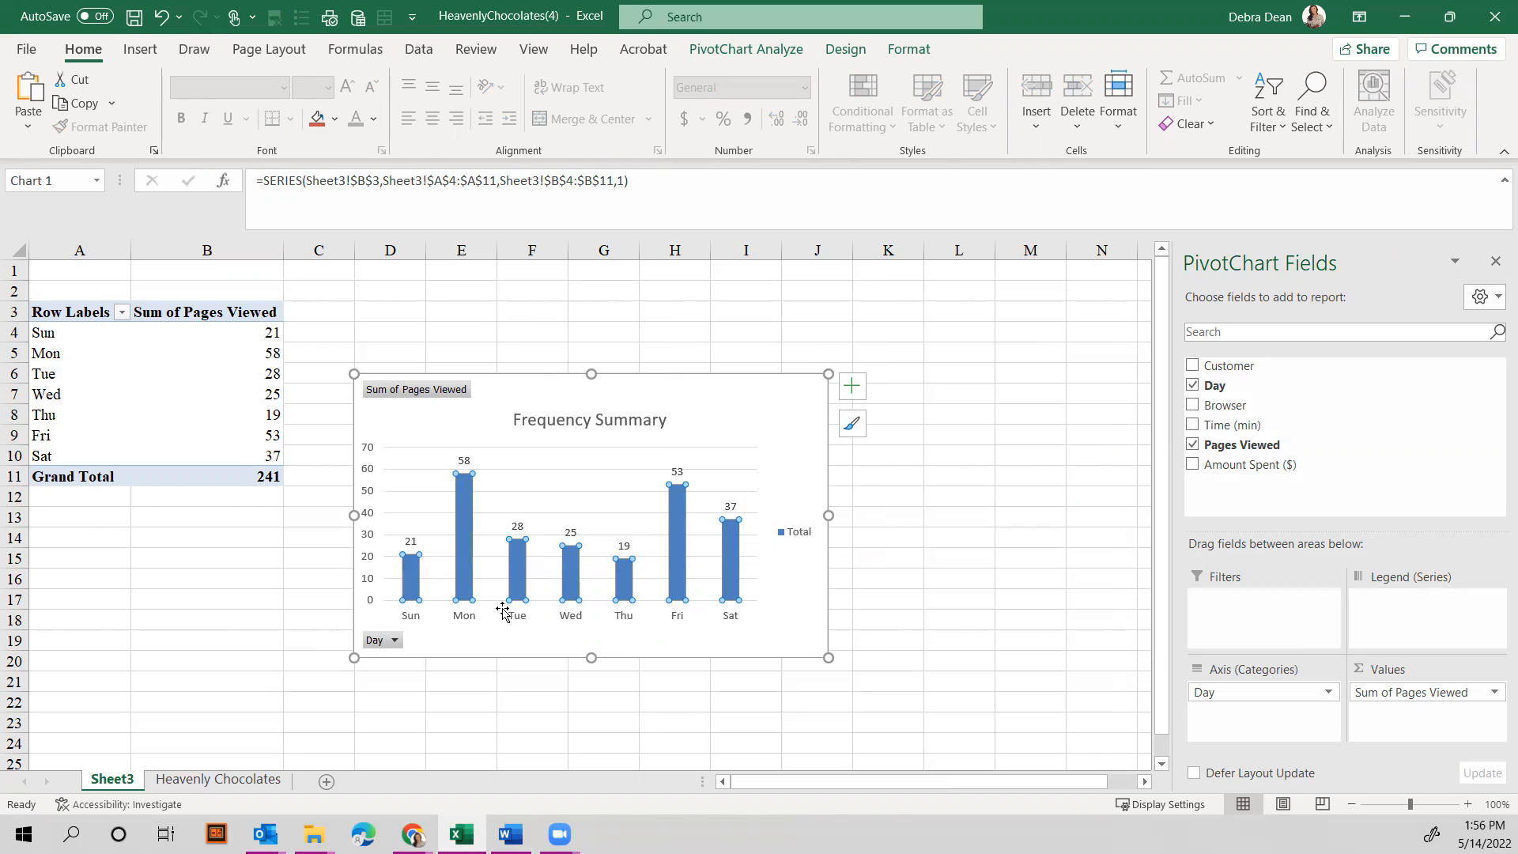
mouse_move(151, 77)
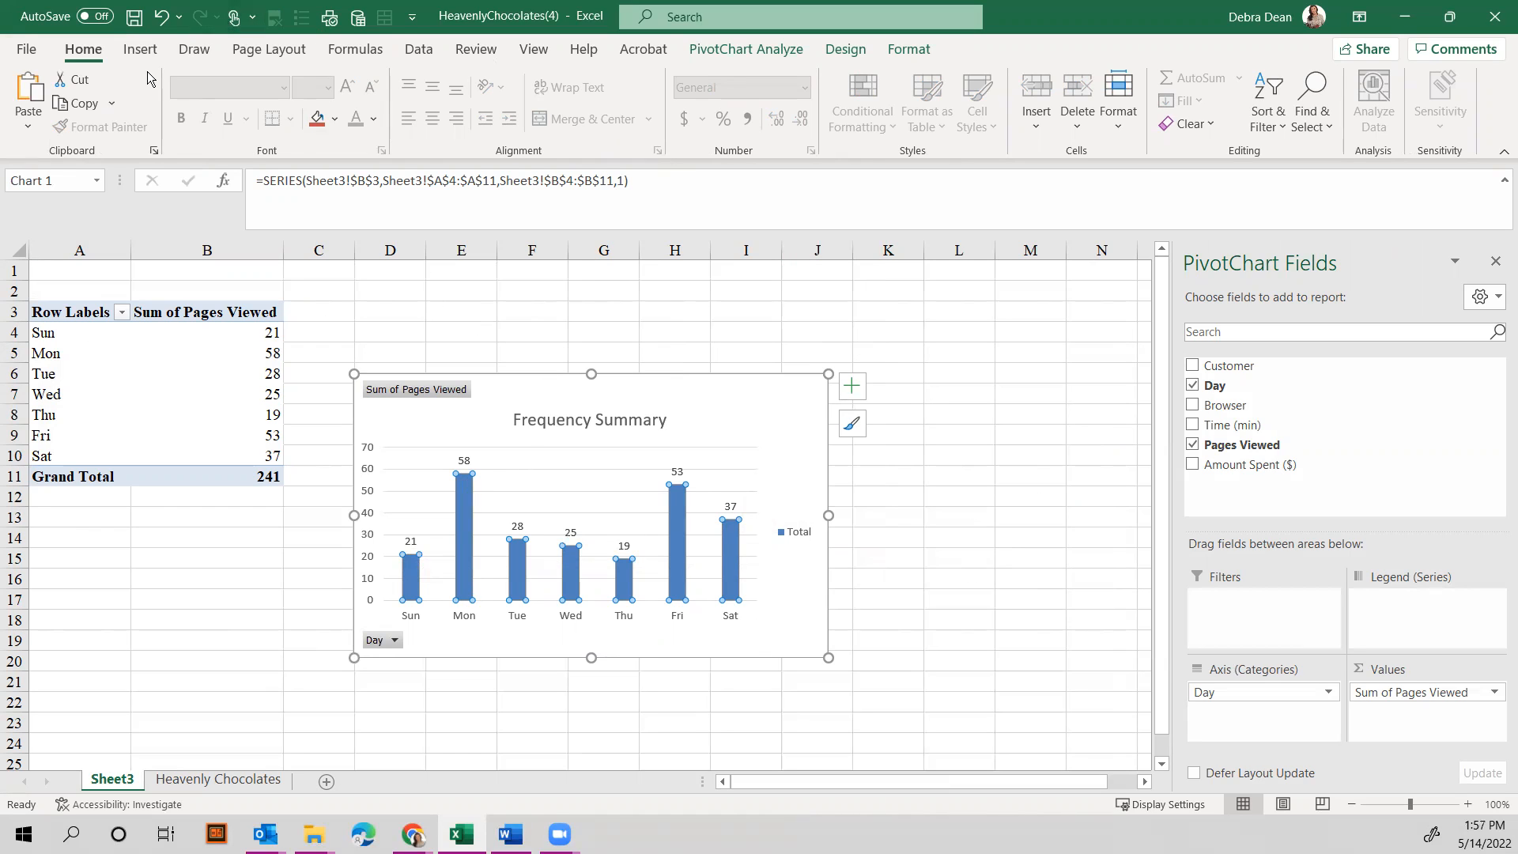
mouse_move(908, 49)
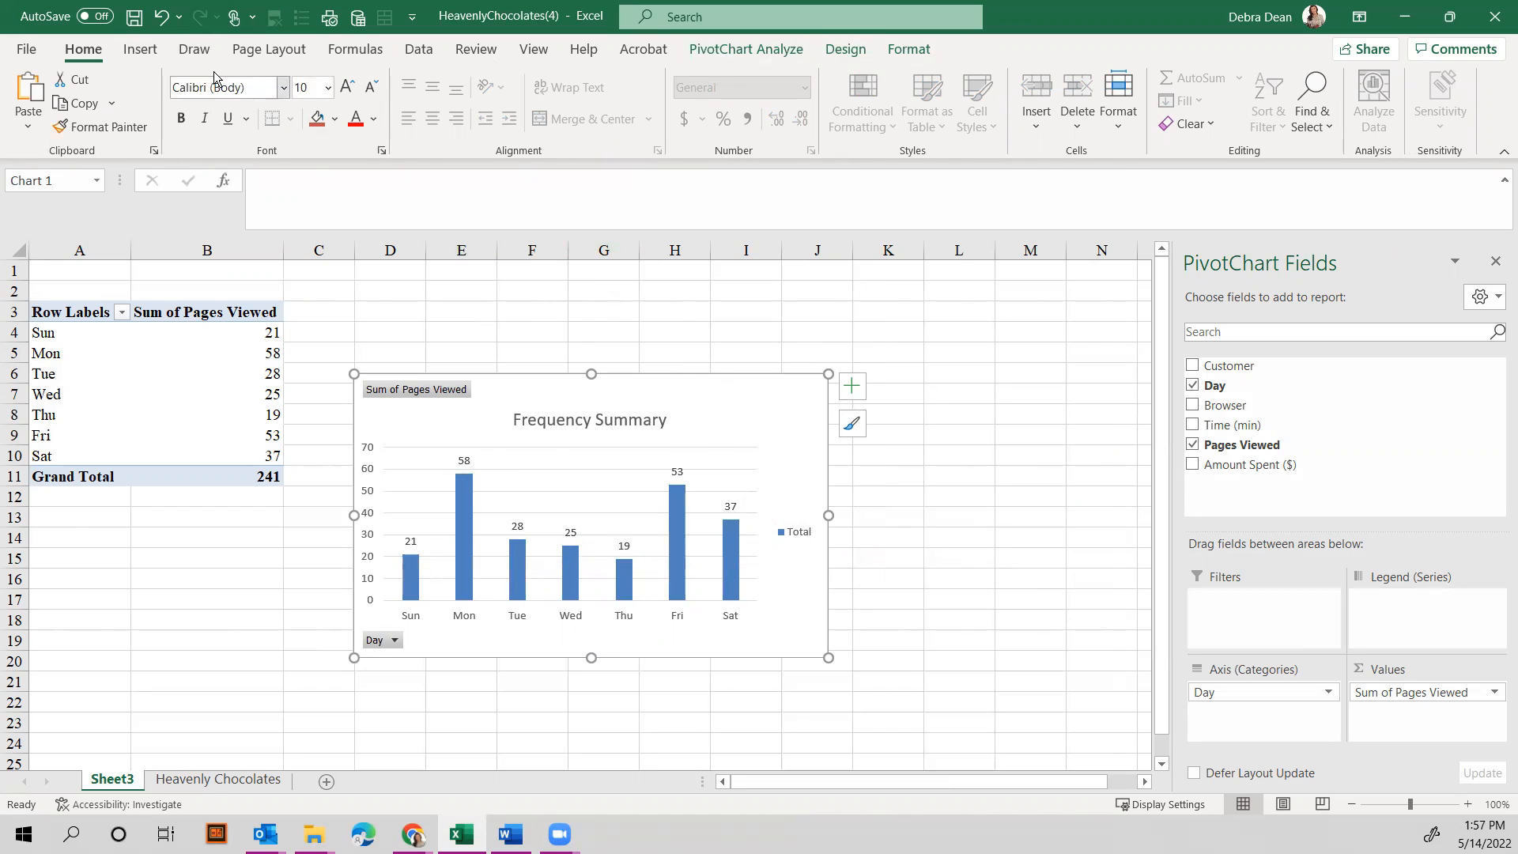
Select the Sat column on the chart and bring up the PivotChart Design options.
click(139, 49)
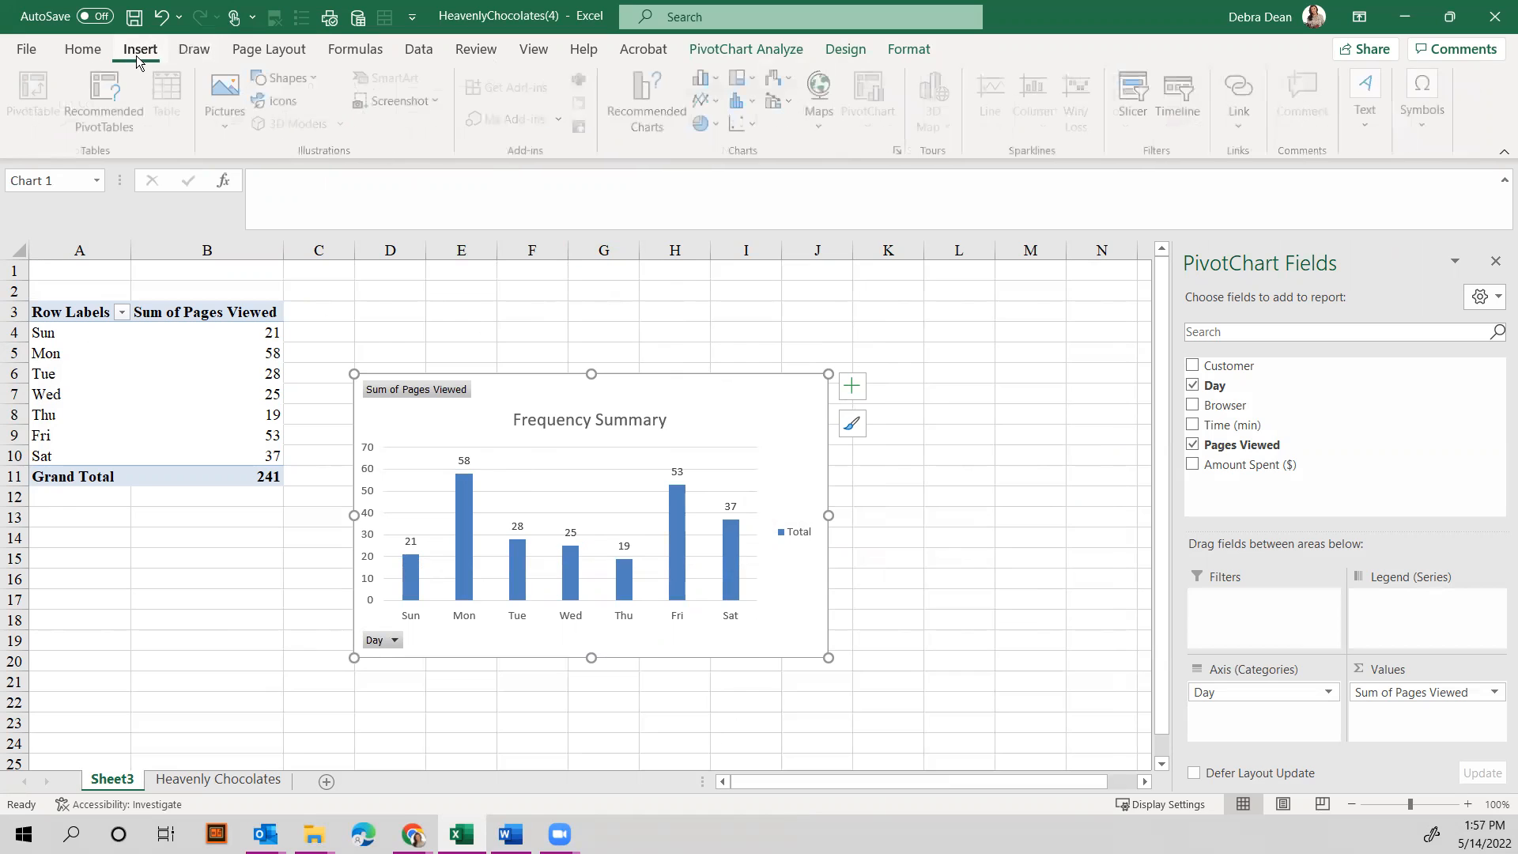
mouse_move(705, 123)
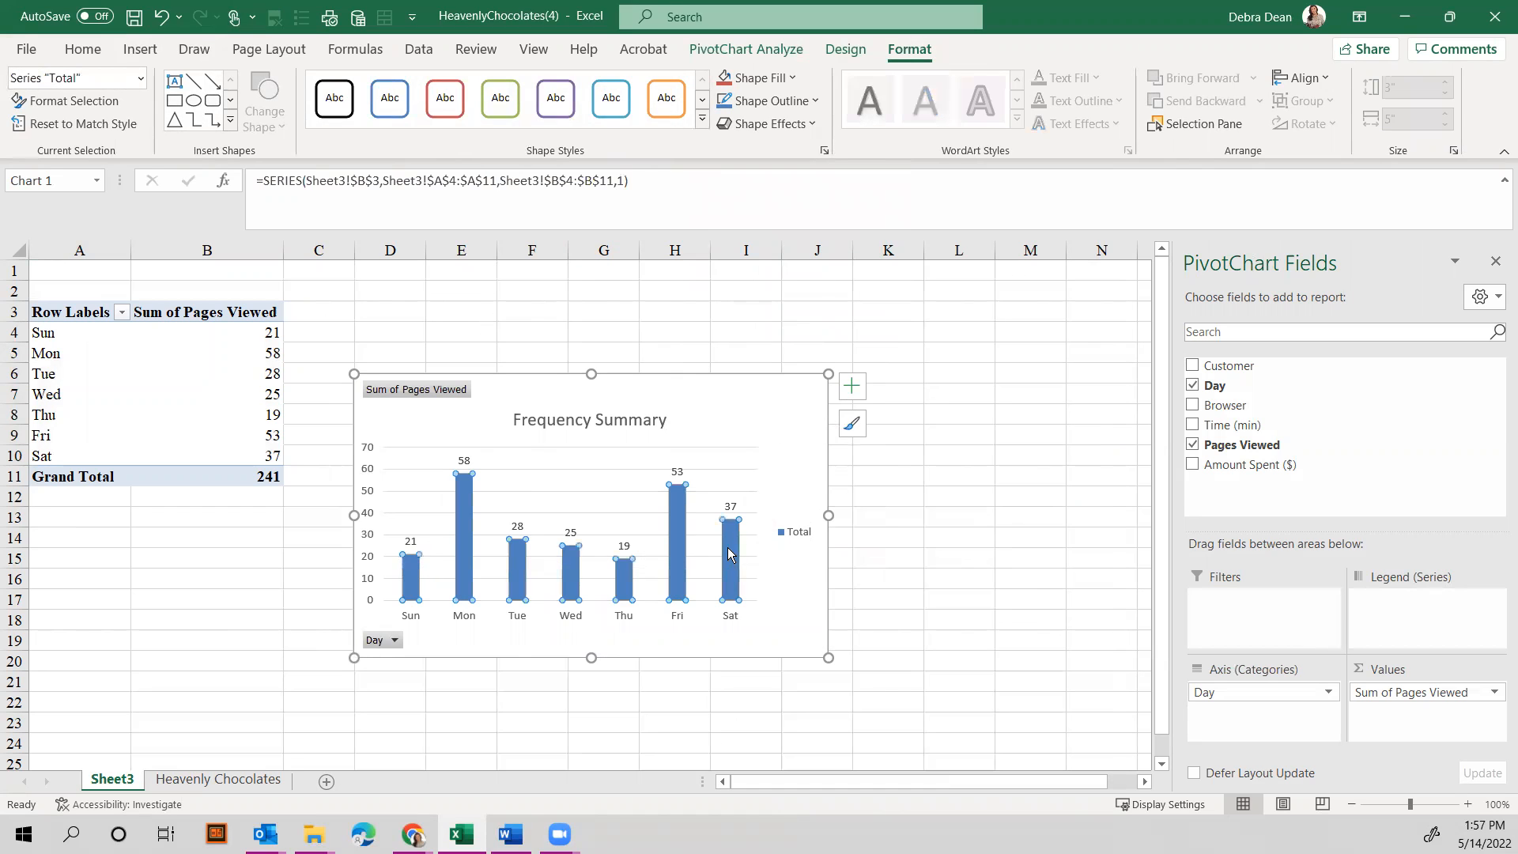
click(731, 547)
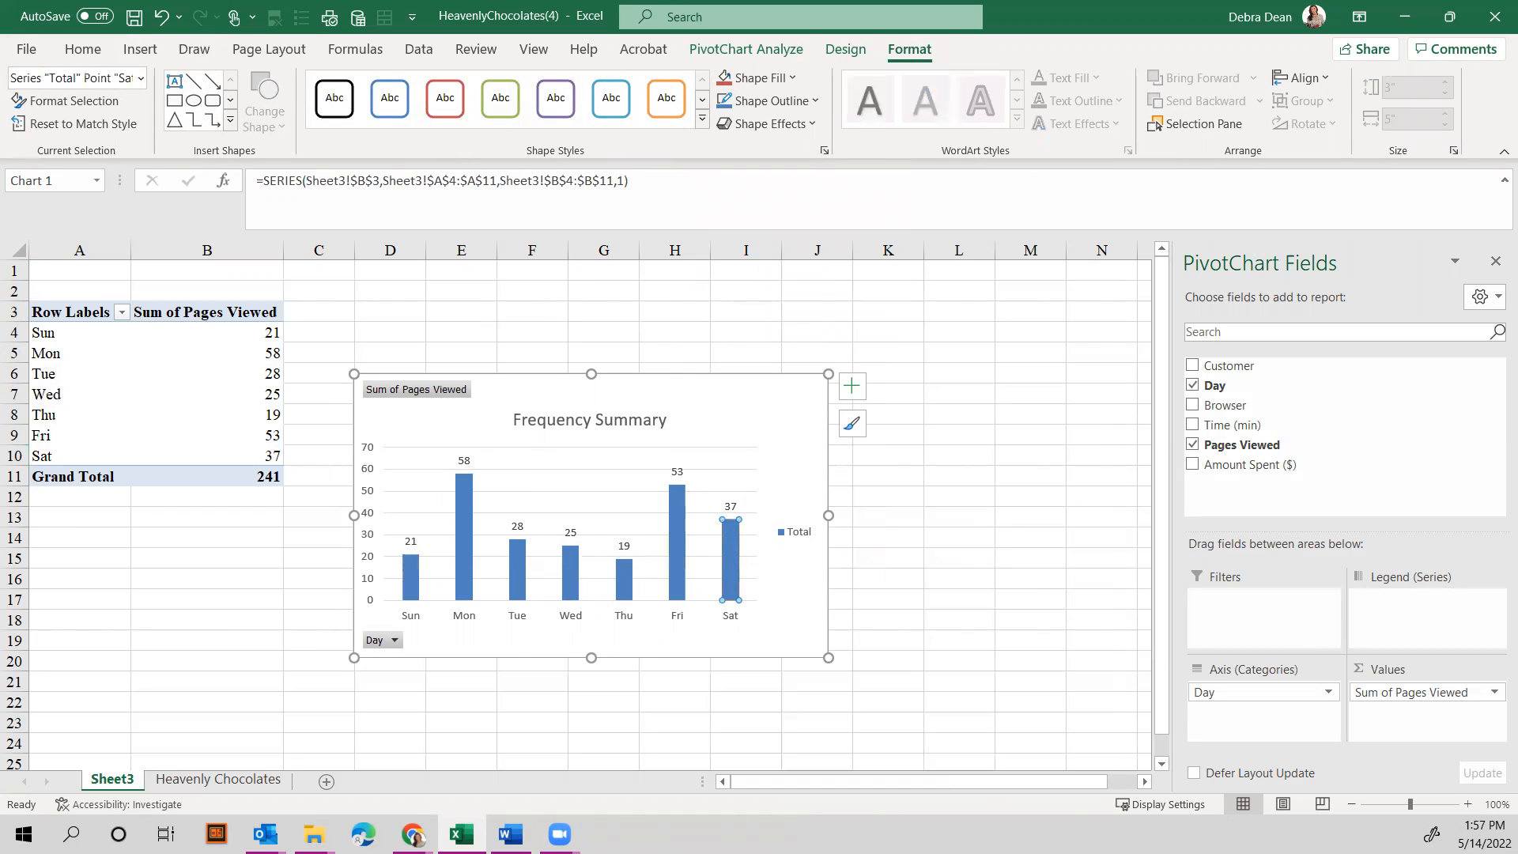
click(844, 49)
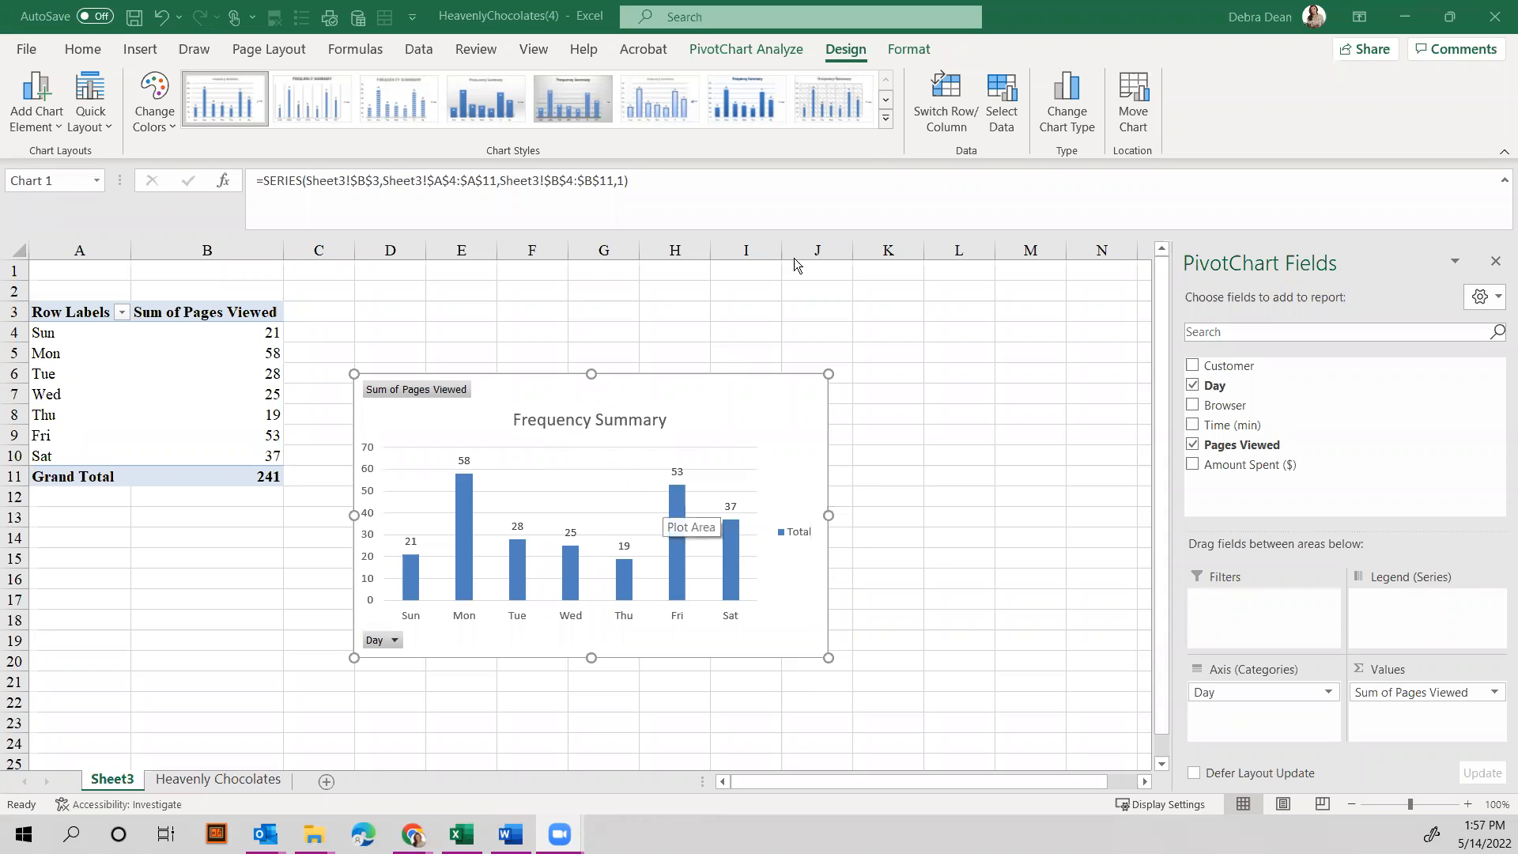
mouse_move(122, 97)
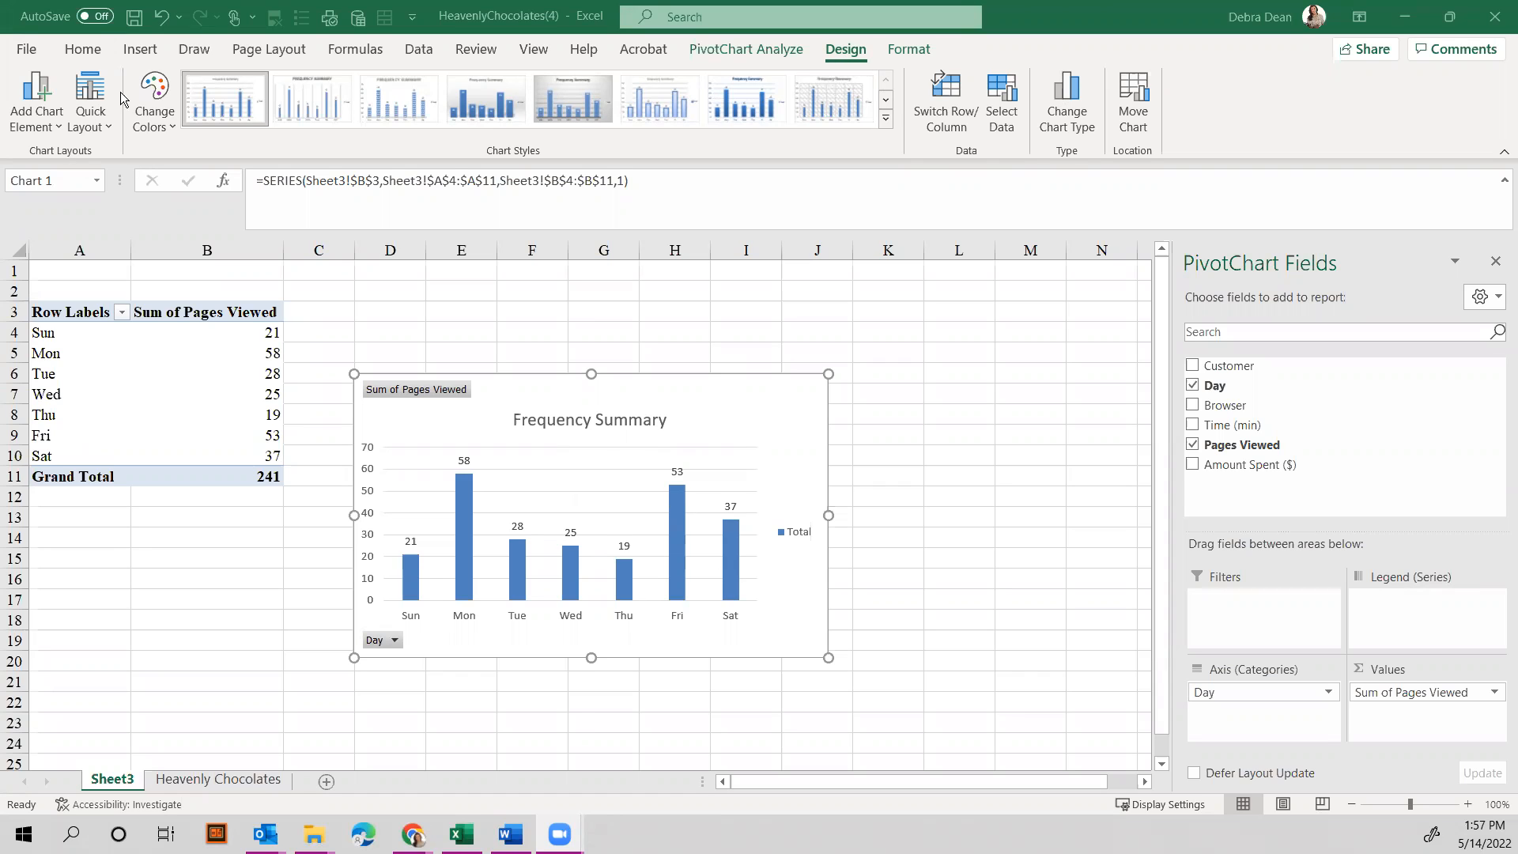
Apply a red colour palette and a red-background, hatched-bar chart style to Frequency Summary.
click(154, 100)
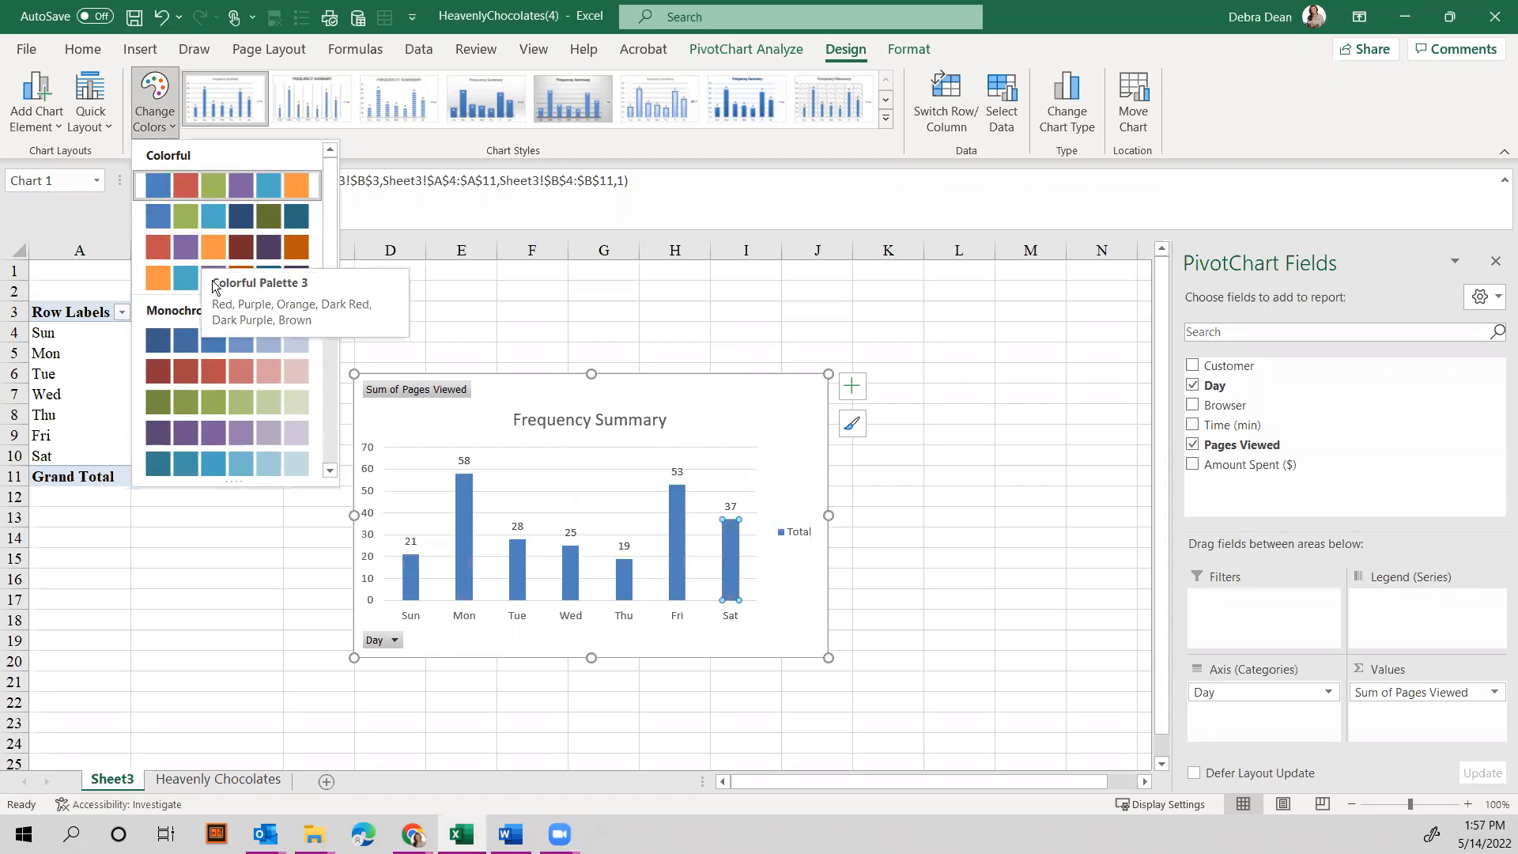
mouse_move(287, 213)
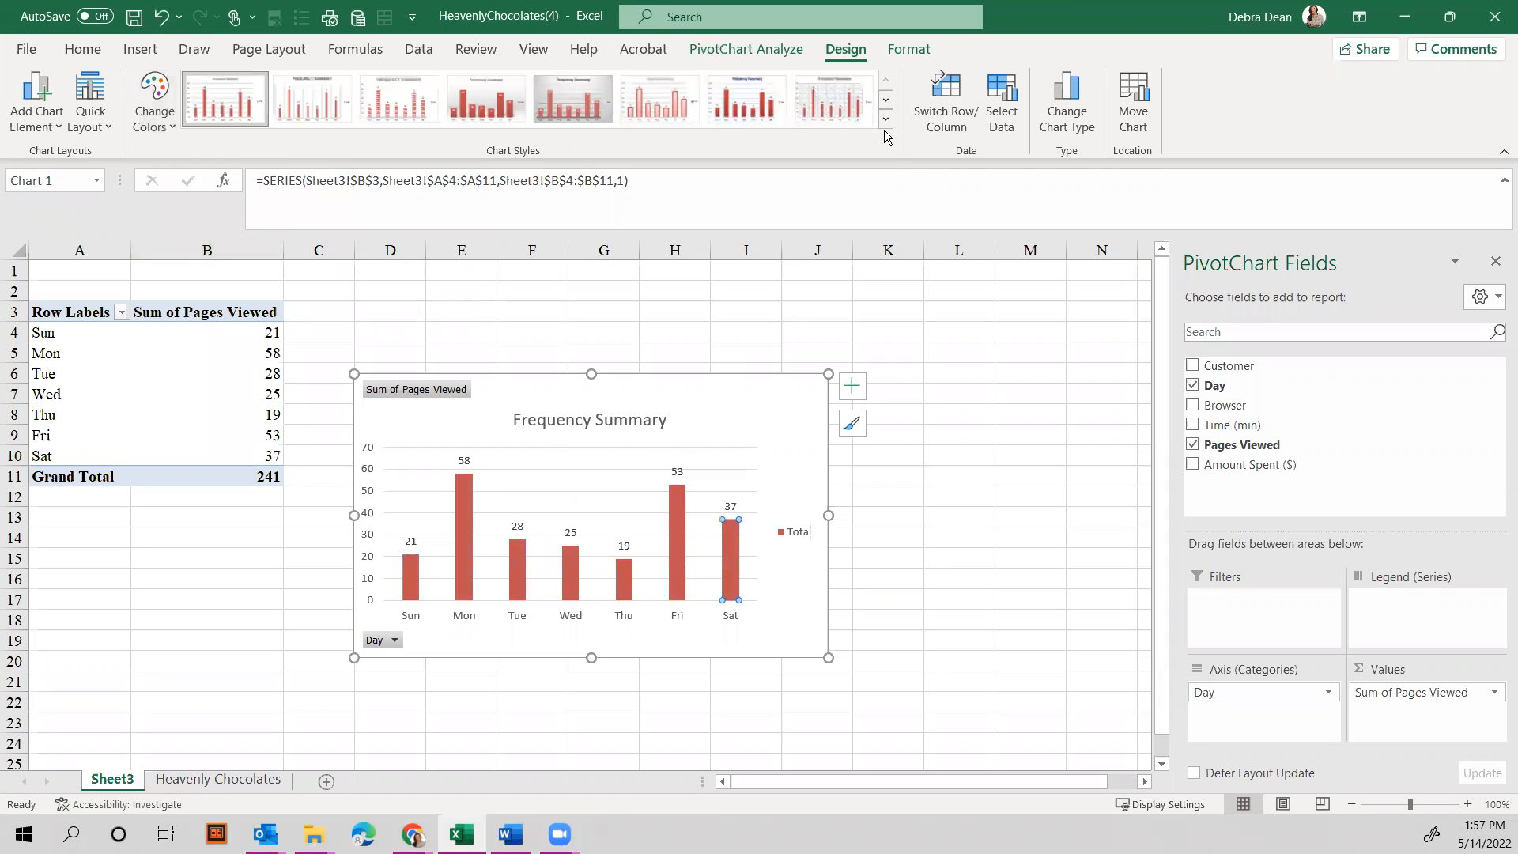
click(882, 117)
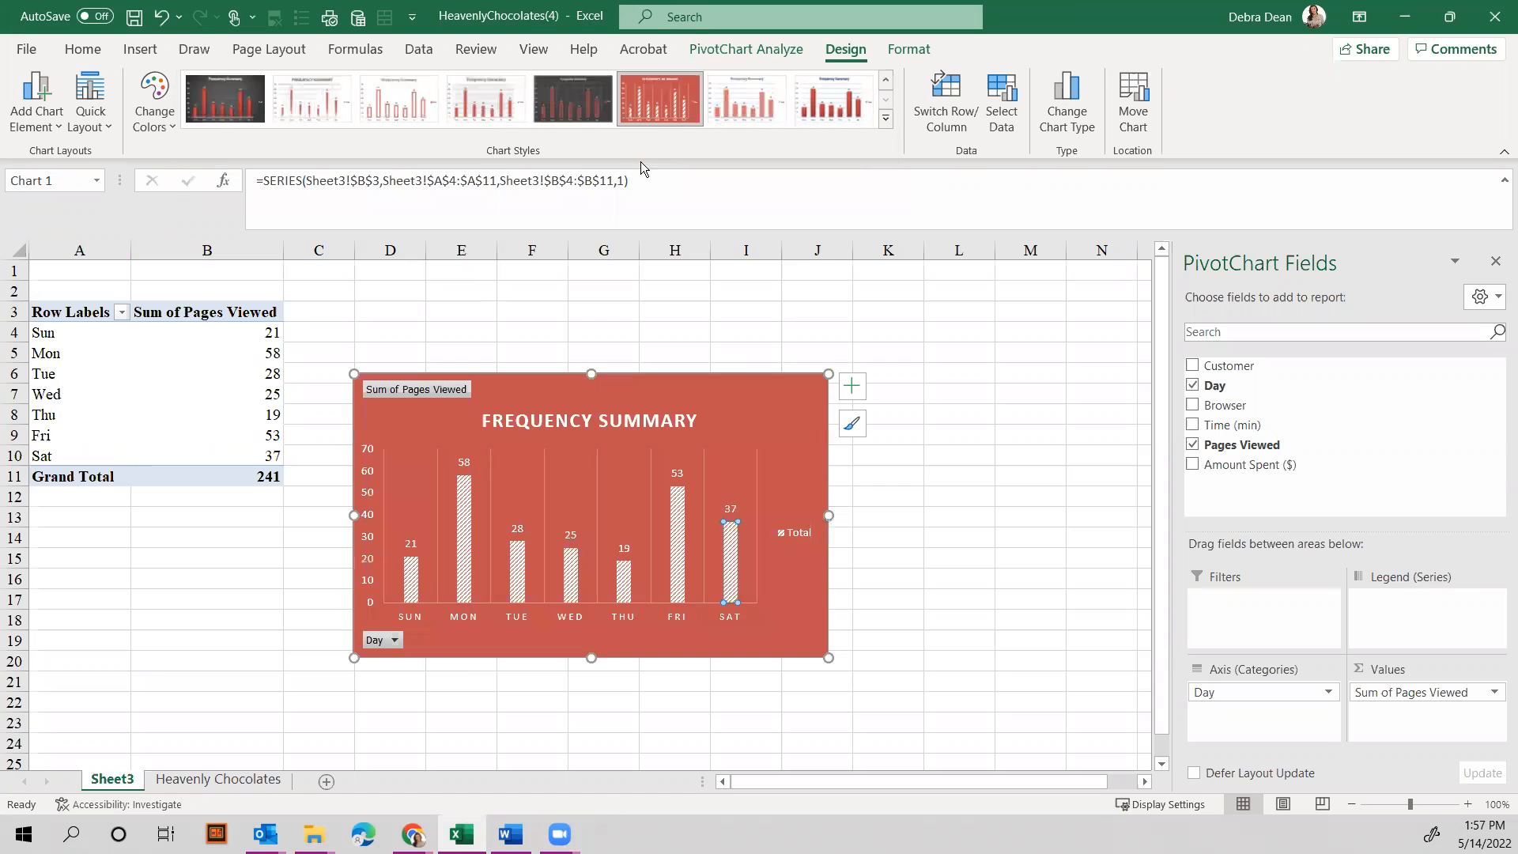
mouse_move(1005, 476)
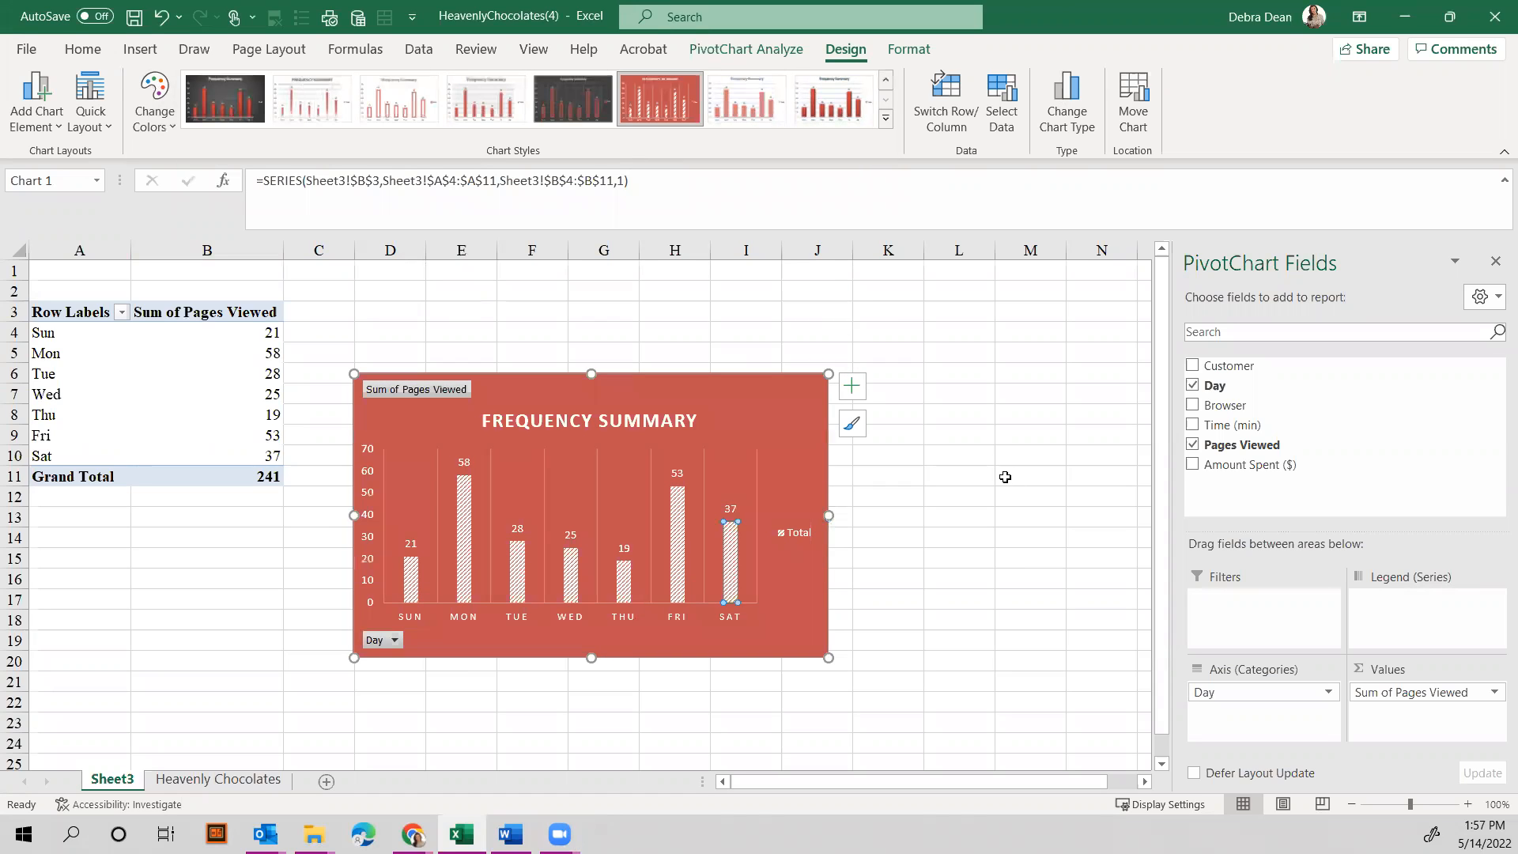
mouse_move(339, 792)
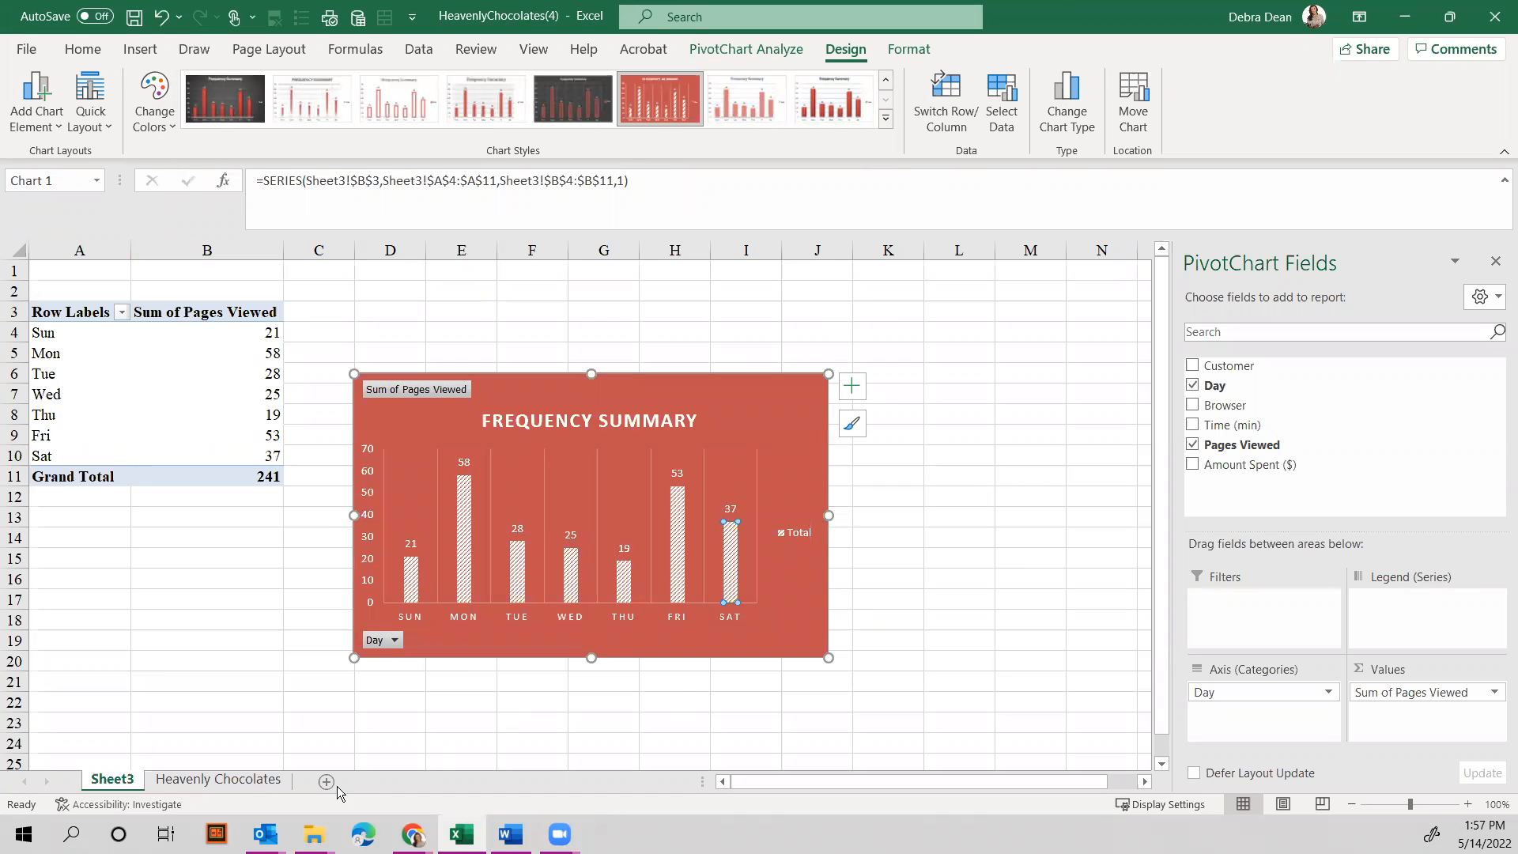
Return to the Heavenly Chocolates raw customer data sheet.
click(218, 778)
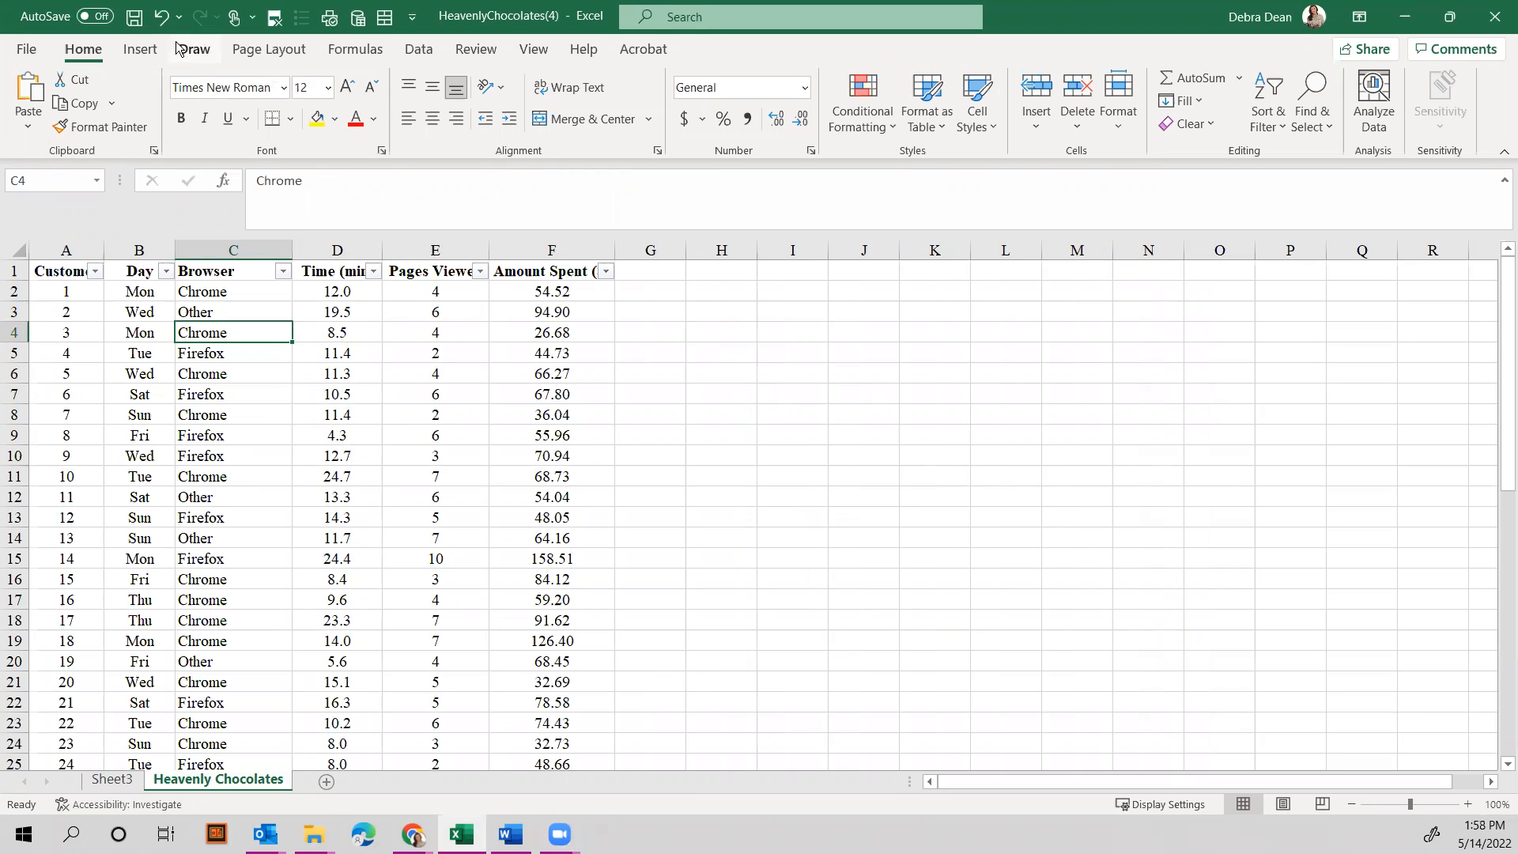
Build a second PivotTable on Sheet4 with Day rows and Sum of Amount Spent ($) (total 3406.41).
click(139, 49)
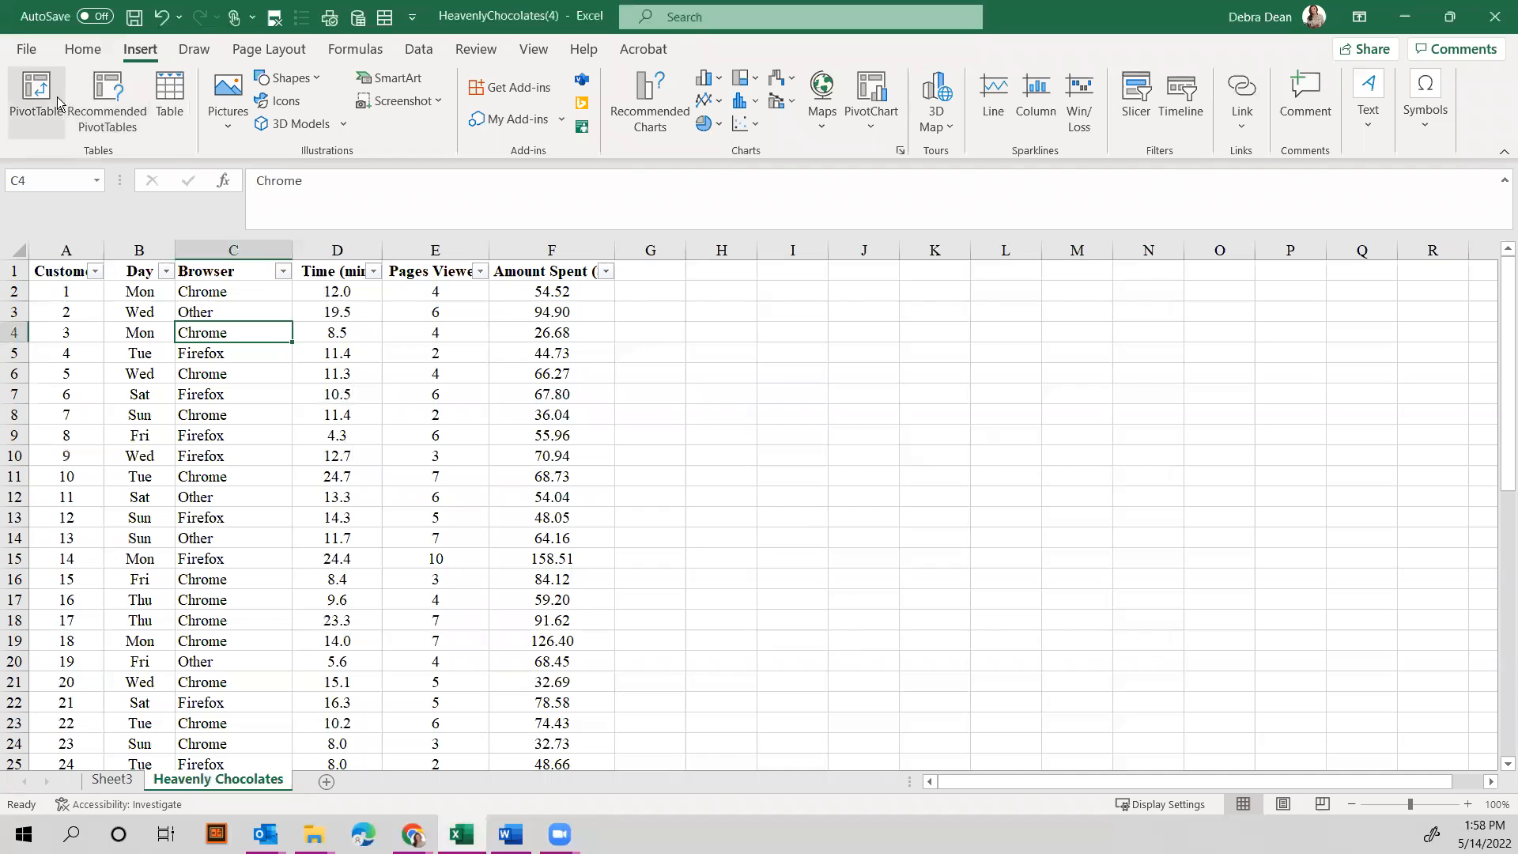
click(36, 96)
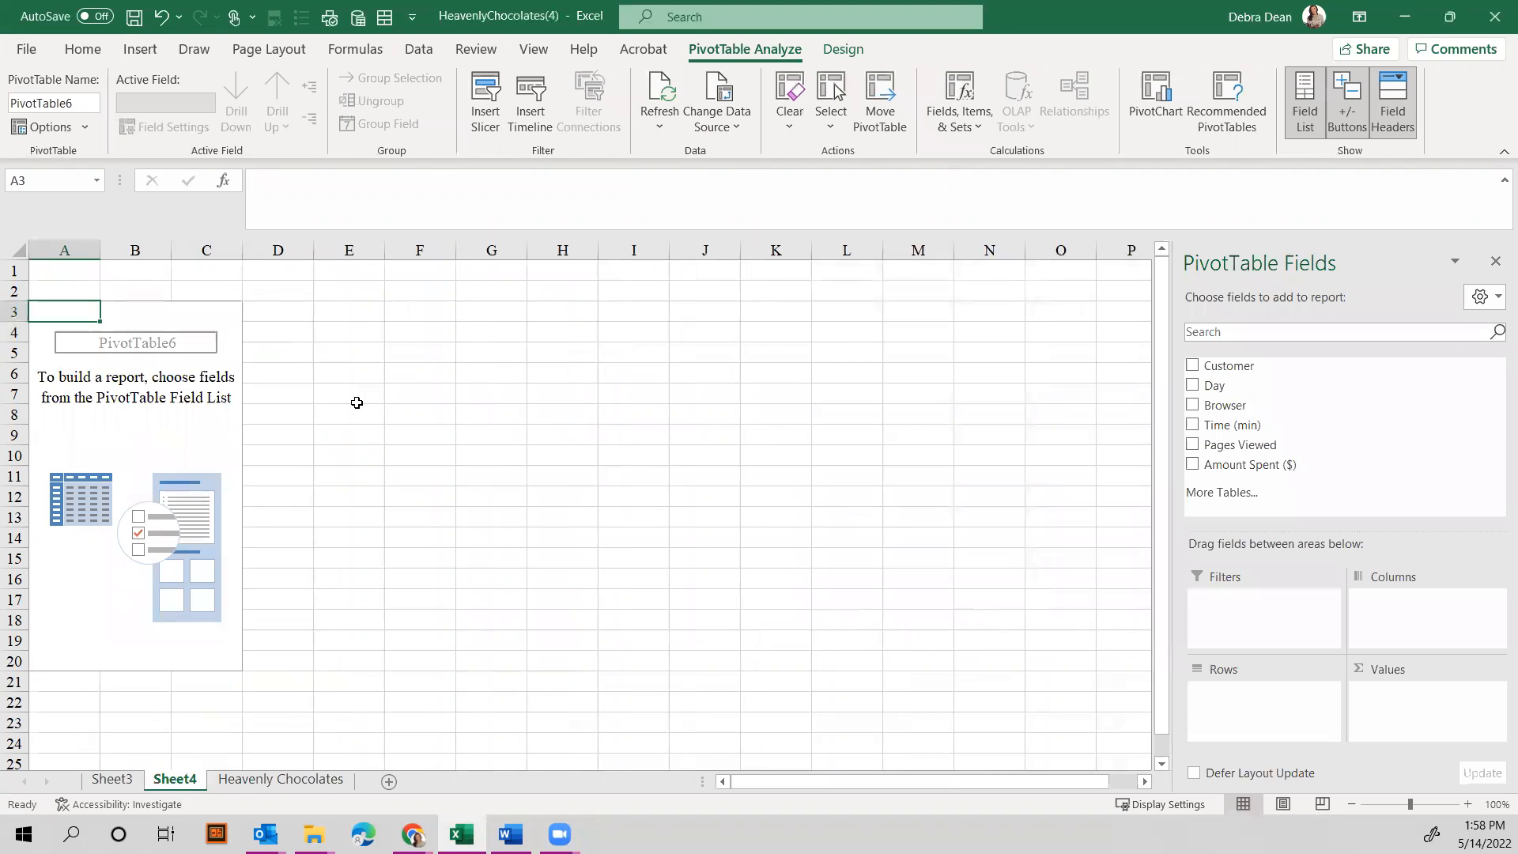
click(1192, 384)
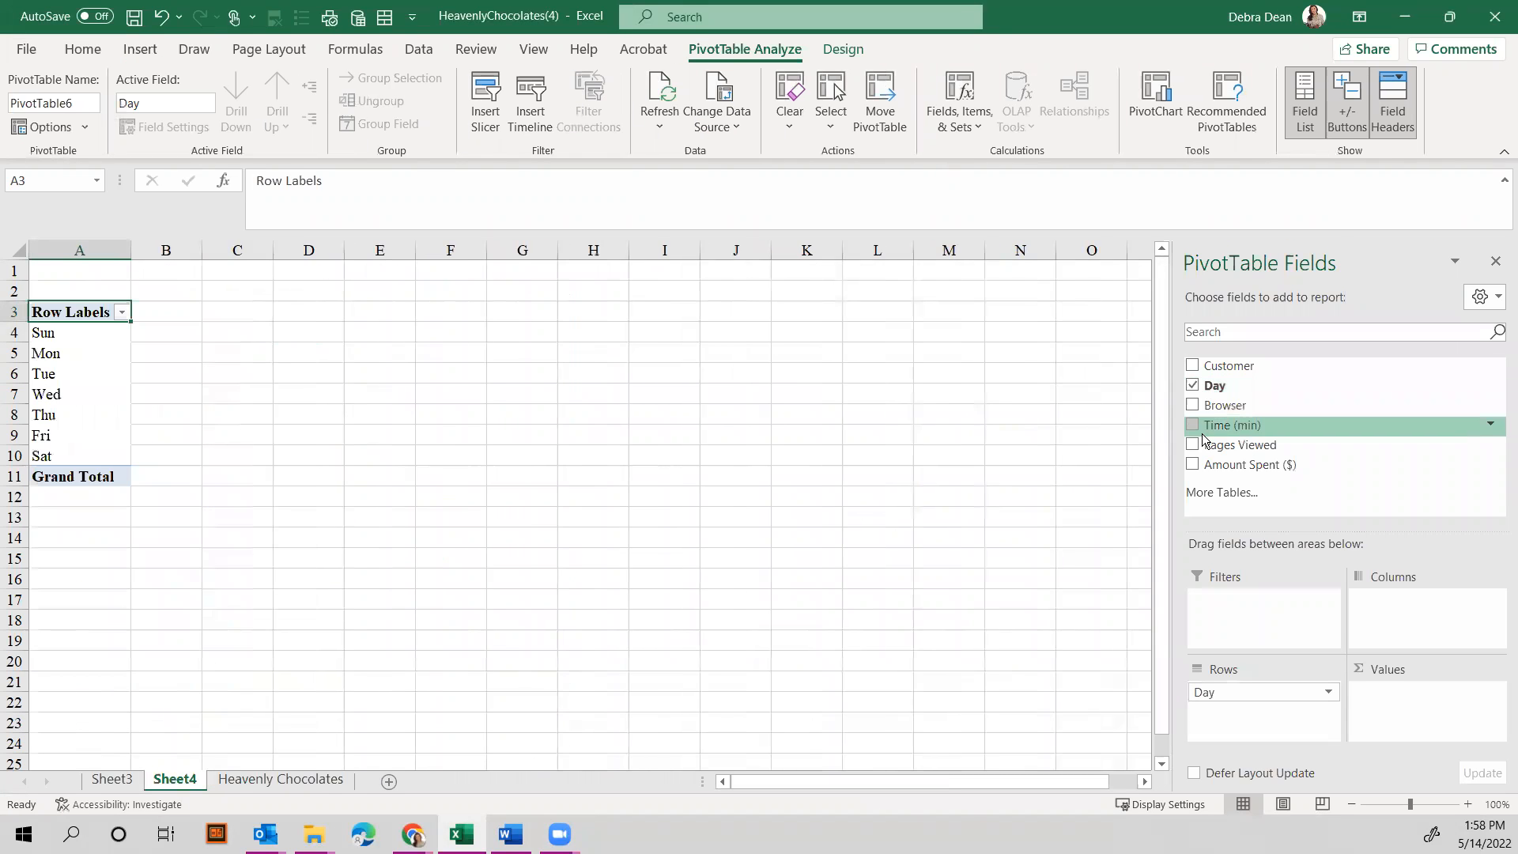
click(1192, 464)
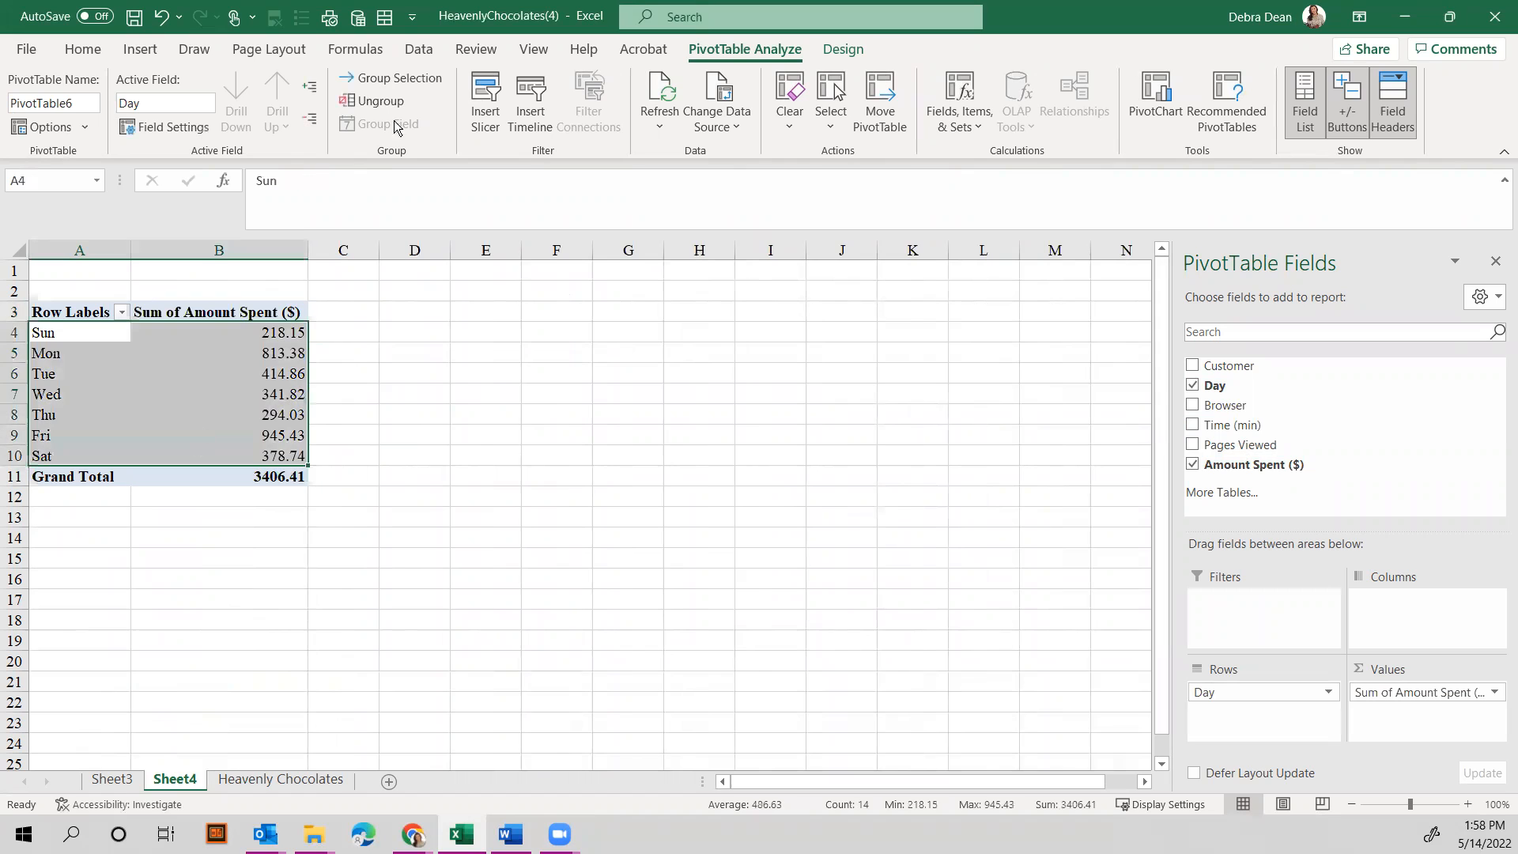
click(139, 49)
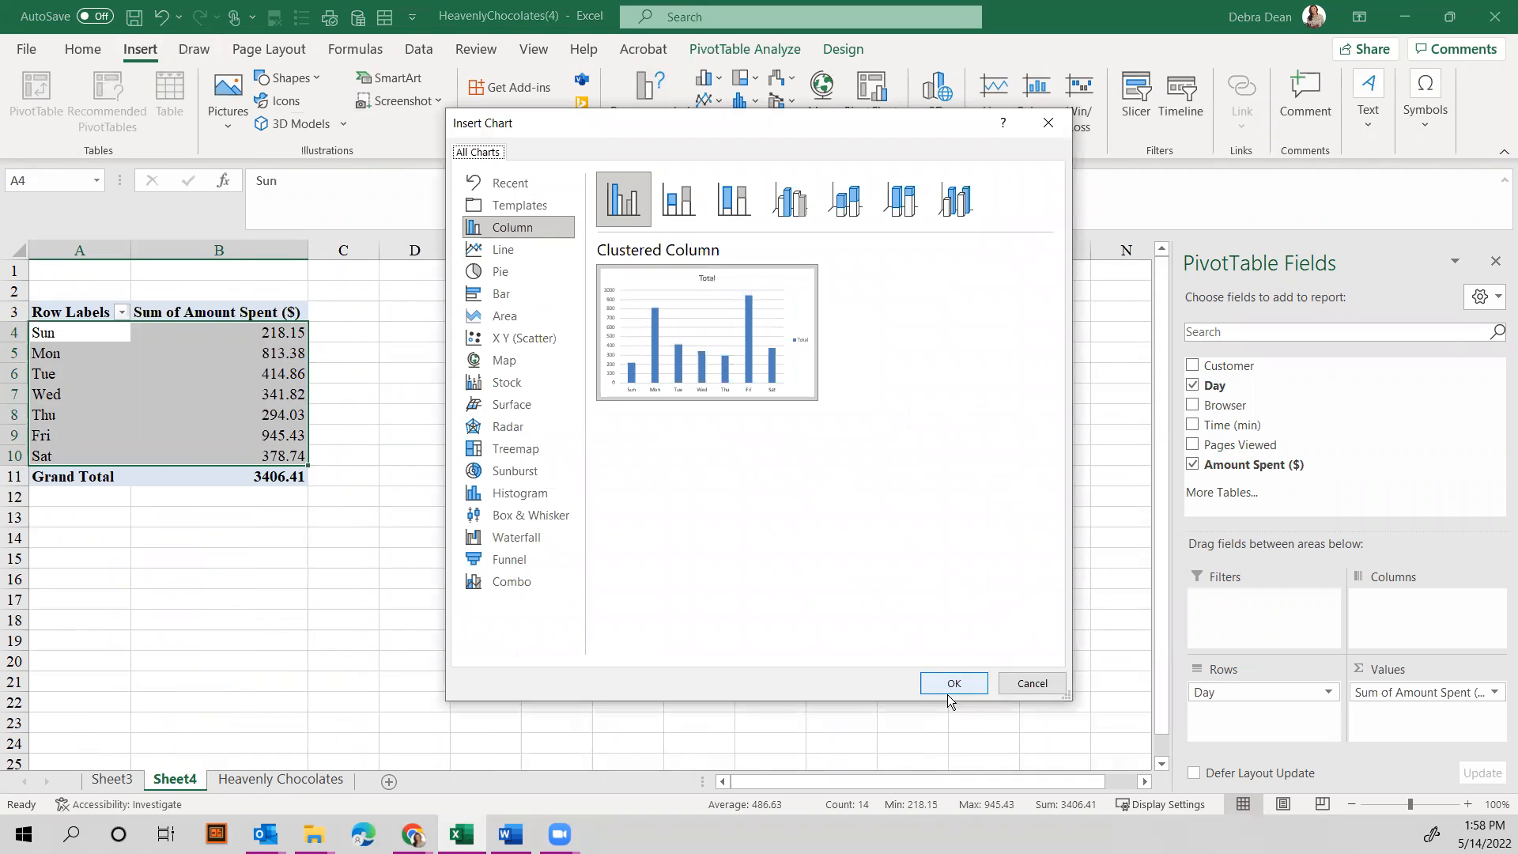
Insert a clustered column PivotChart of amount spent by day and title it 'Total Dollar Spent'.
click(951, 683)
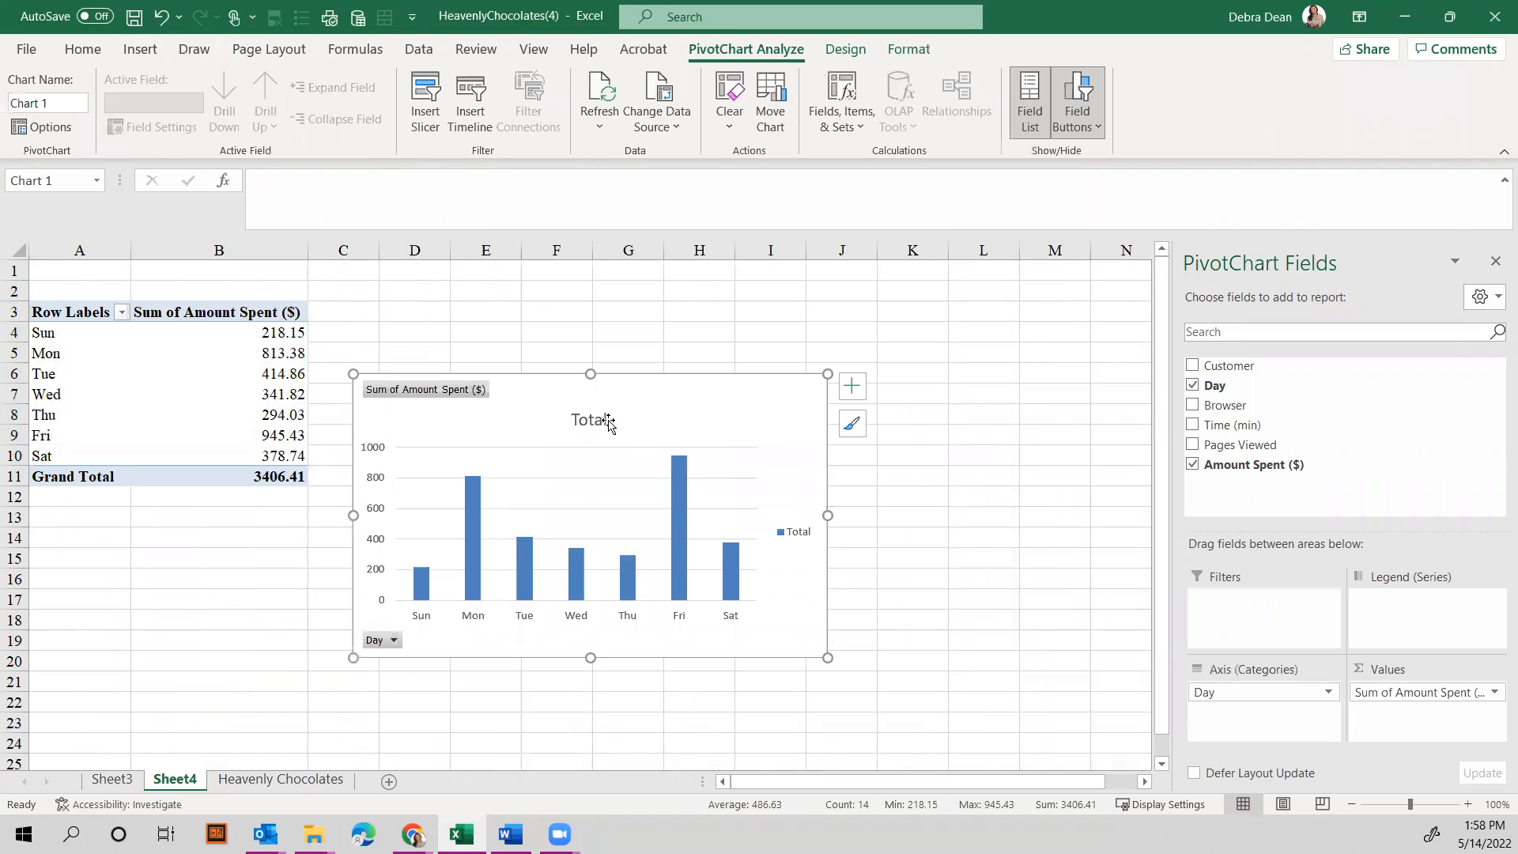
click(589, 419)
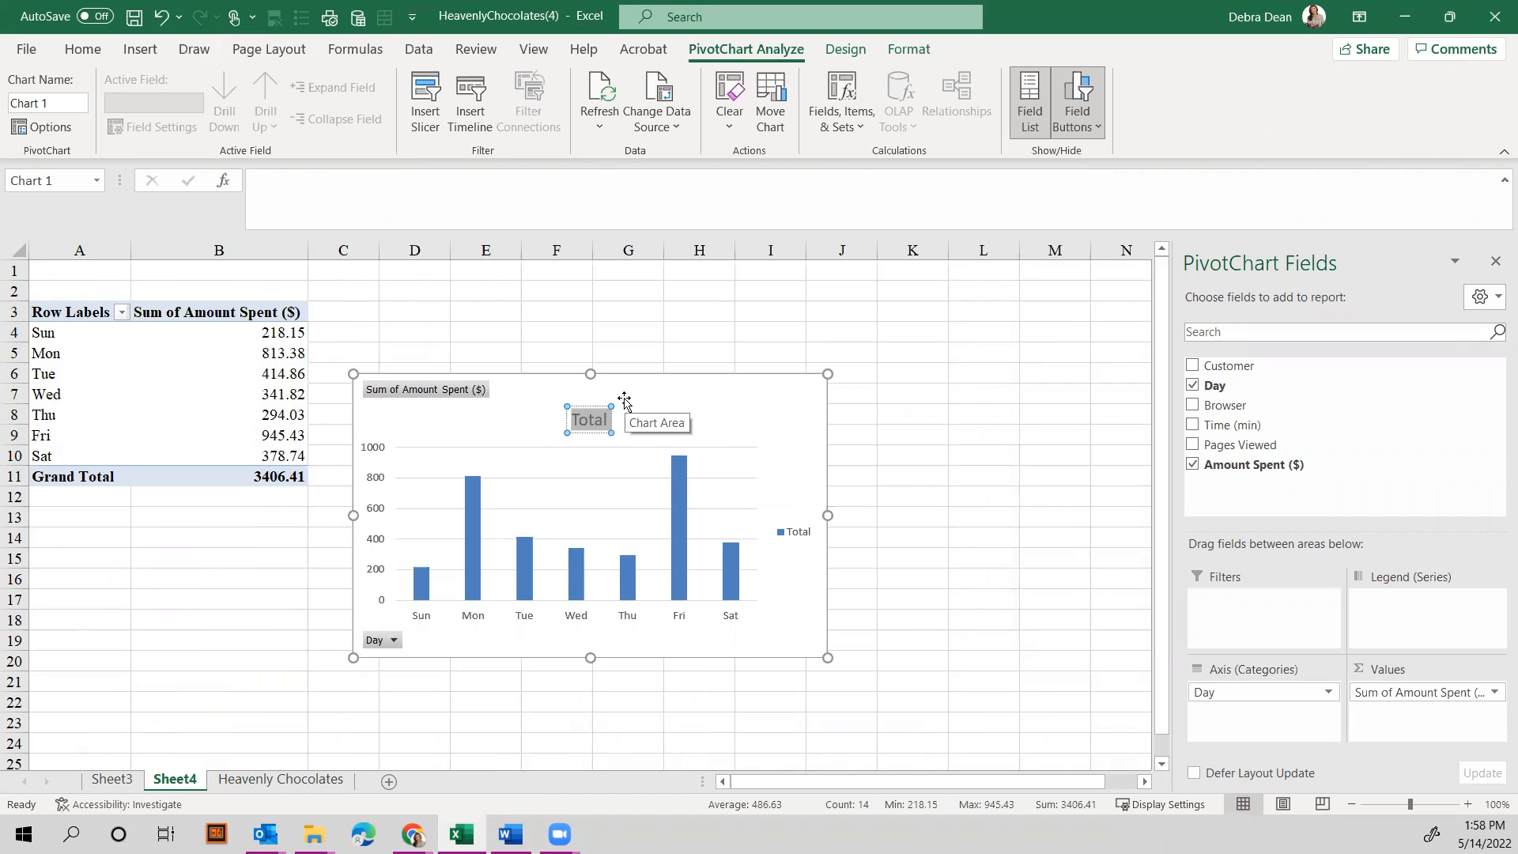
text(Do)
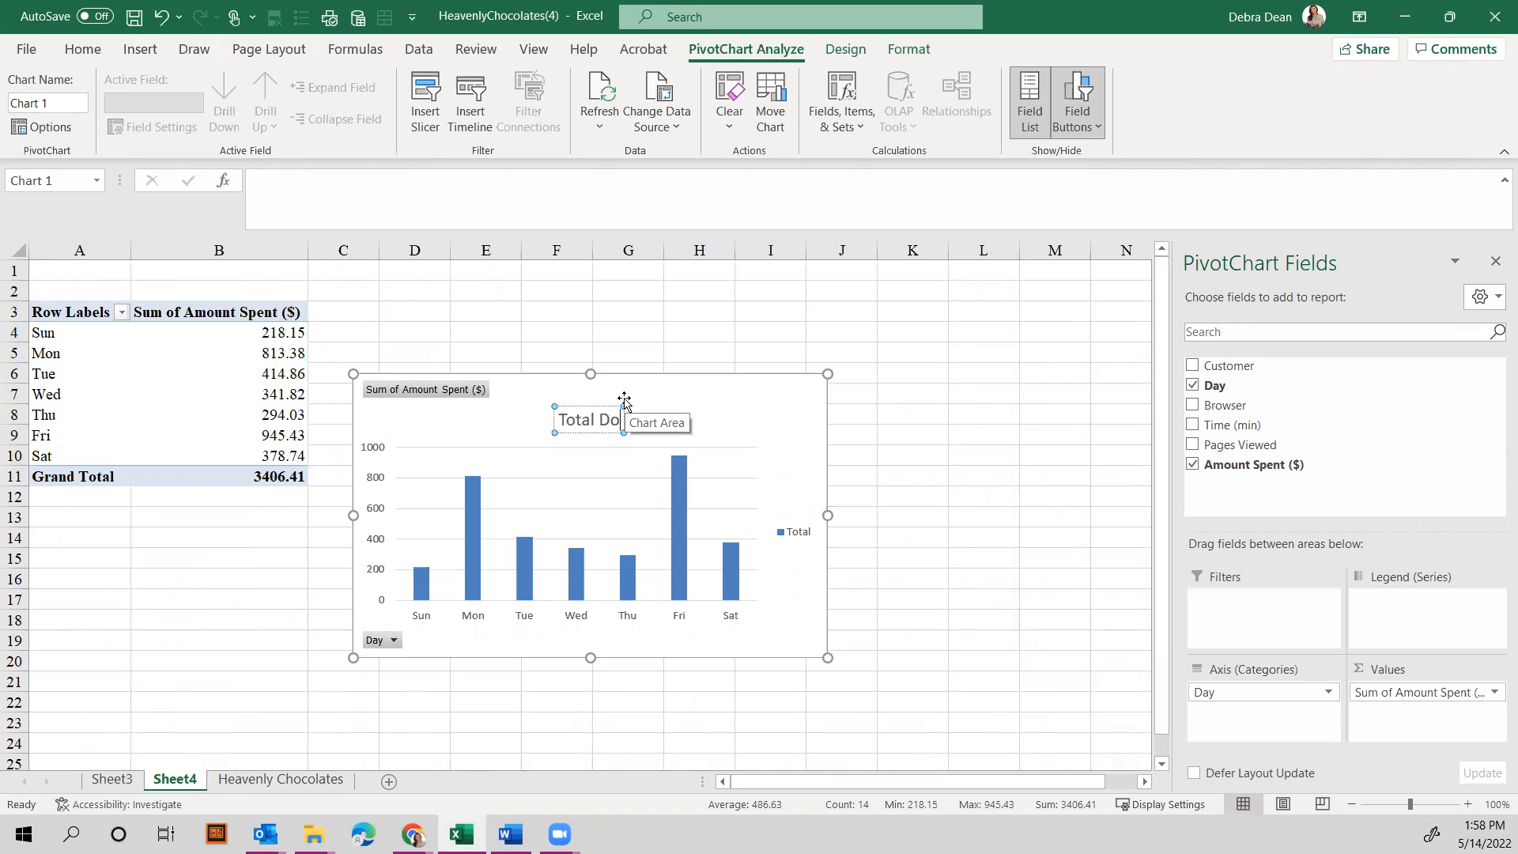
text(Dollar Sp)
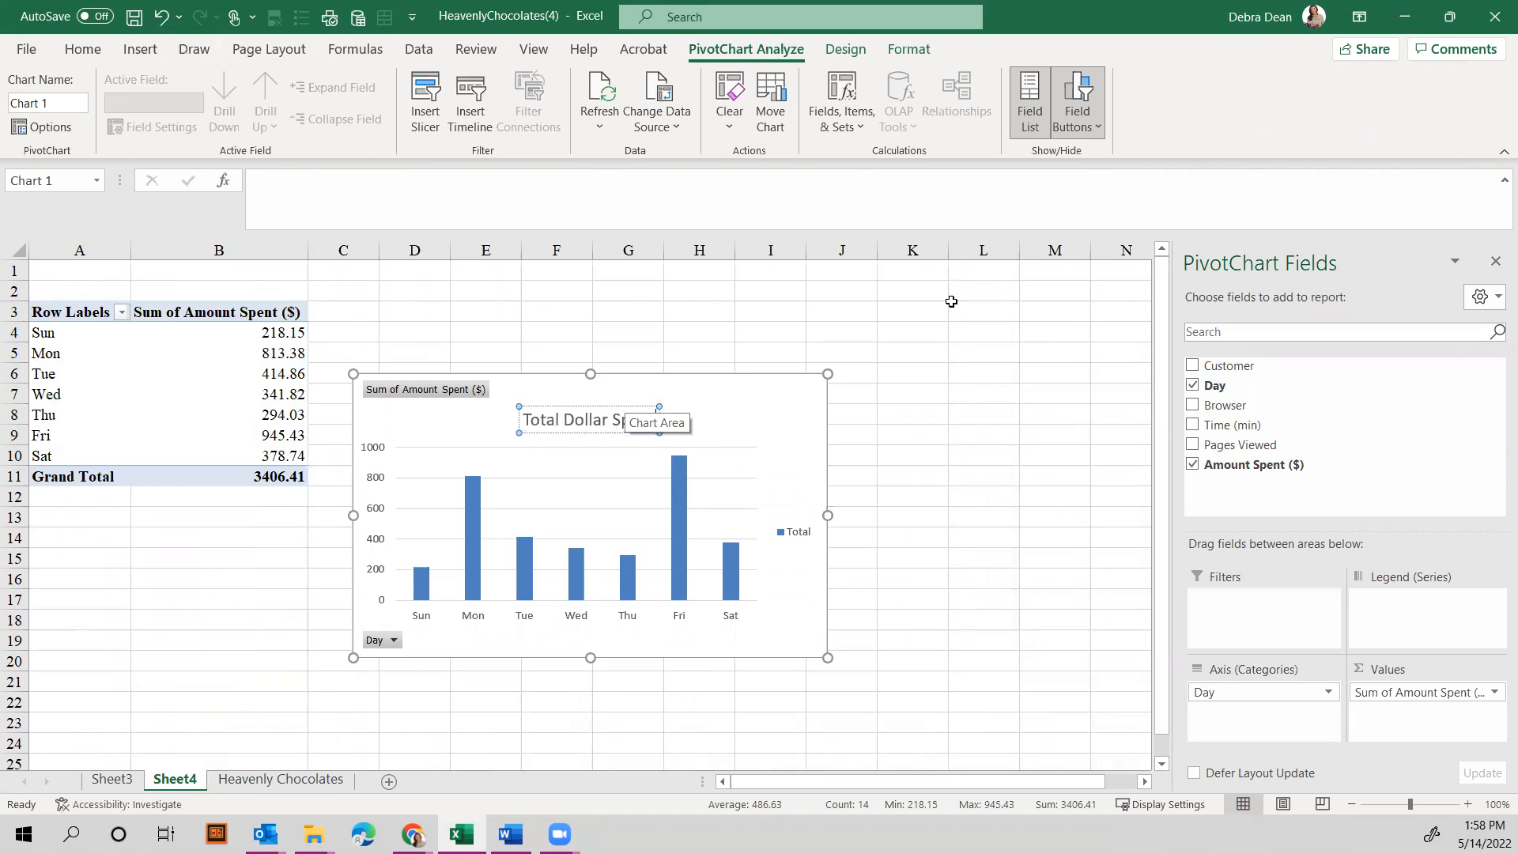
click(1055, 414)
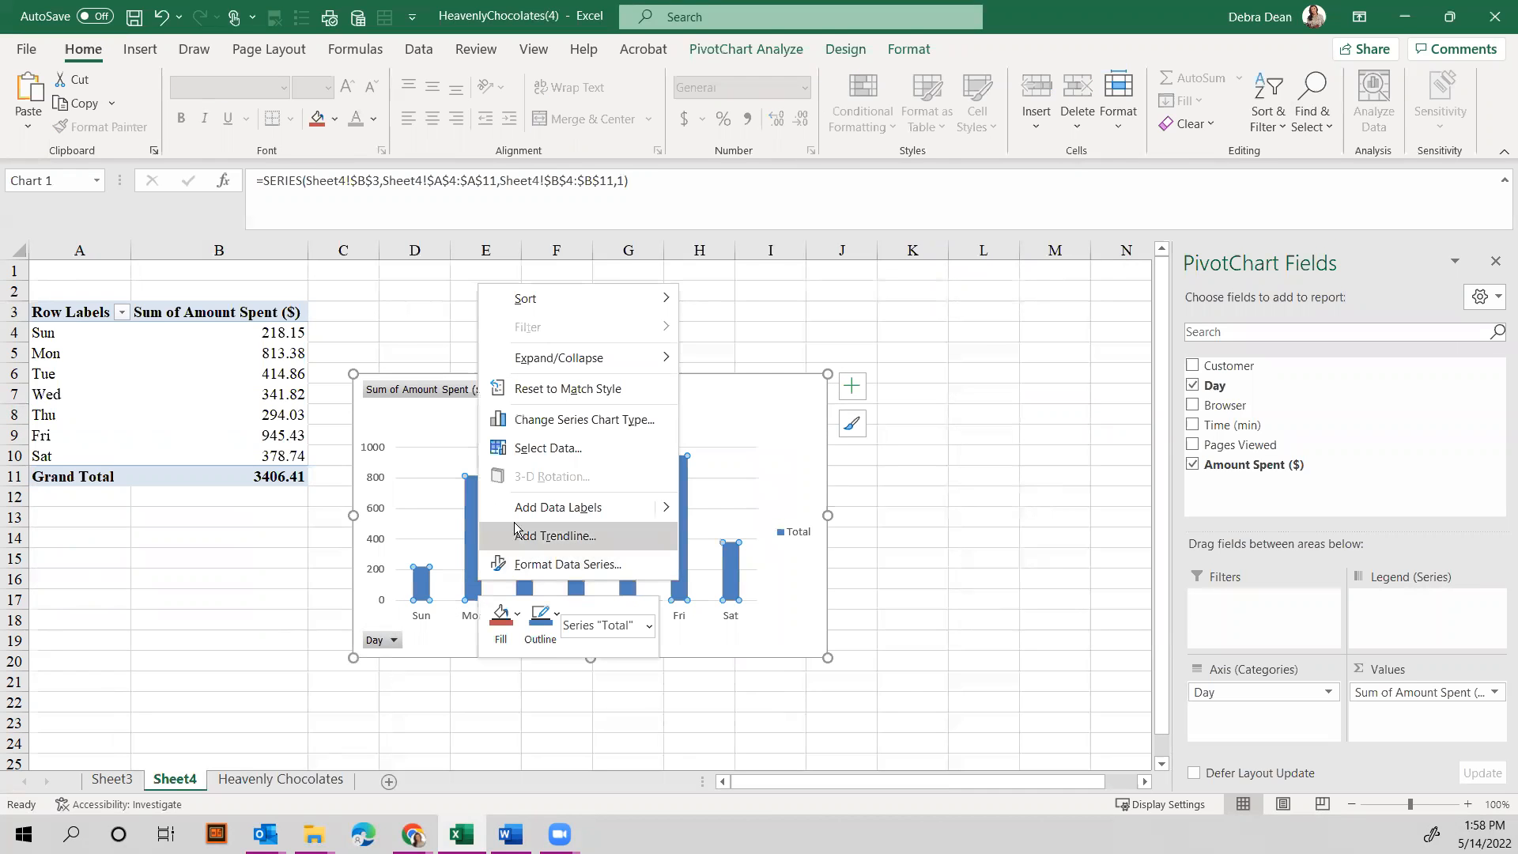
Label each day's bar with its amount spent, then deselect the chart onto the worksheet.
click(556, 506)
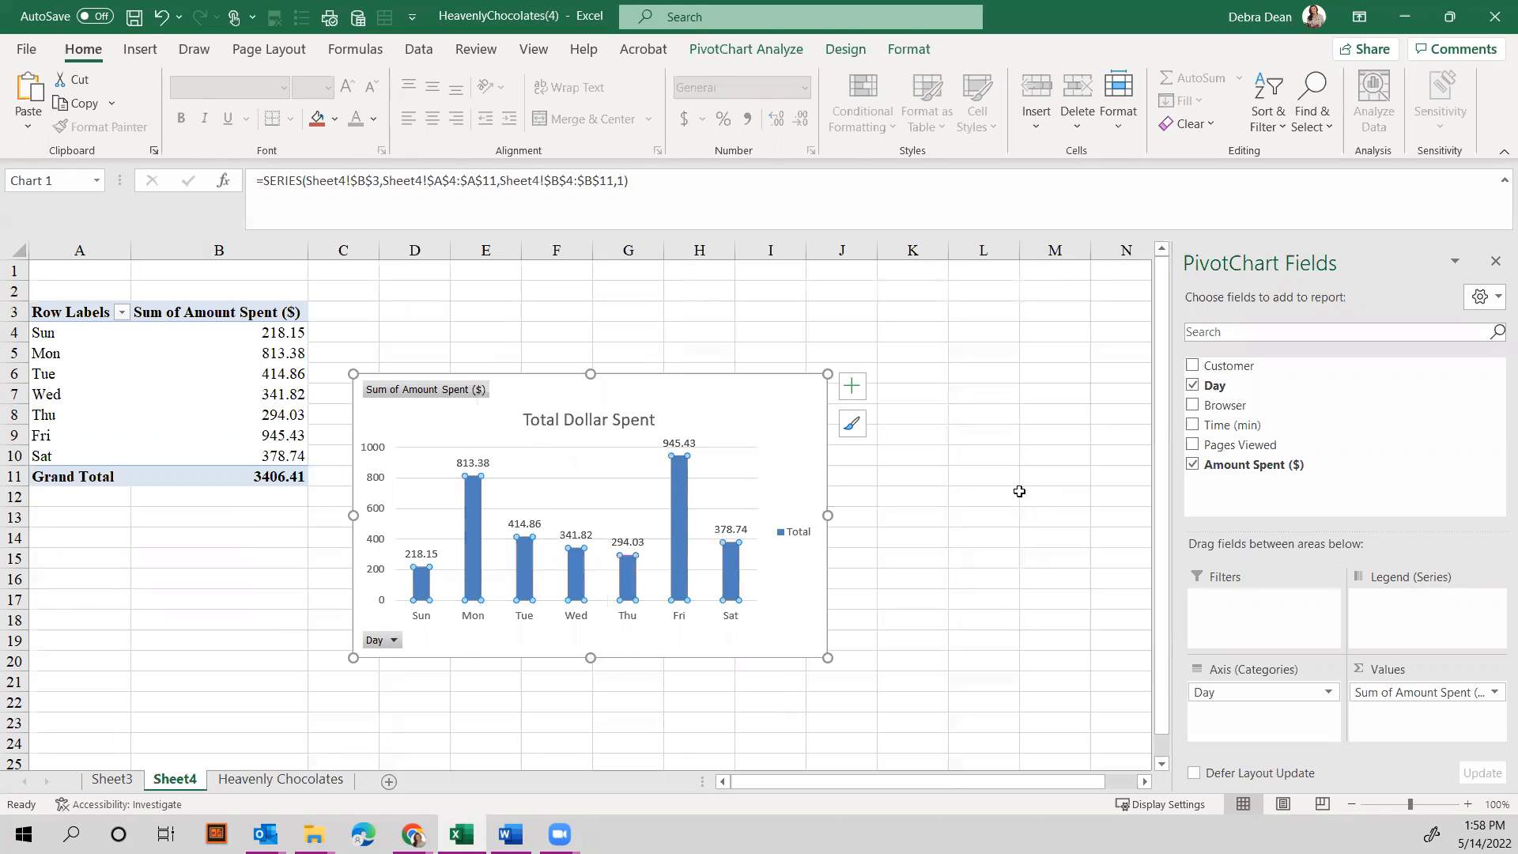
mouse_move(420, 563)
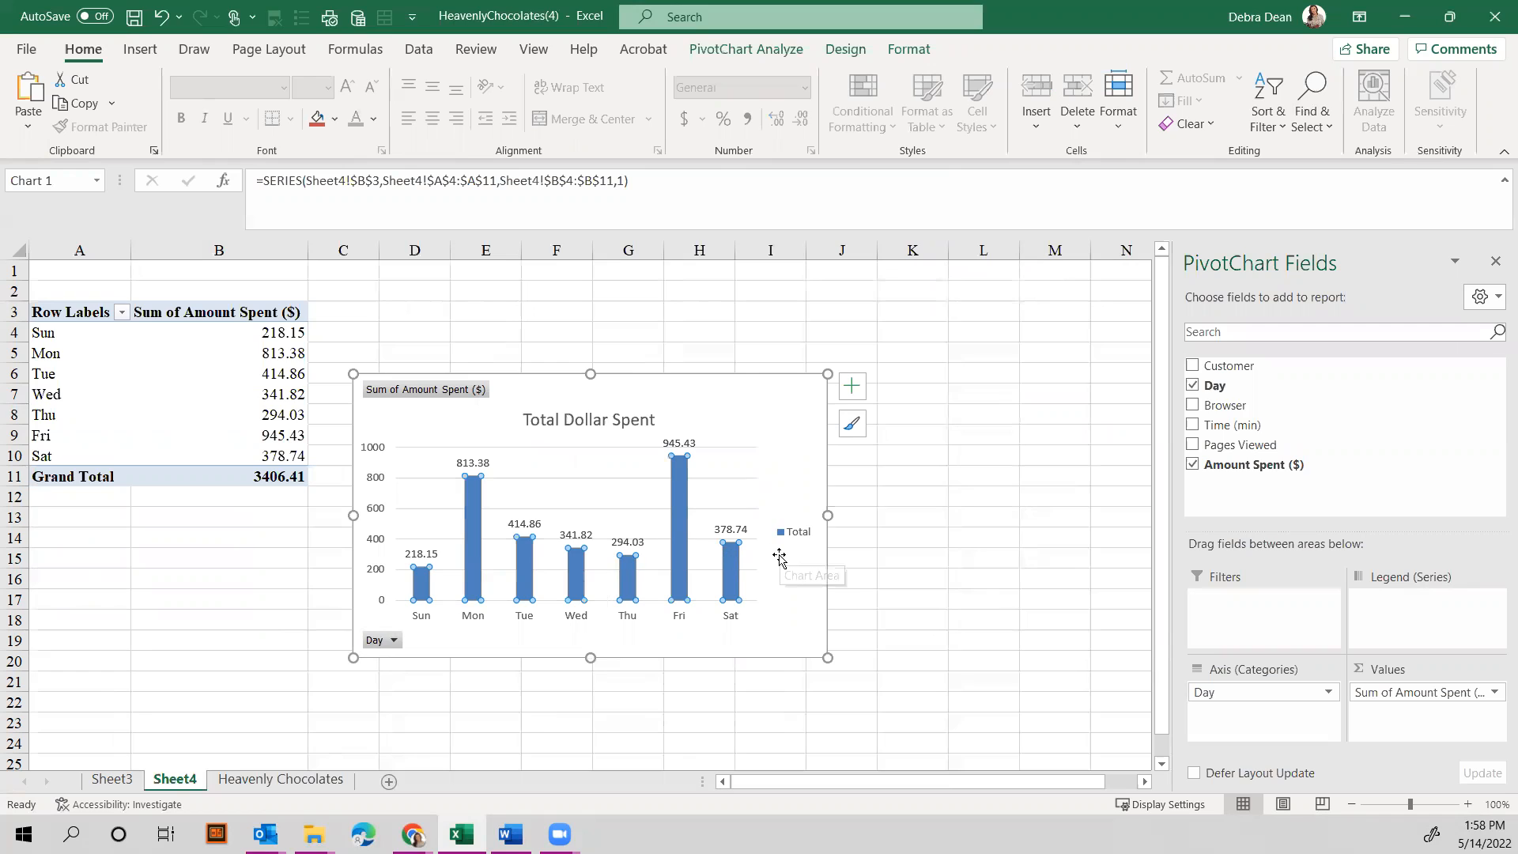
mouse_move(779, 555)
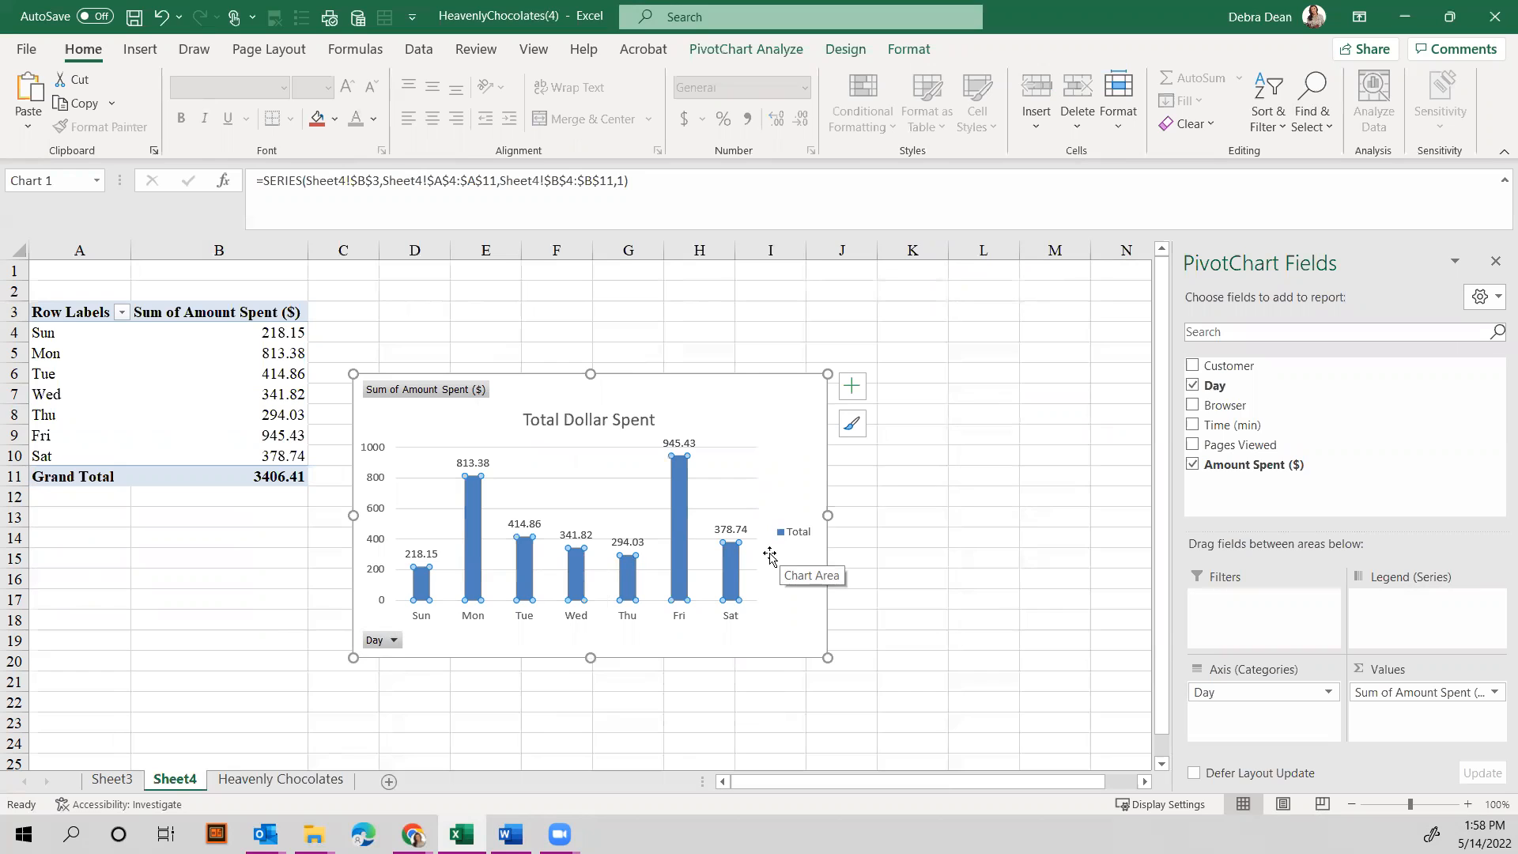
mouse_move(730, 537)
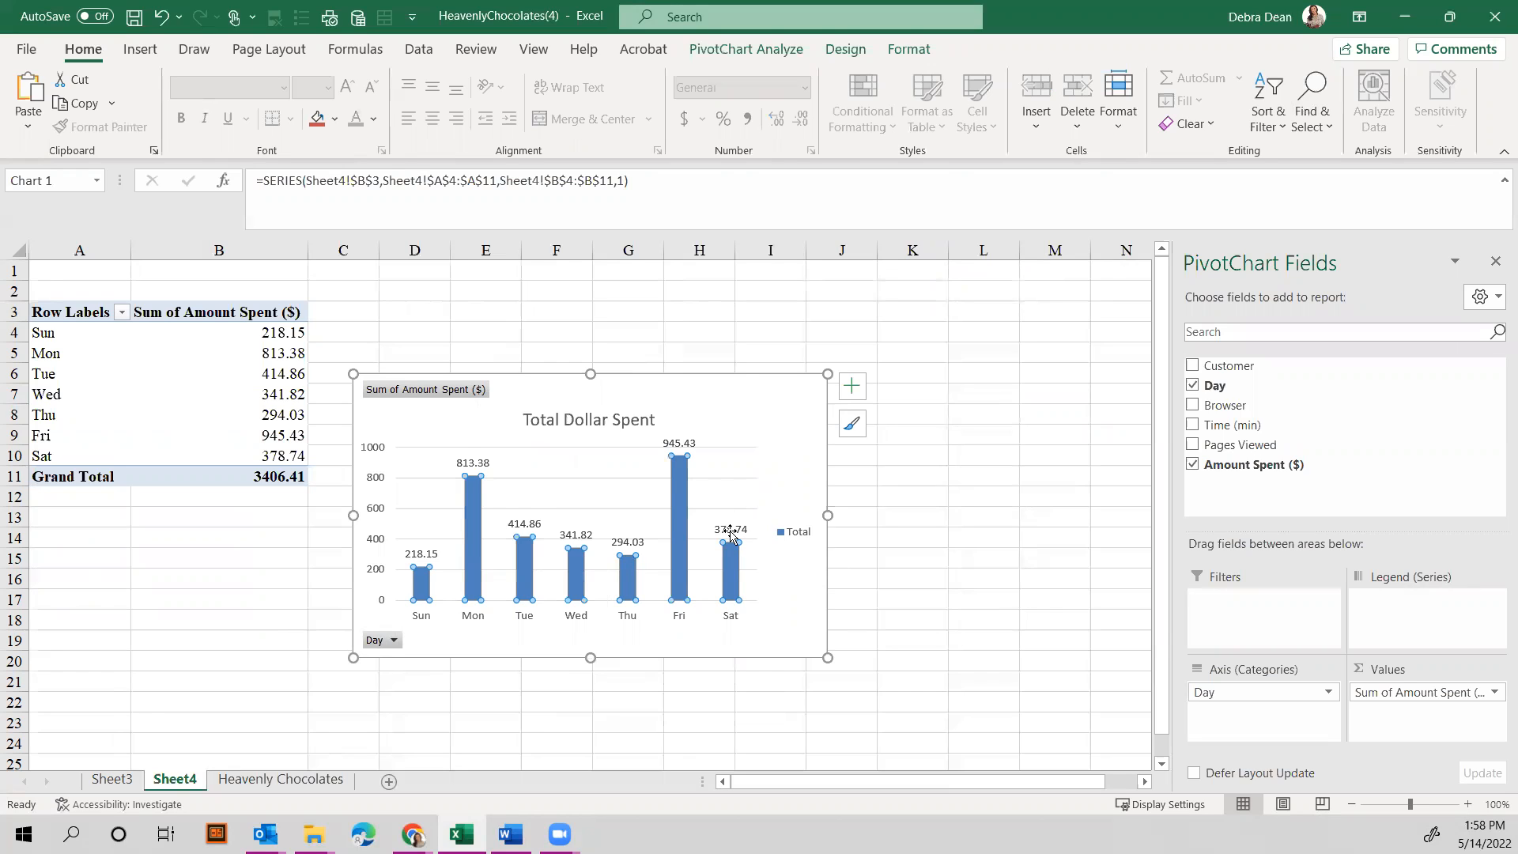
right_click(730, 537)
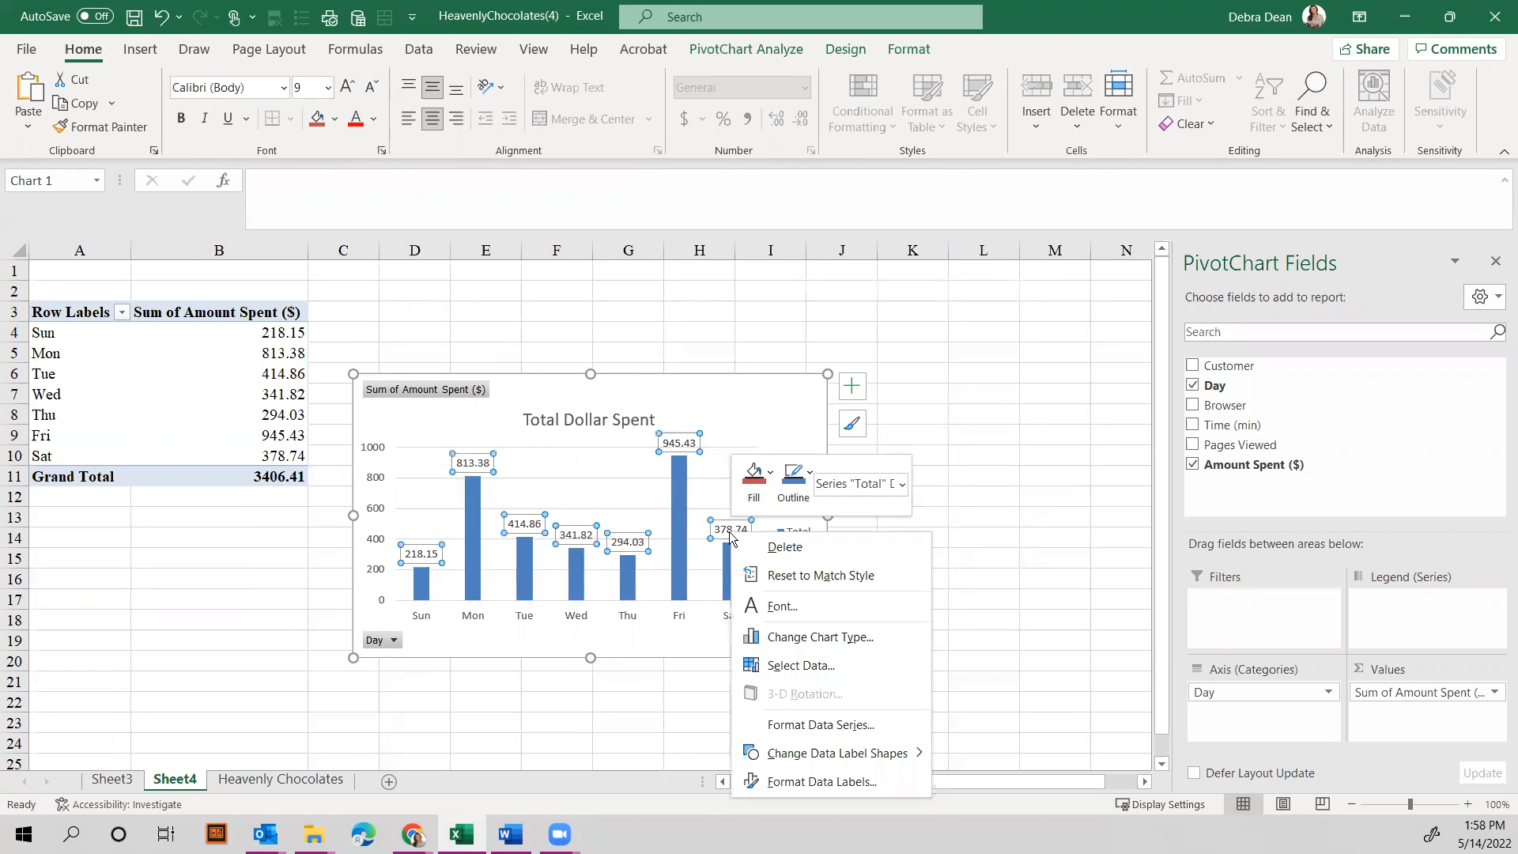
mouse_move(794, 724)
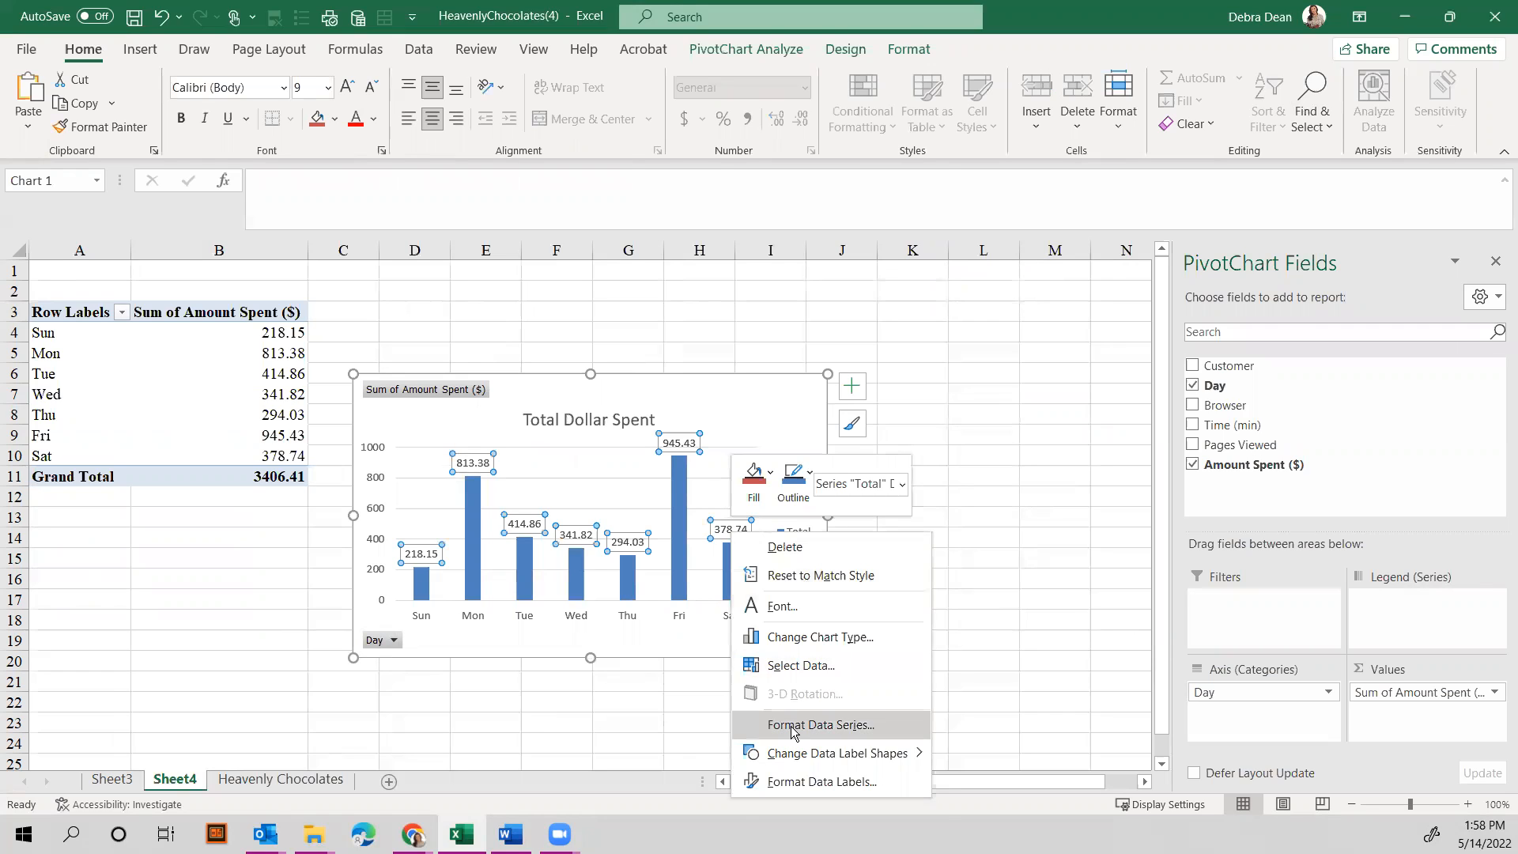
mouse_move(844, 611)
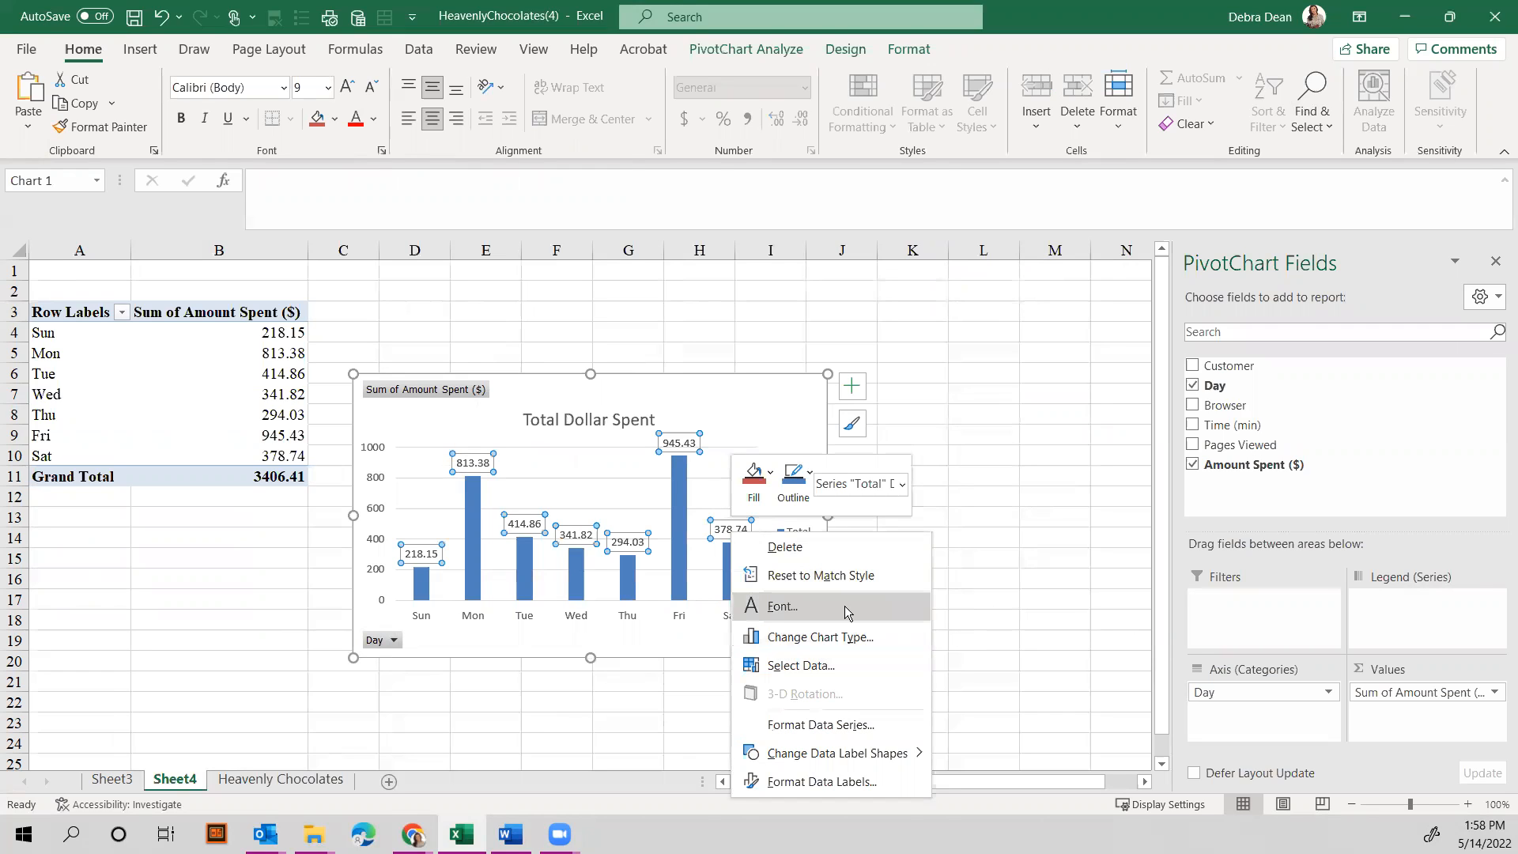
mouse_move(683, 447)
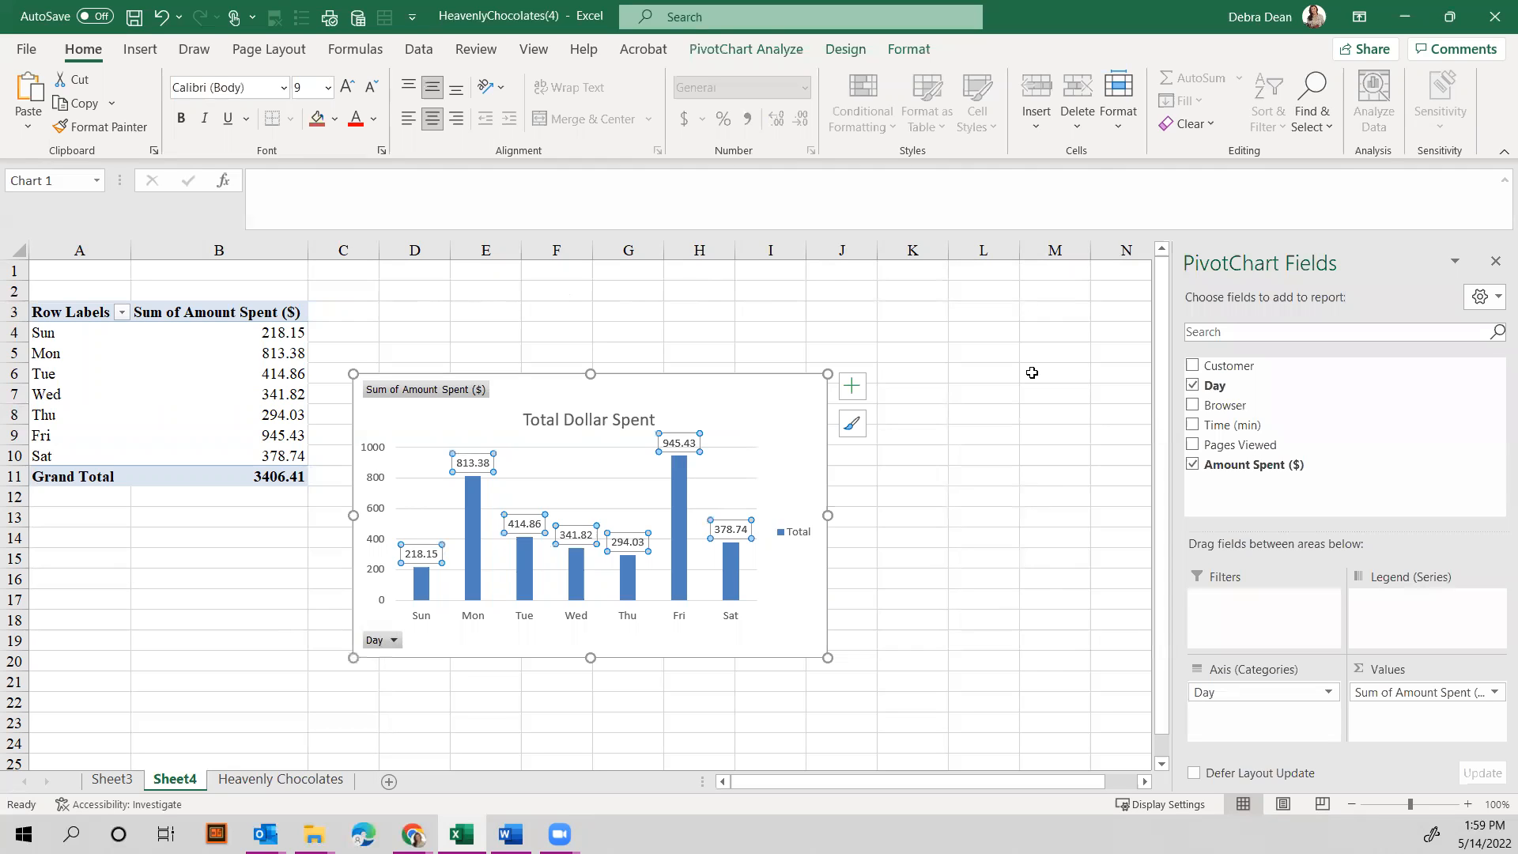
click(981, 414)
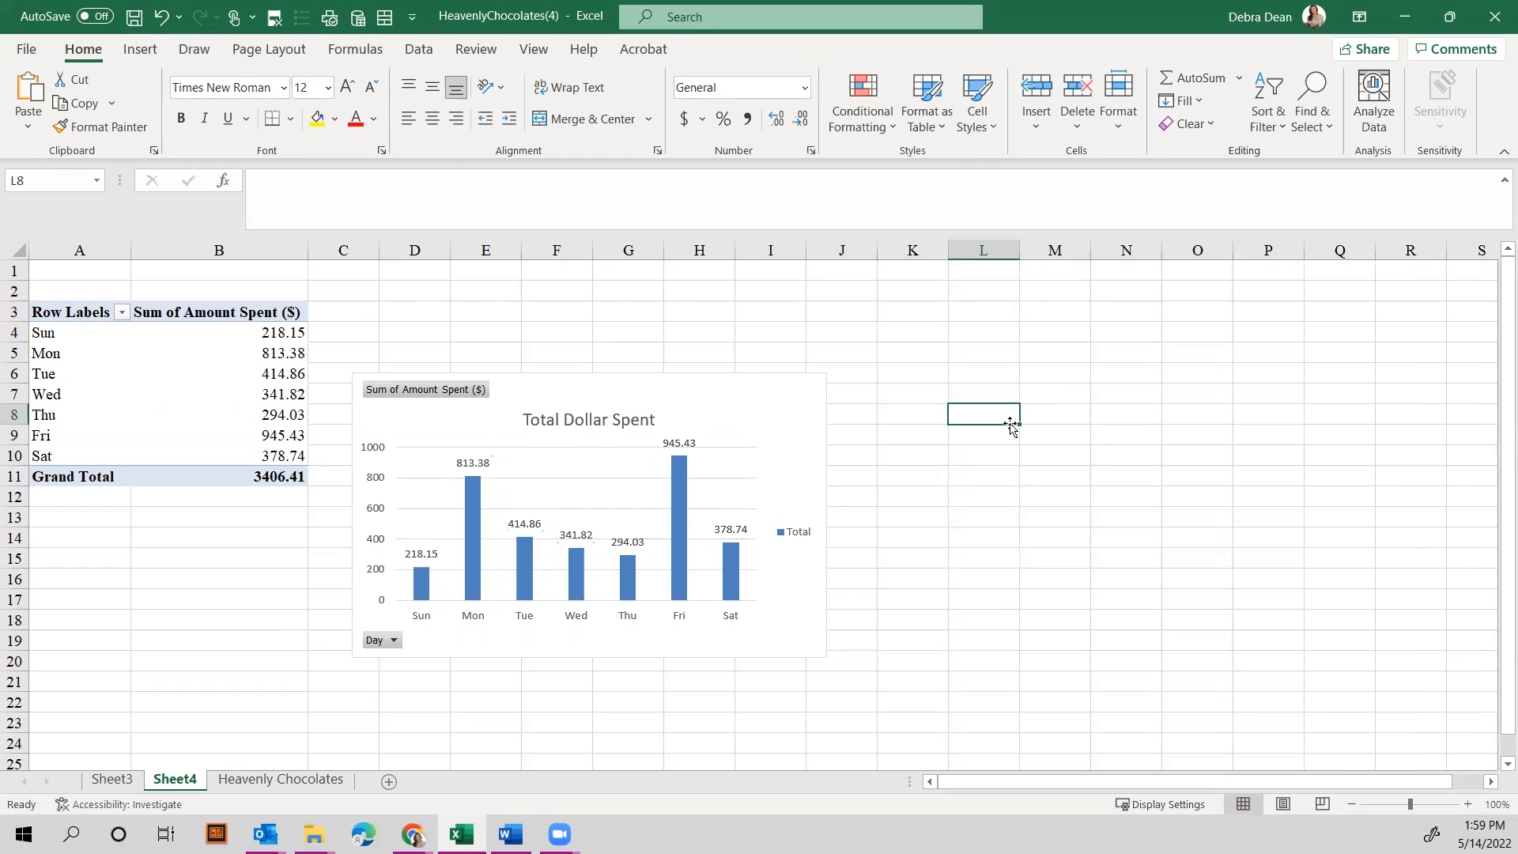
mouse_move(683, 498)
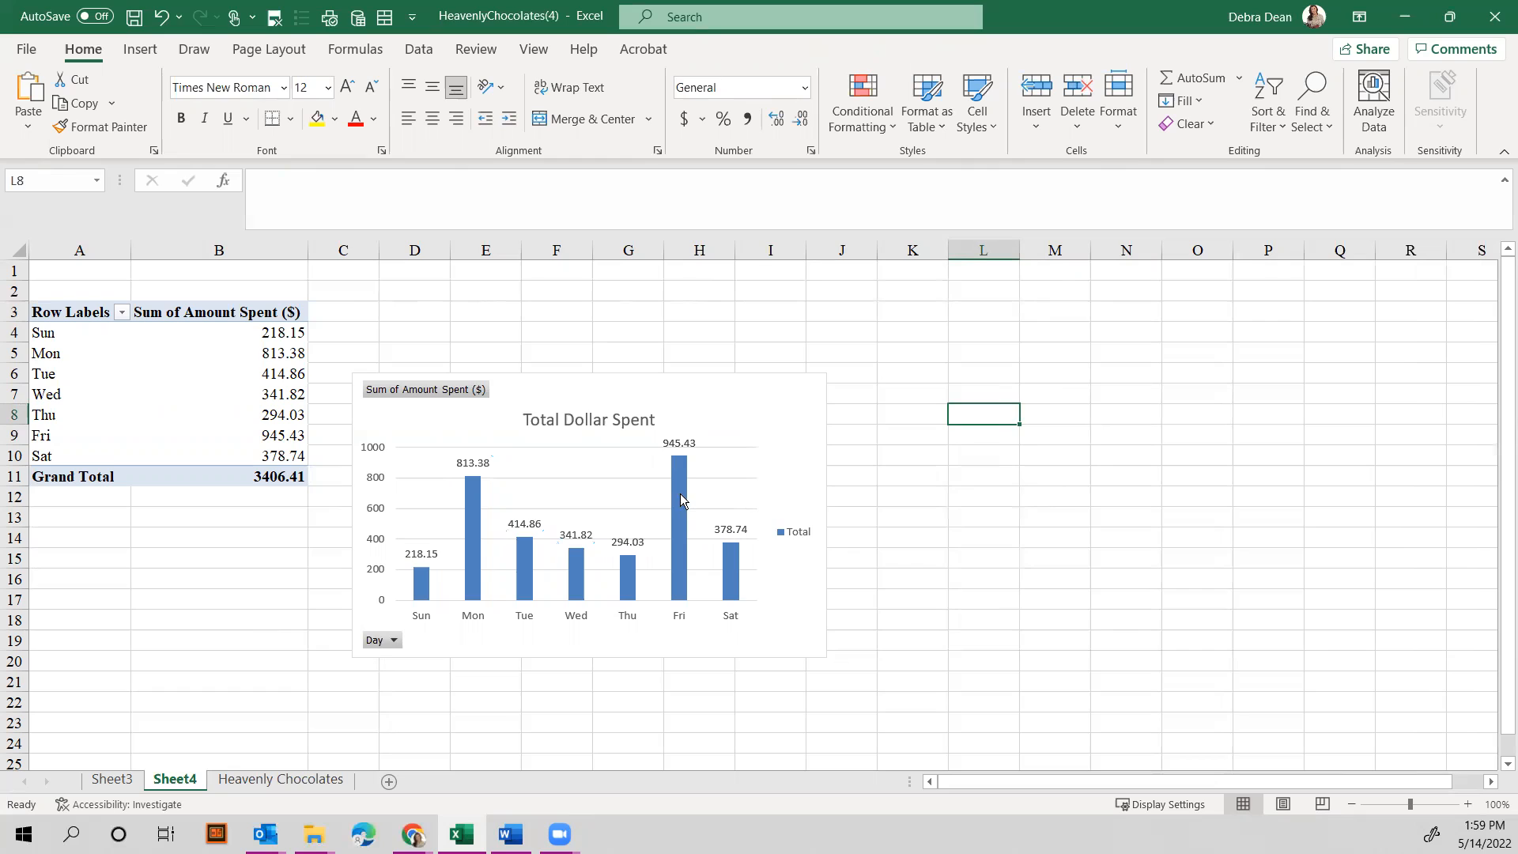
mouse_move(523, 457)
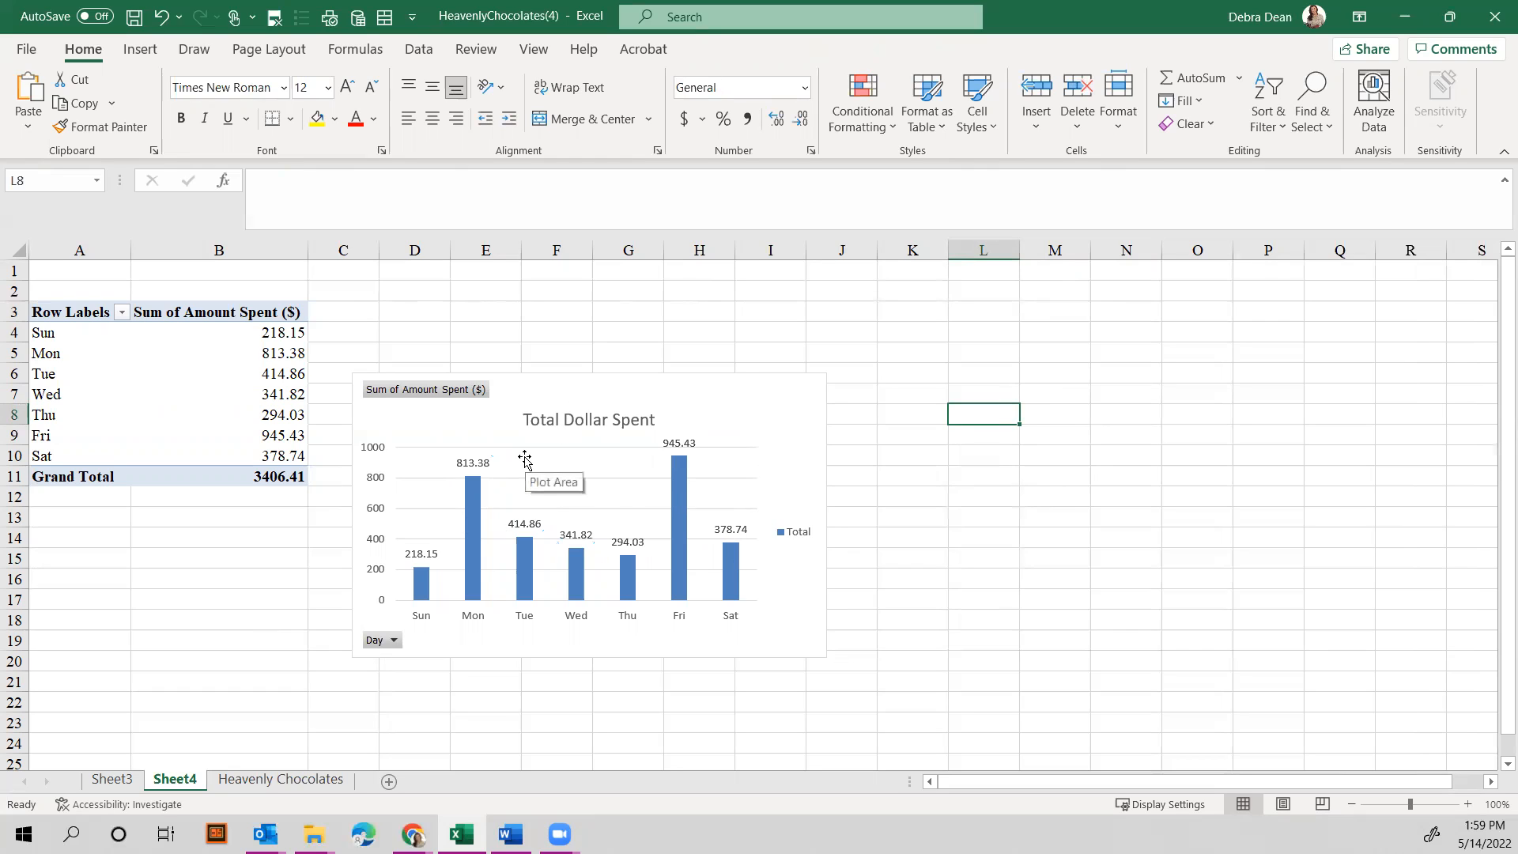
mouse_move(582, 447)
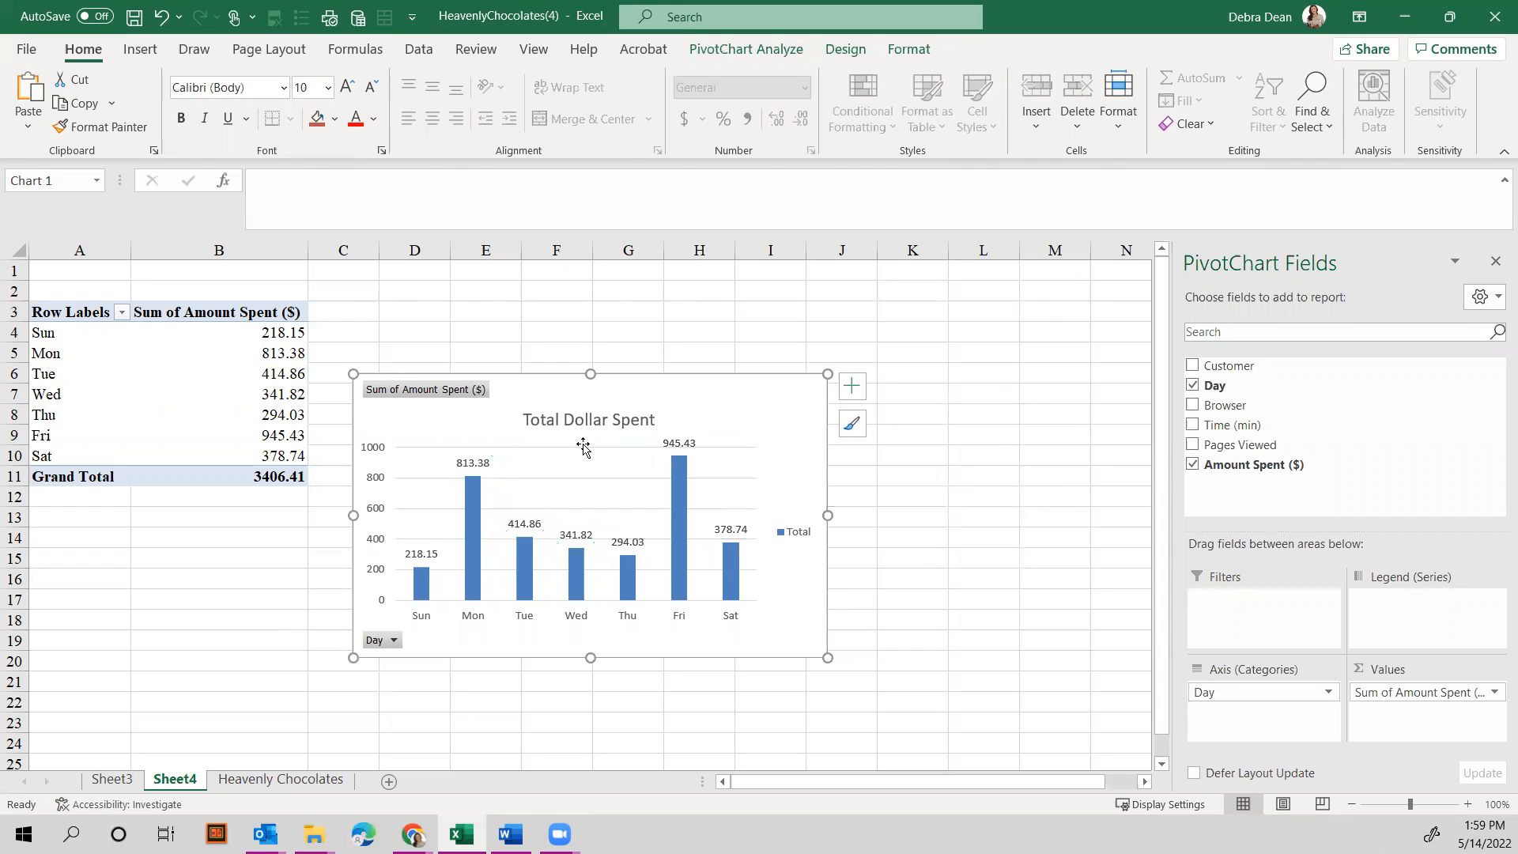
Bring up Value Field Settings for the Sum of Amount Spent field.
click(1494, 692)
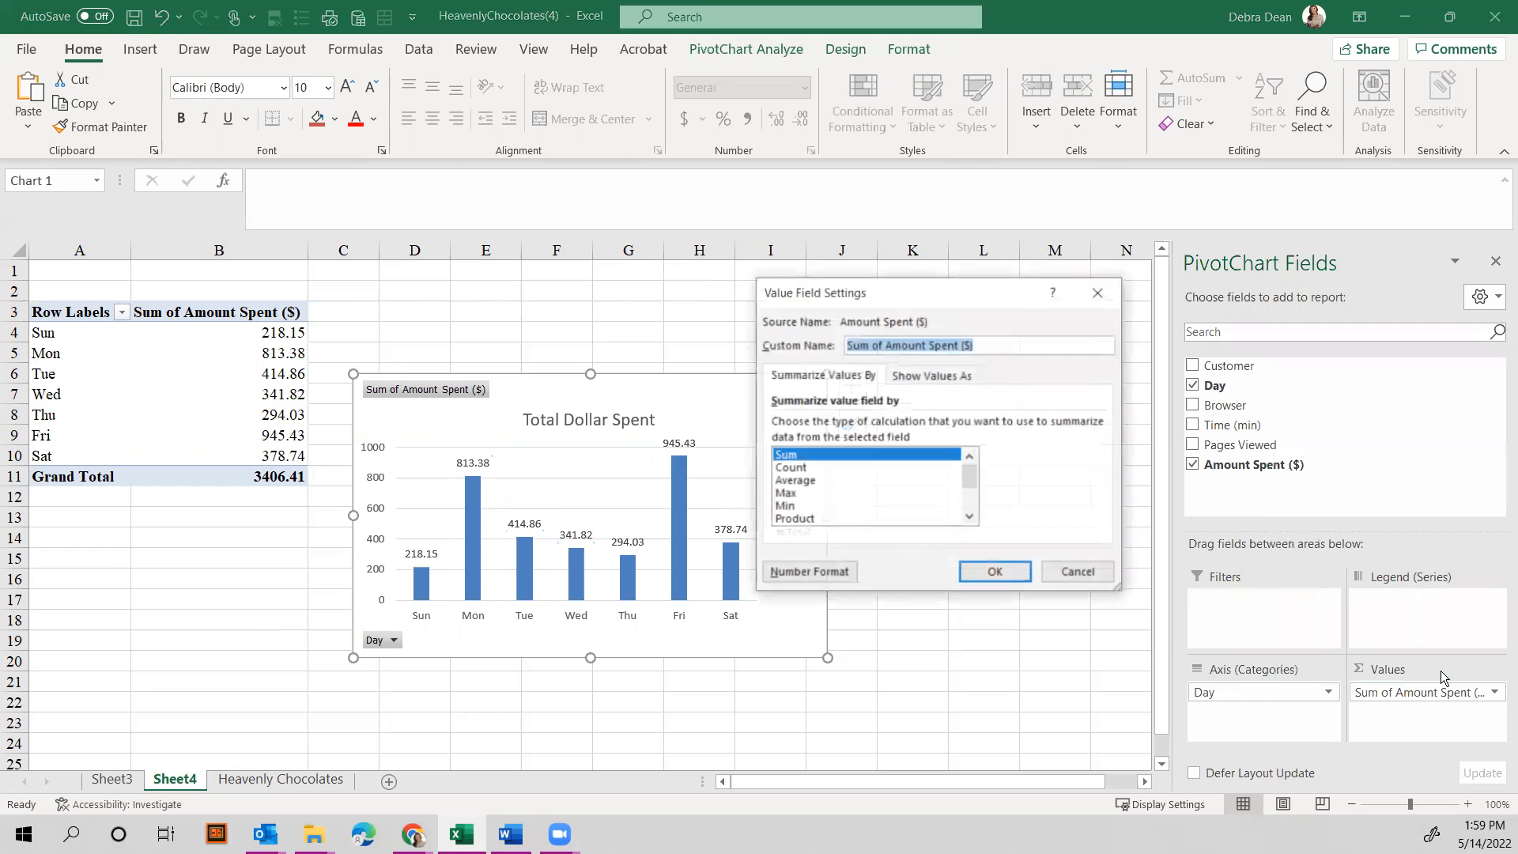
mouse_move(404, 544)
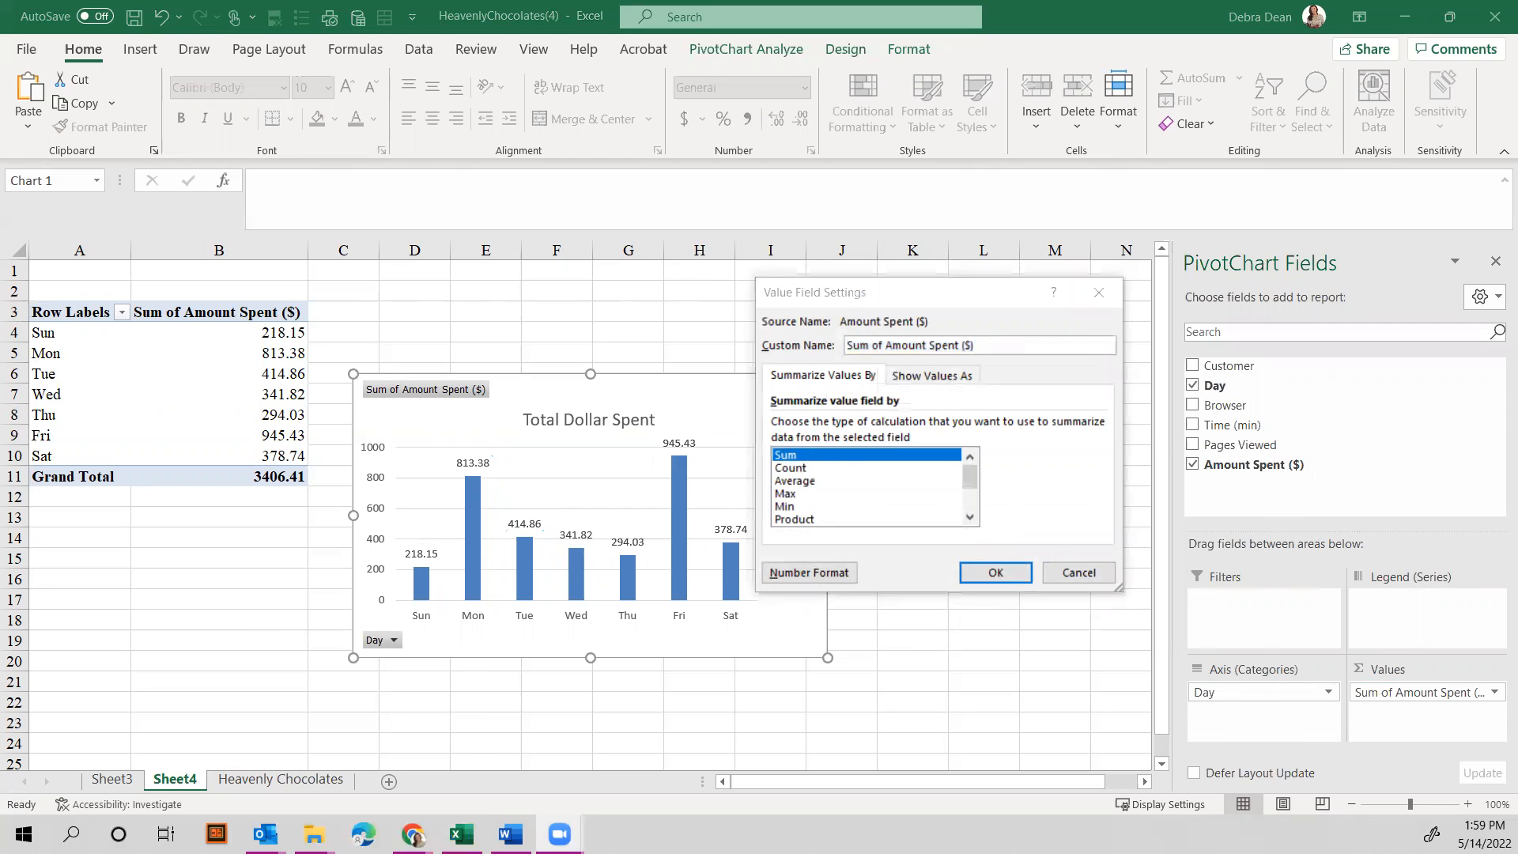
mouse_move(308, 532)
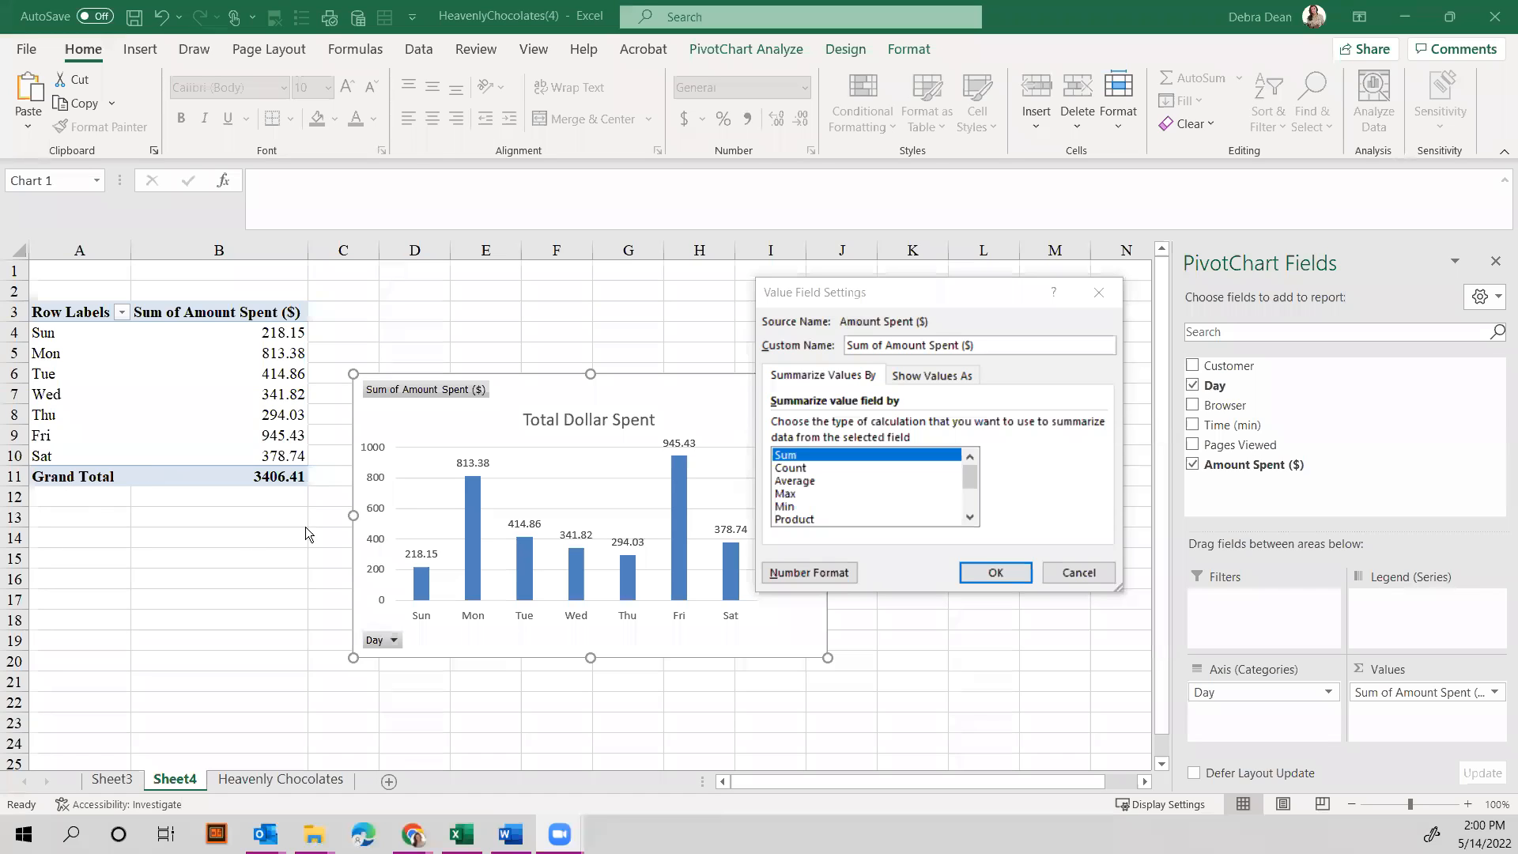
mouse_move(808, 492)
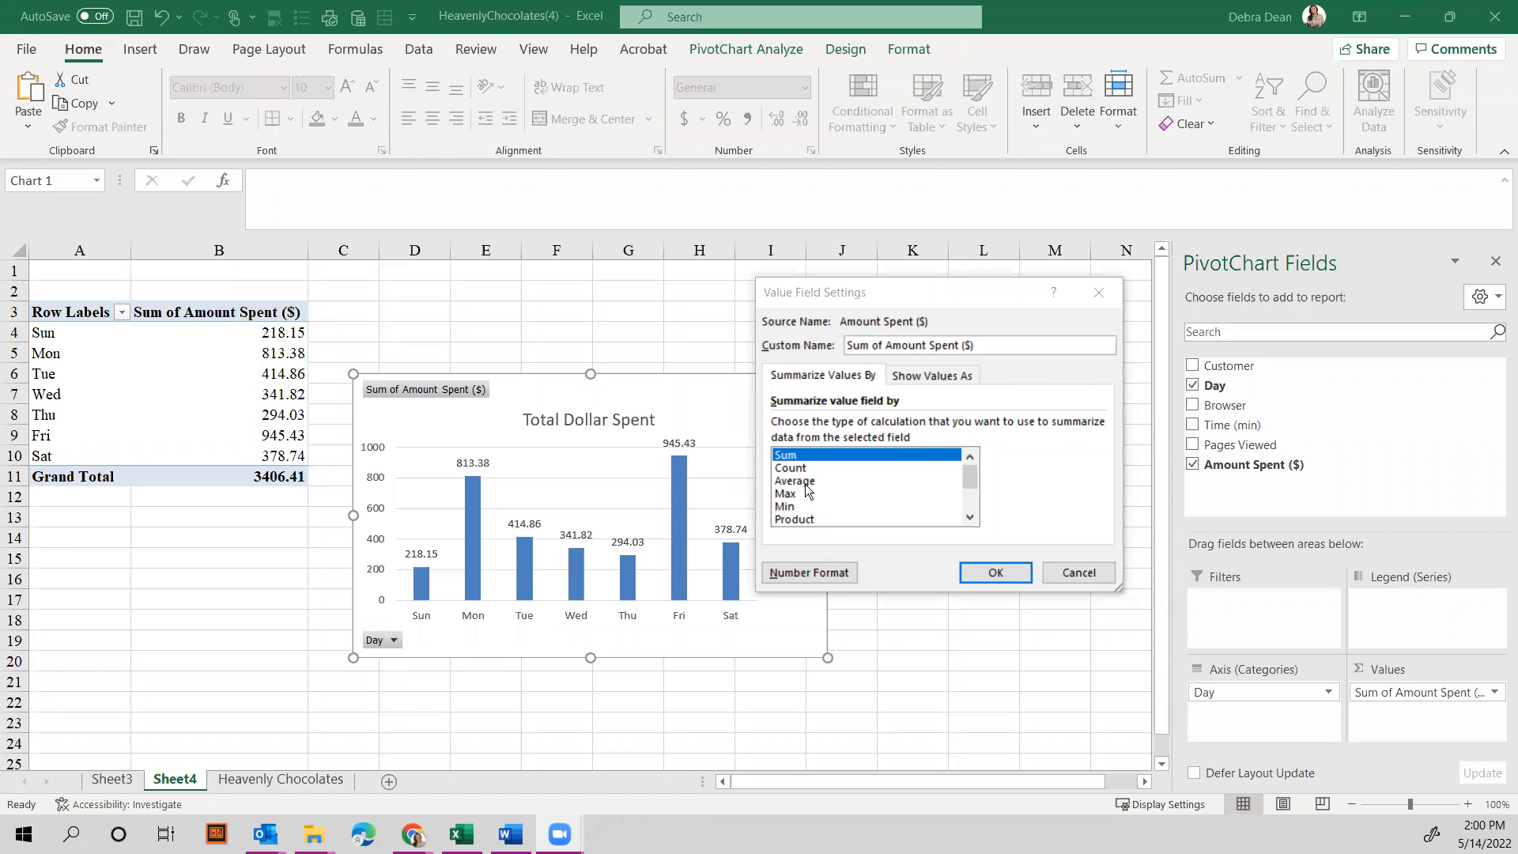
Summarize Amount Spent by Average so the chart shows daily averages (overall 68.1282).
click(794, 480)
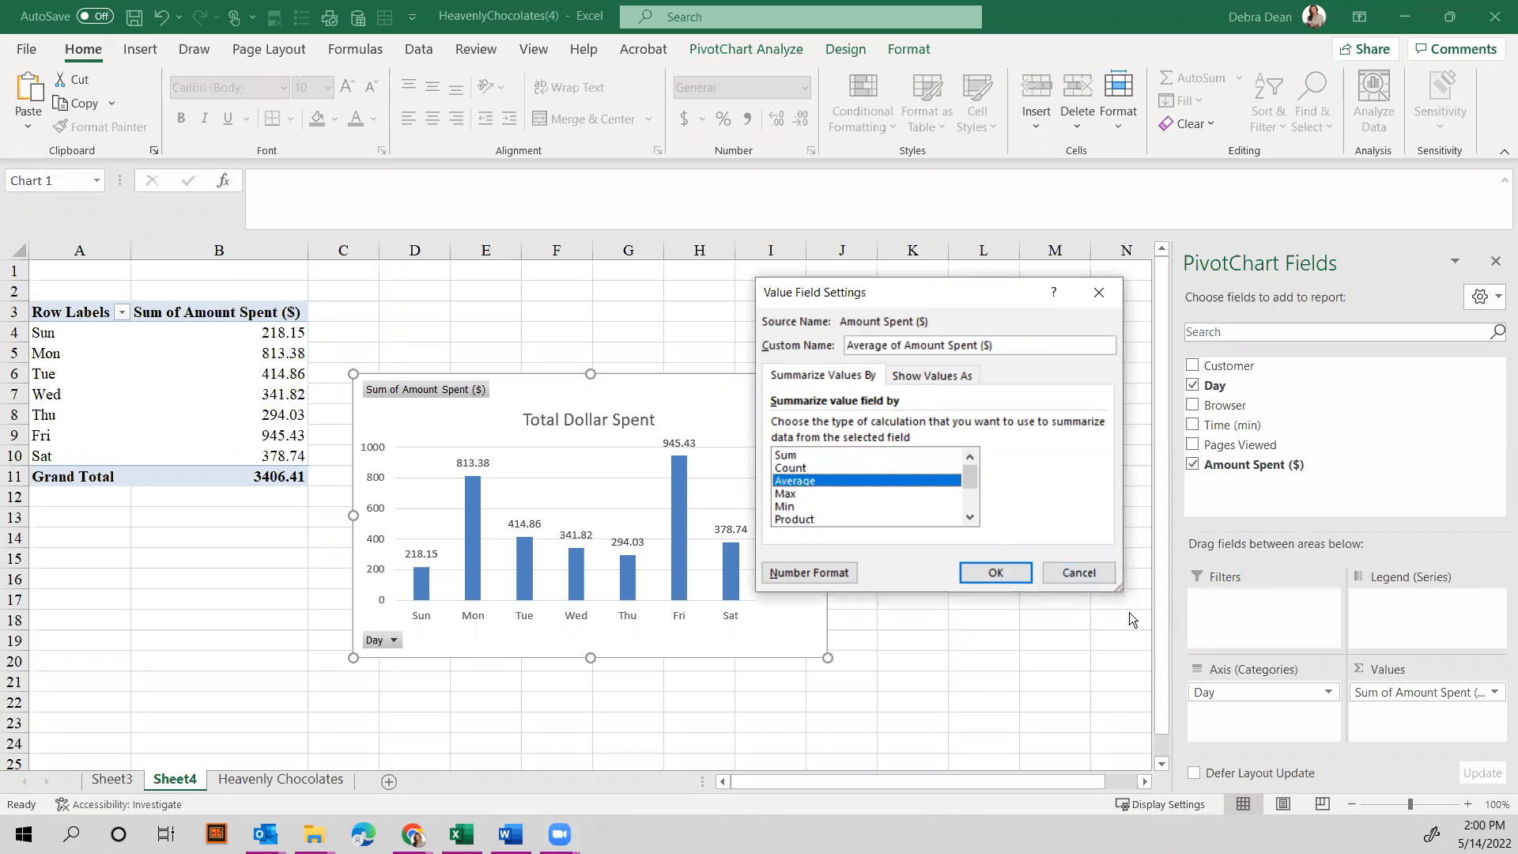
click(995, 572)
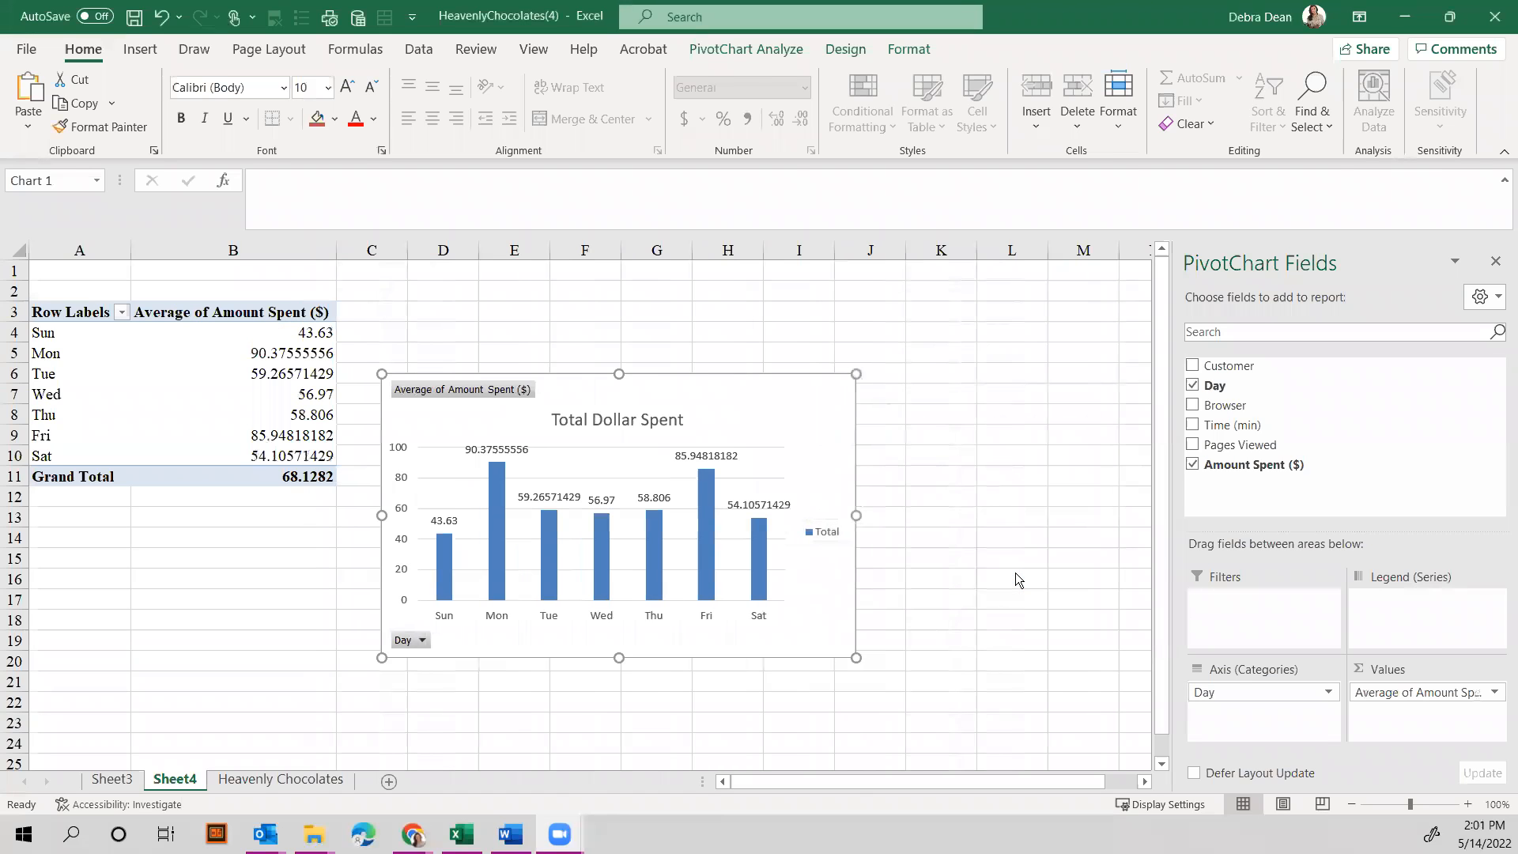
mouse_move(1031, 518)
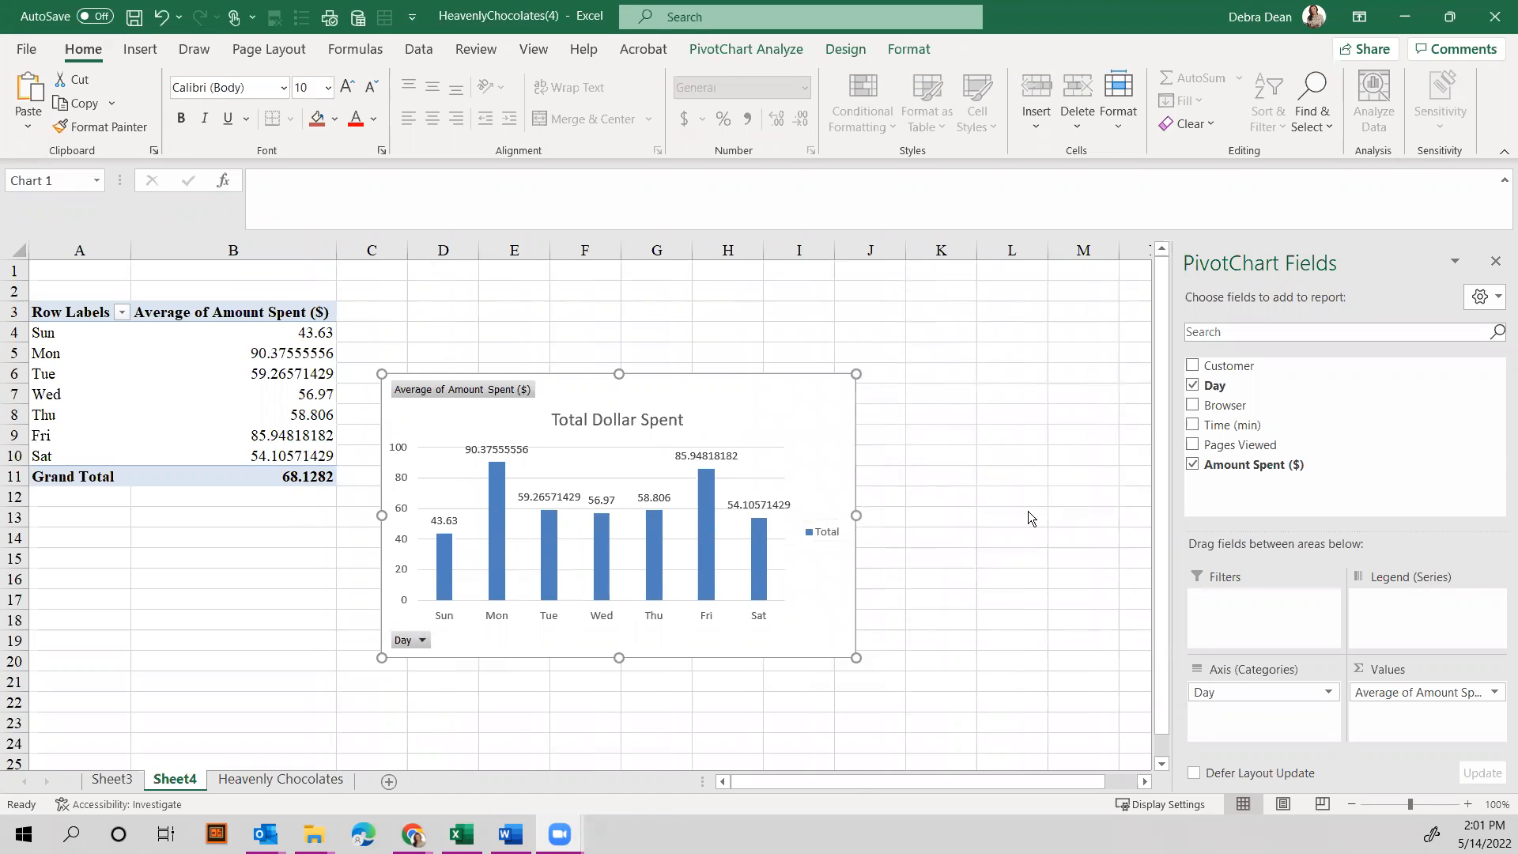
mouse_move(496, 523)
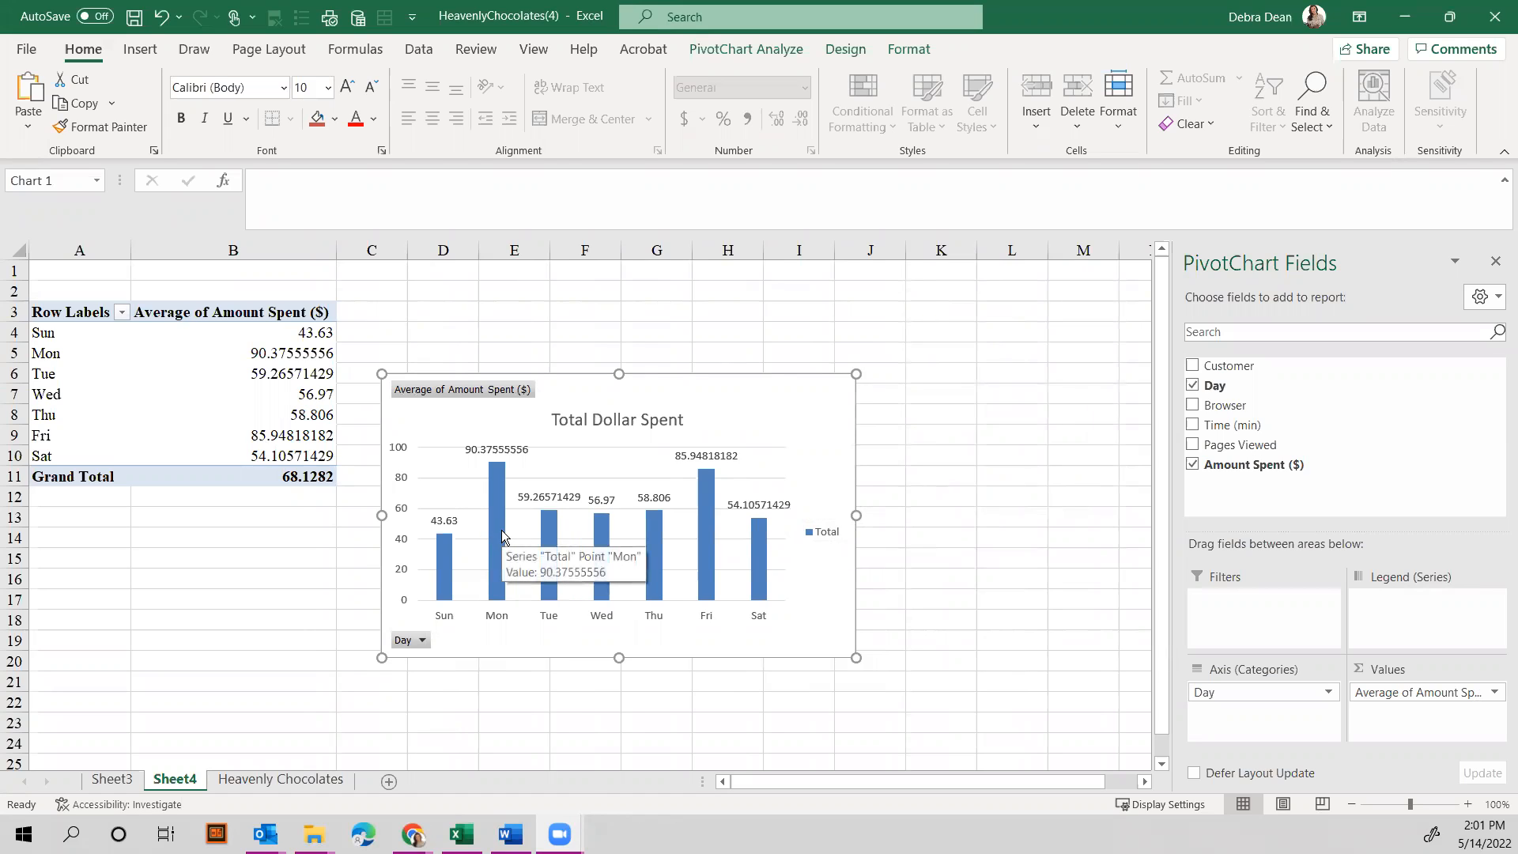
mouse_move(394, 432)
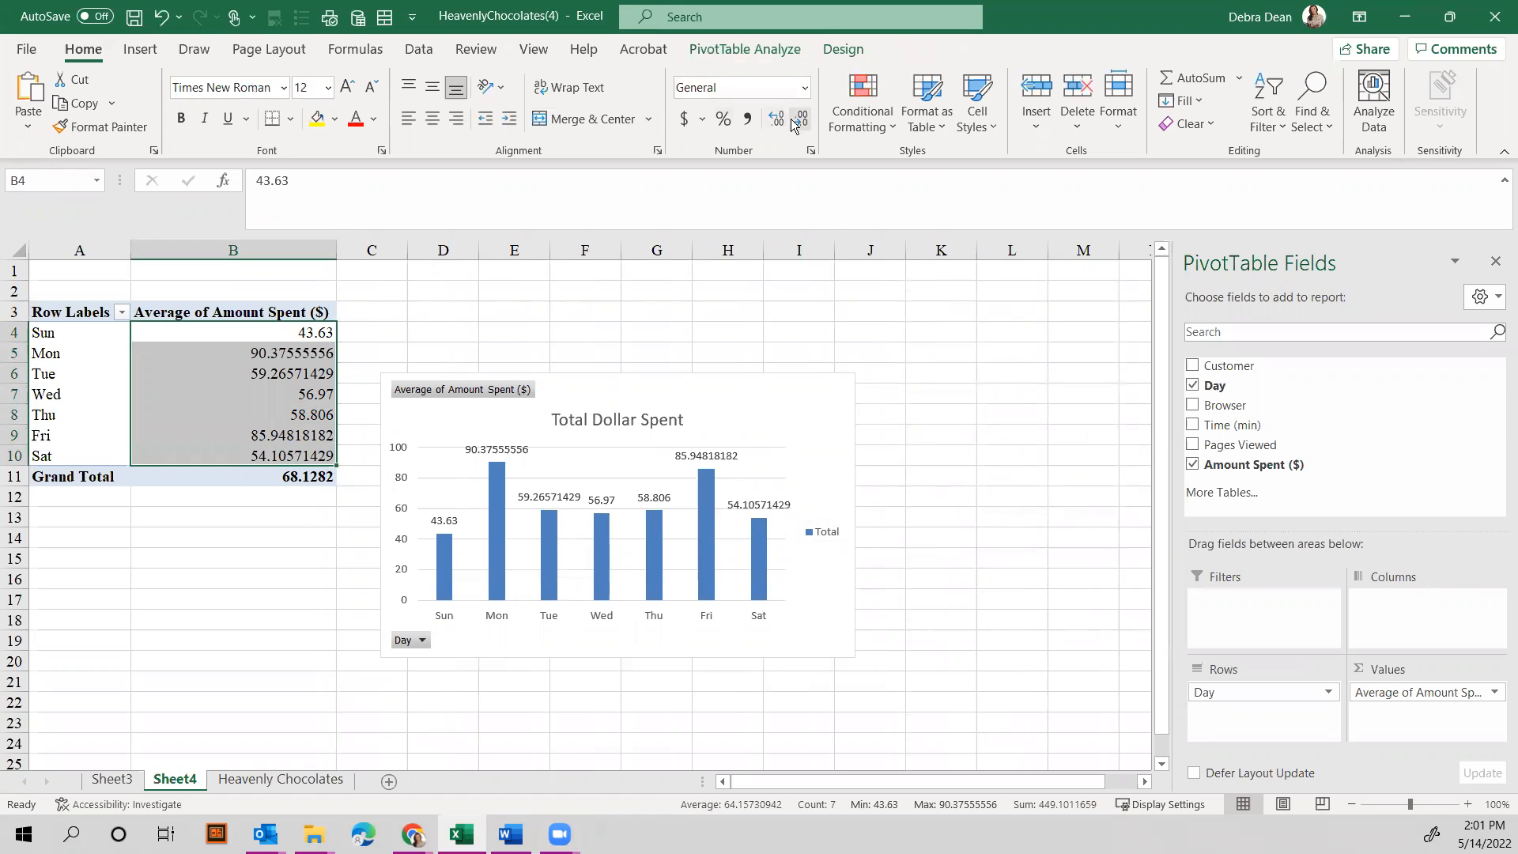
Format the daily averages in B4:B10 as whole-dollar currency, e.g. $90 for Monday.
click(800, 119)
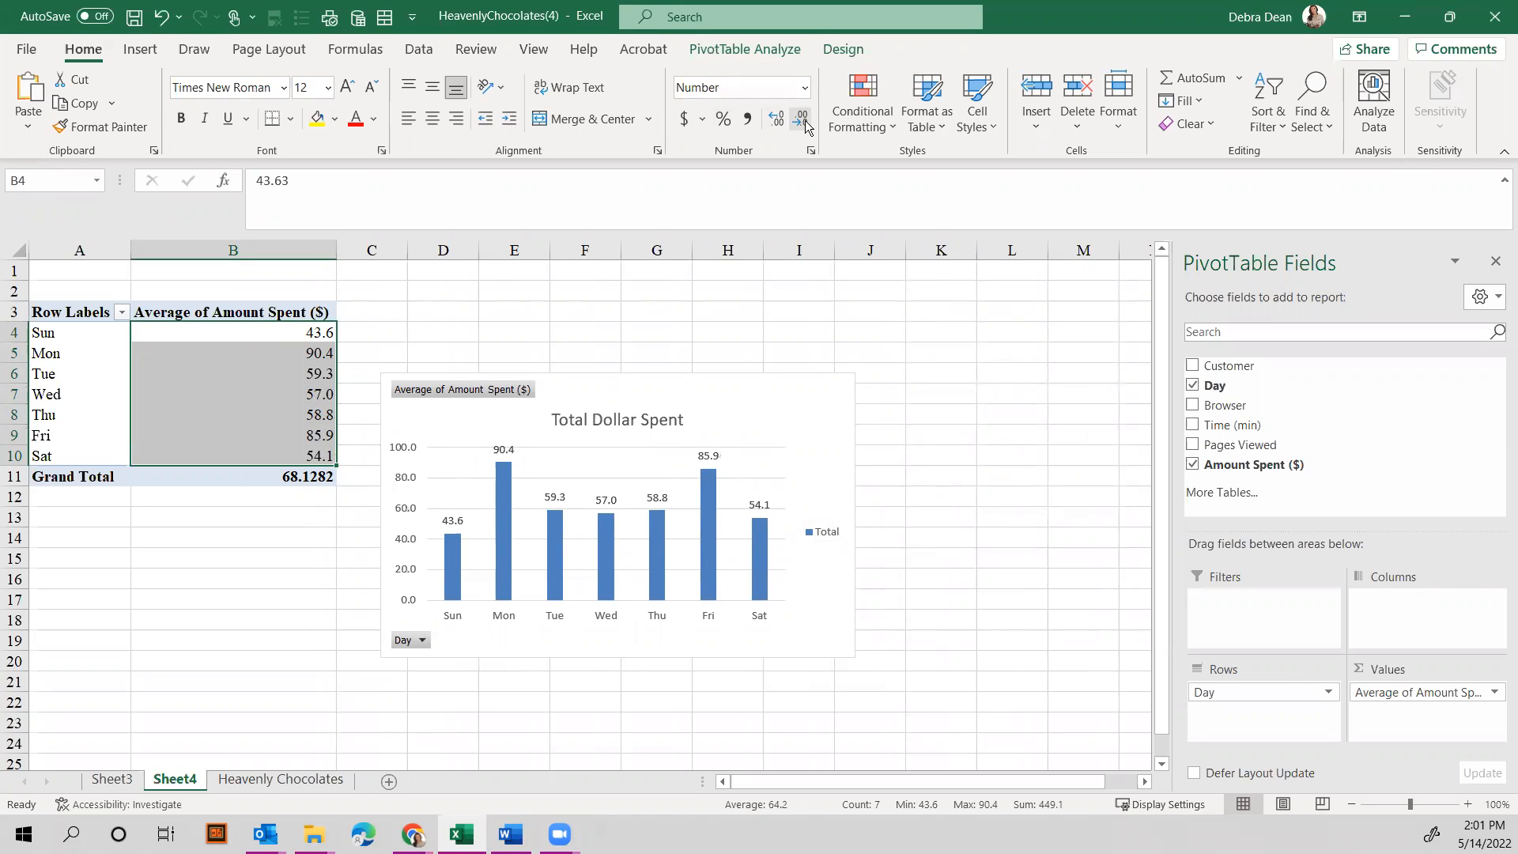
click(774, 118)
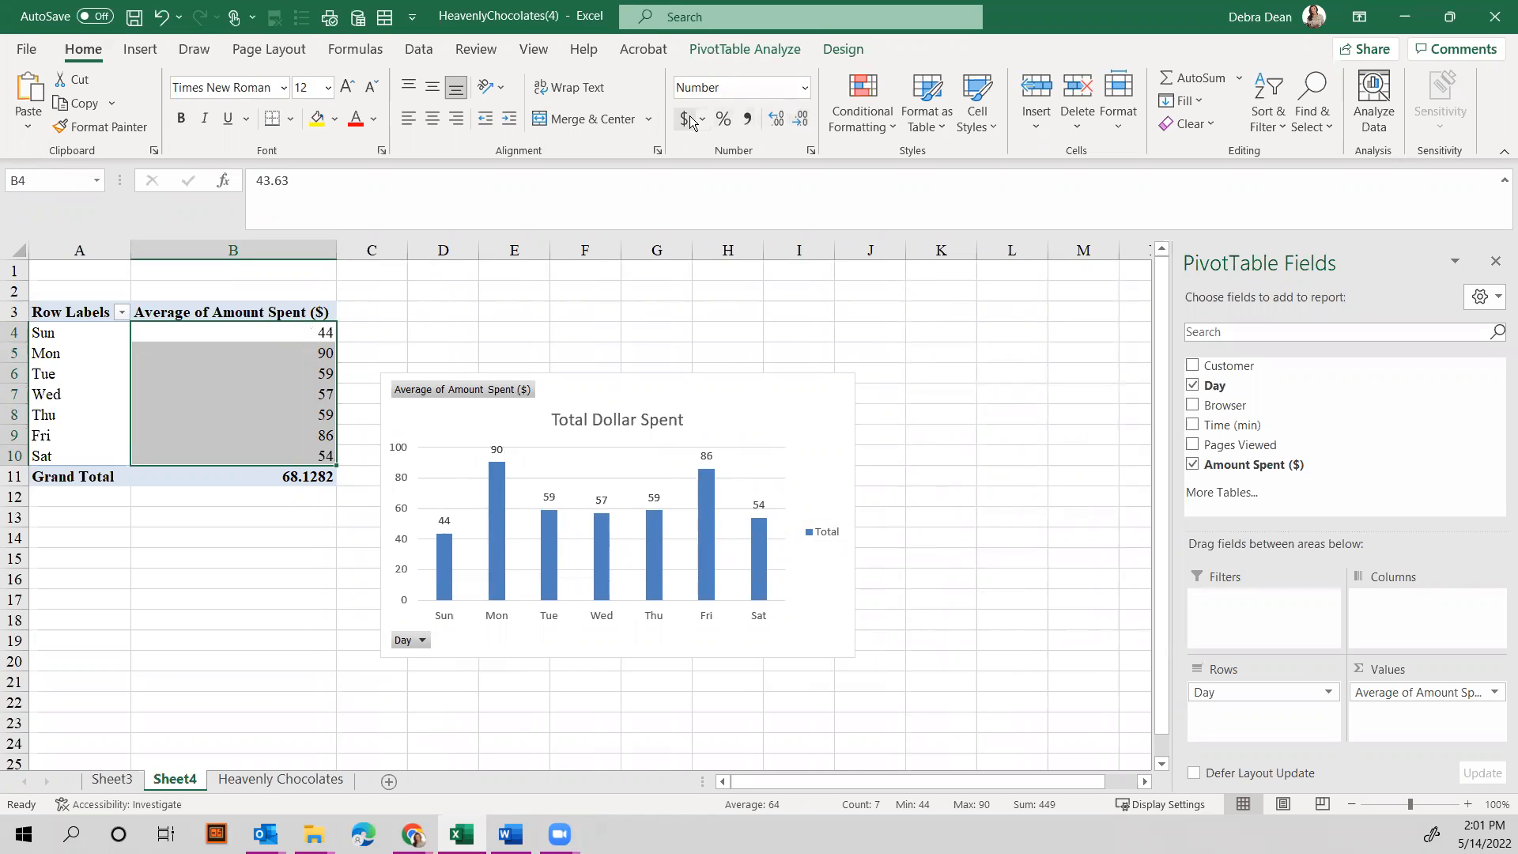
click(684, 119)
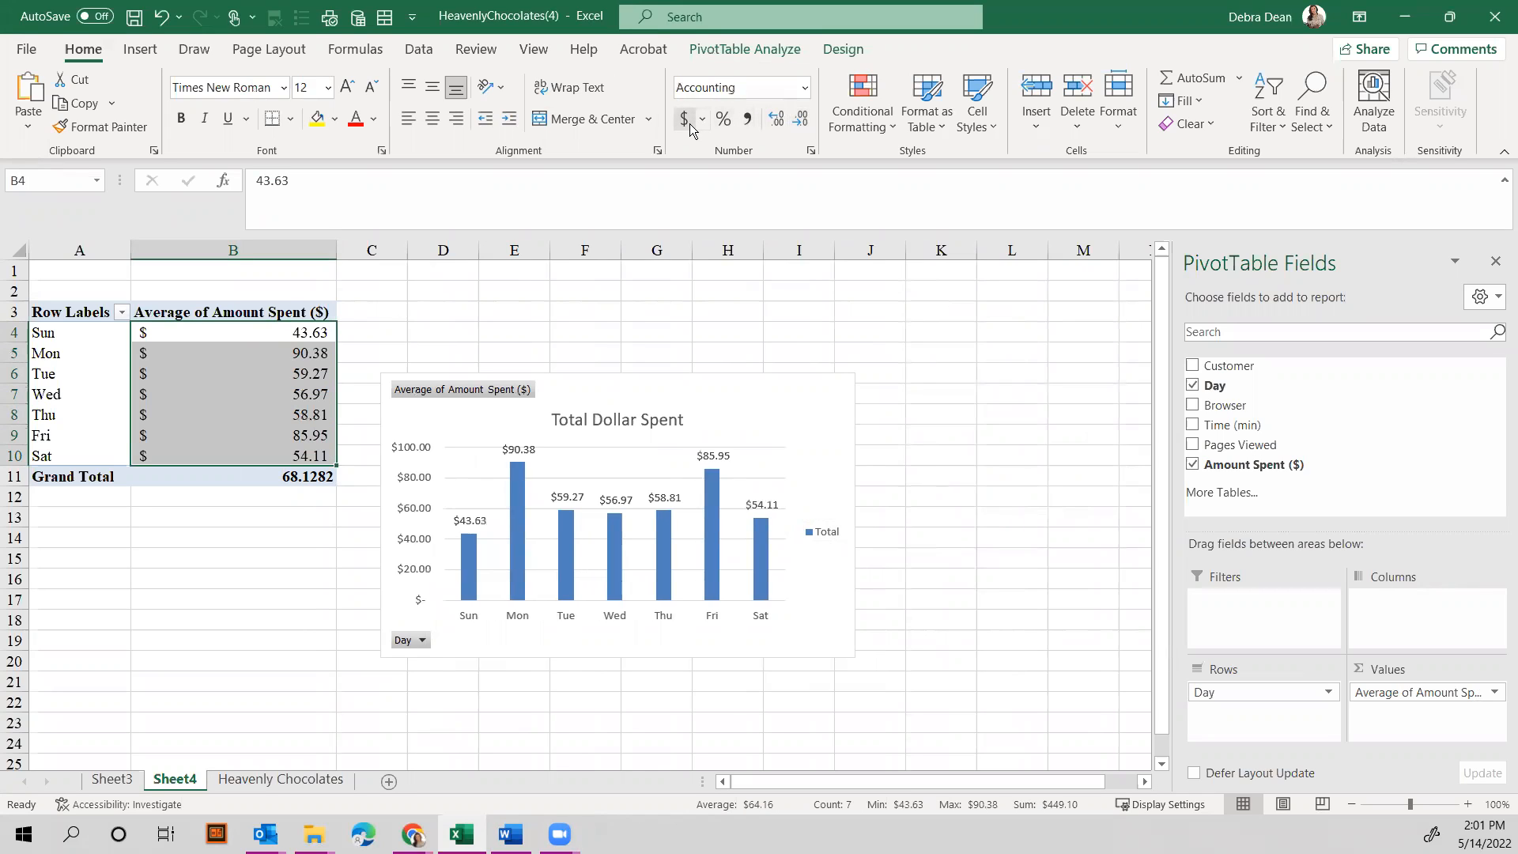
click(800, 118)
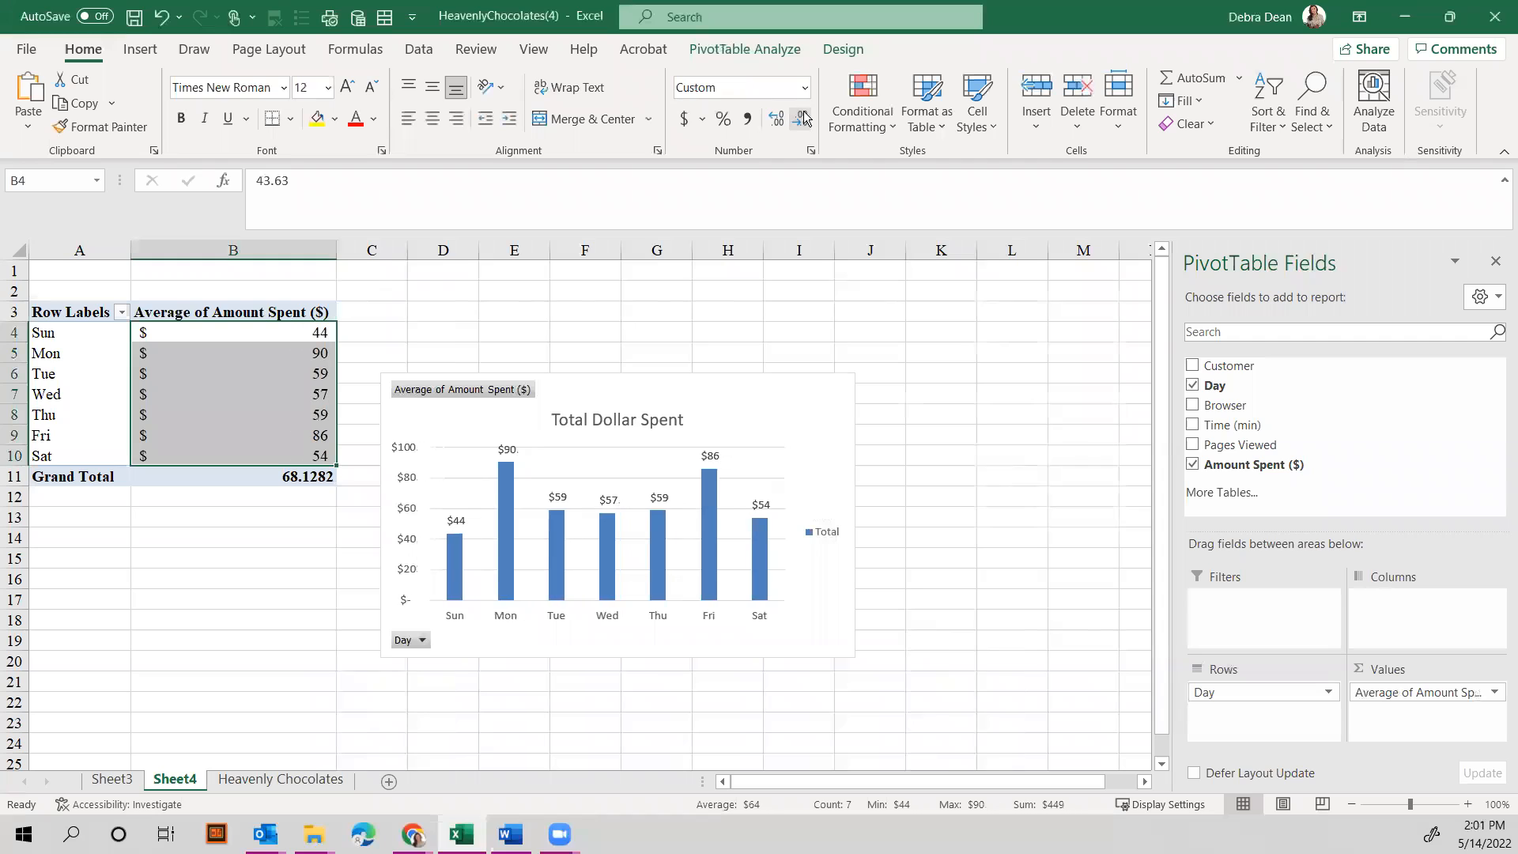